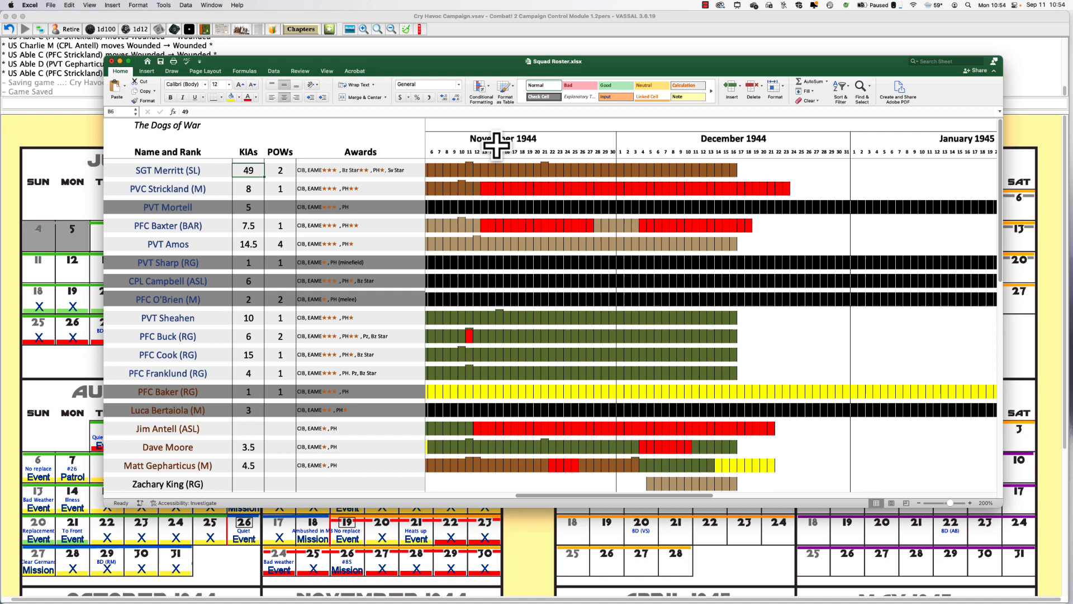
mouse_move(277, 148)
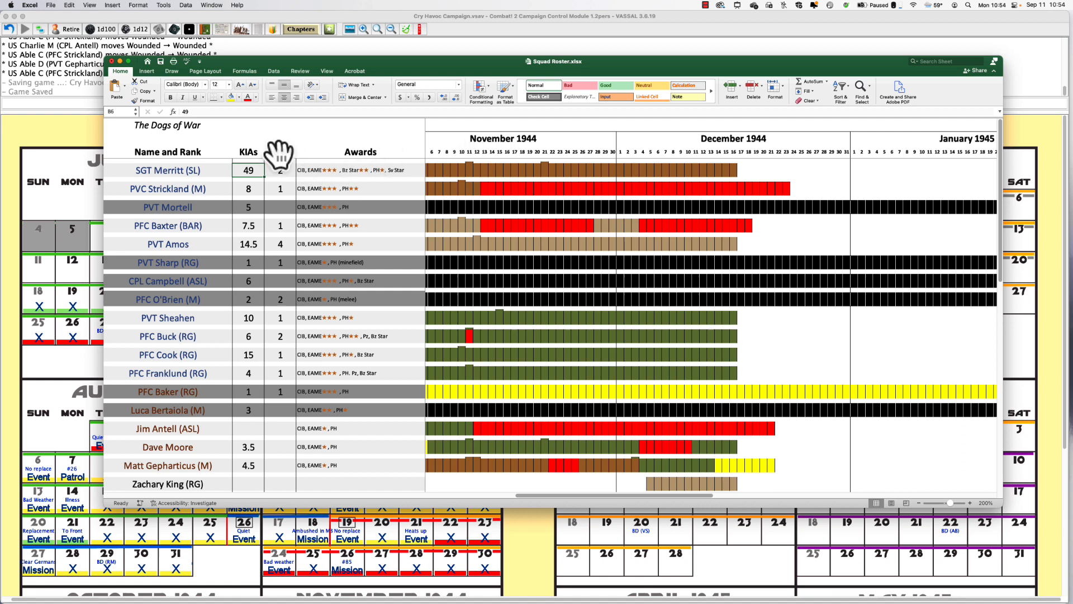
Set Merritt's kill count to 53 and Amos's to 17 in the Squad Roster.
type("53")
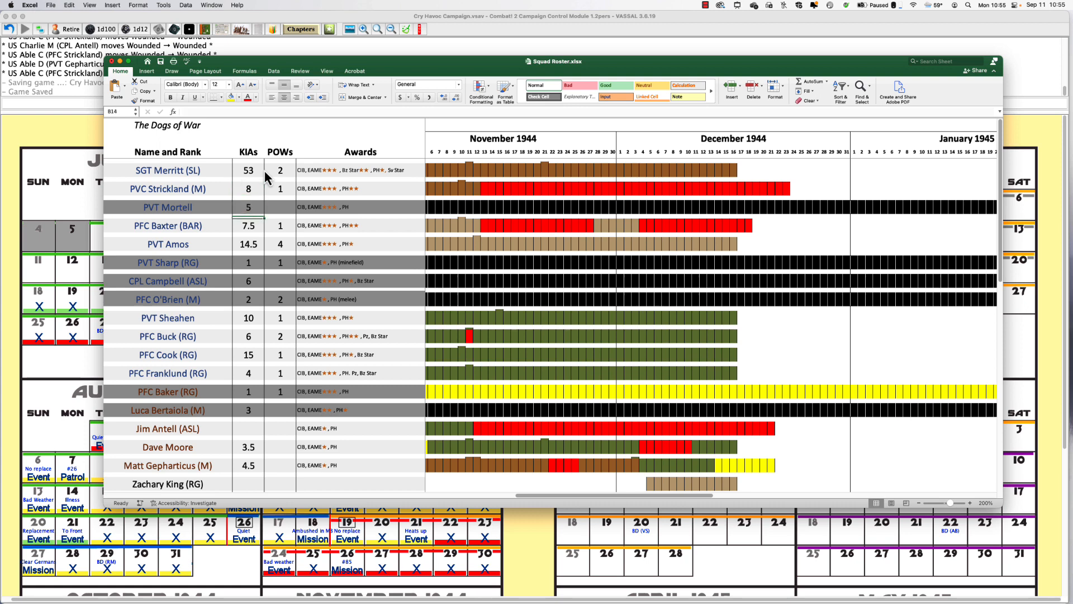
left_click(248, 225)
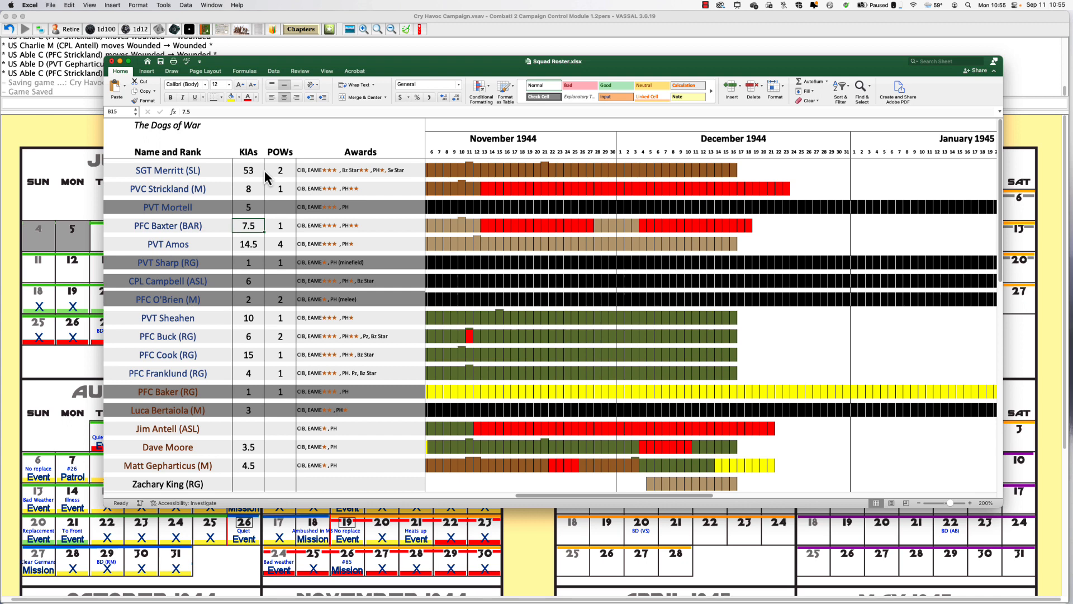
left_click(248, 244)
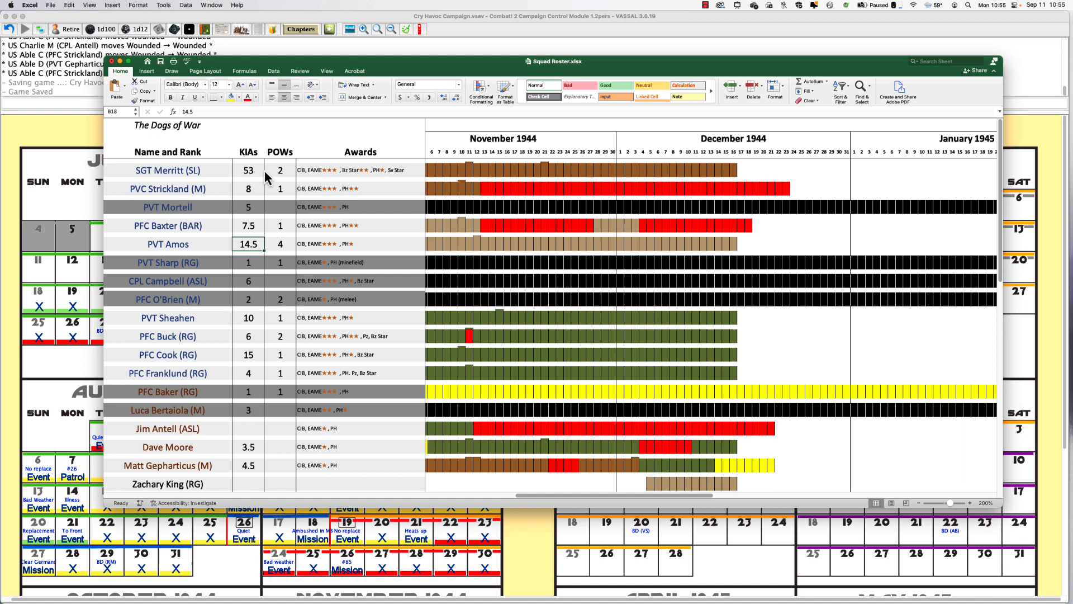
type("17")
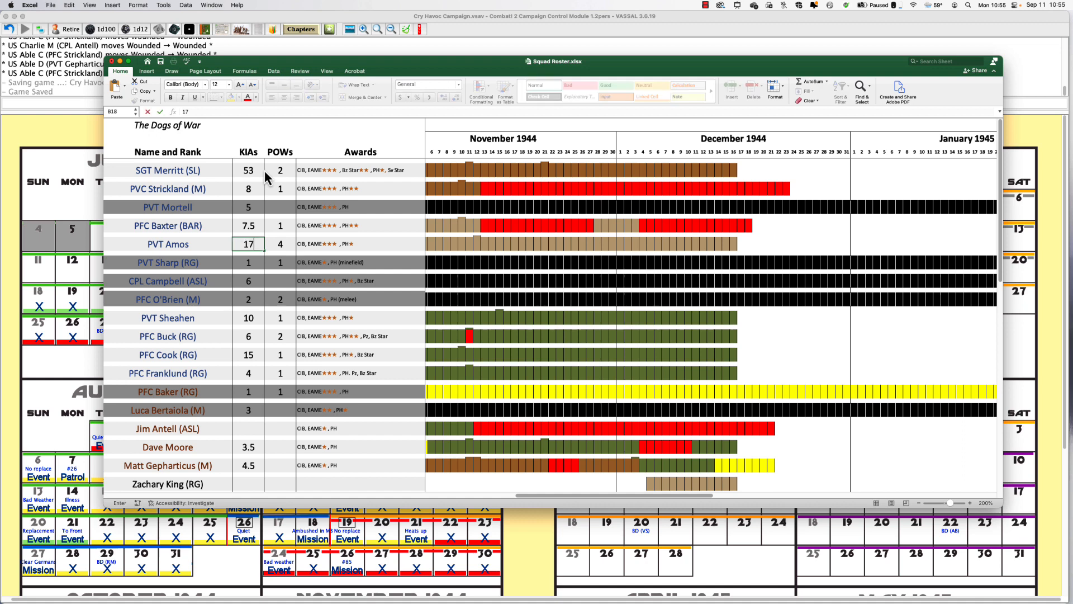
key("Return")
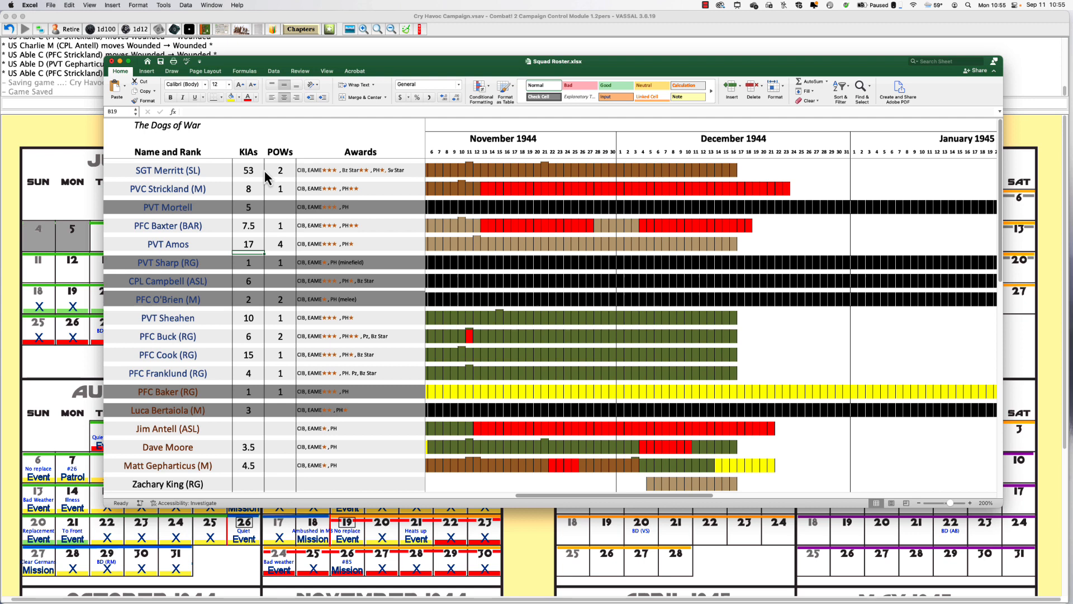
mouse_move(304, 309)
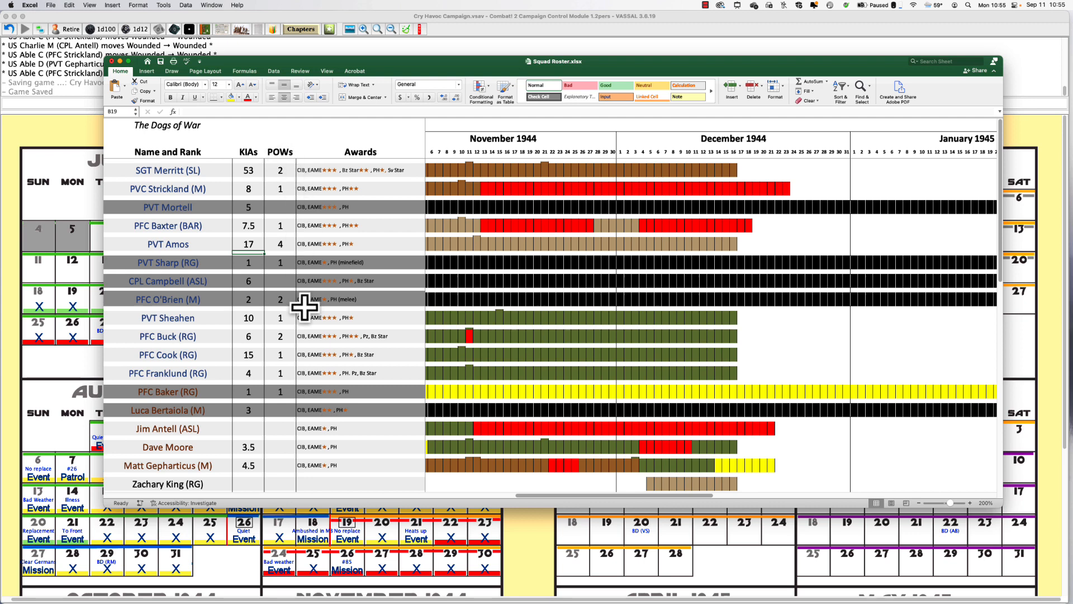
left_click(249, 483)
type("2.5")
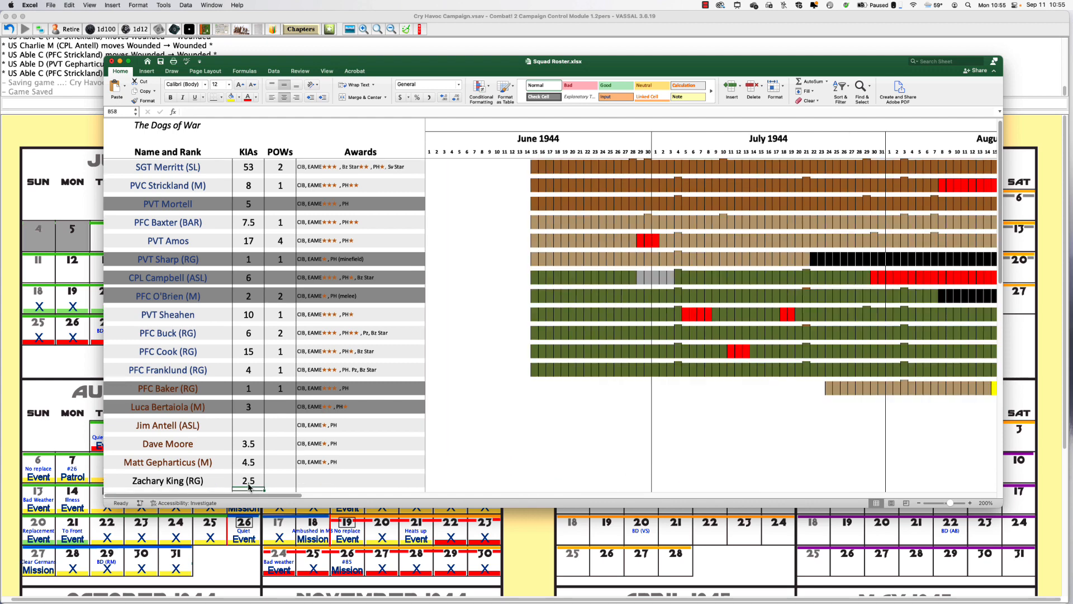
mouse_move(258, 295)
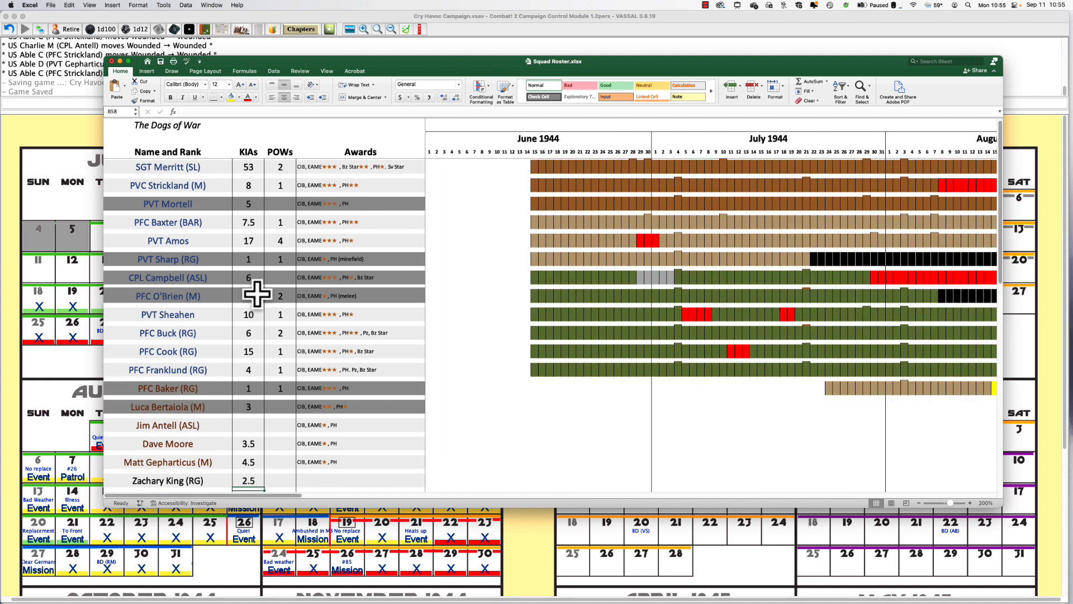
mouse_move(257, 355)
type("7")
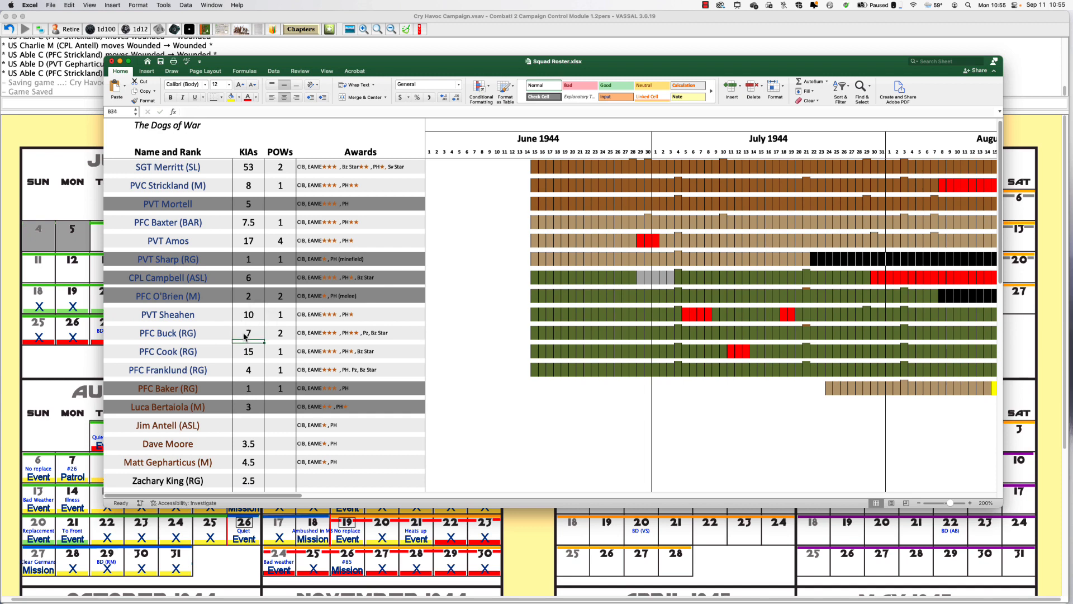
left_click(248, 352)
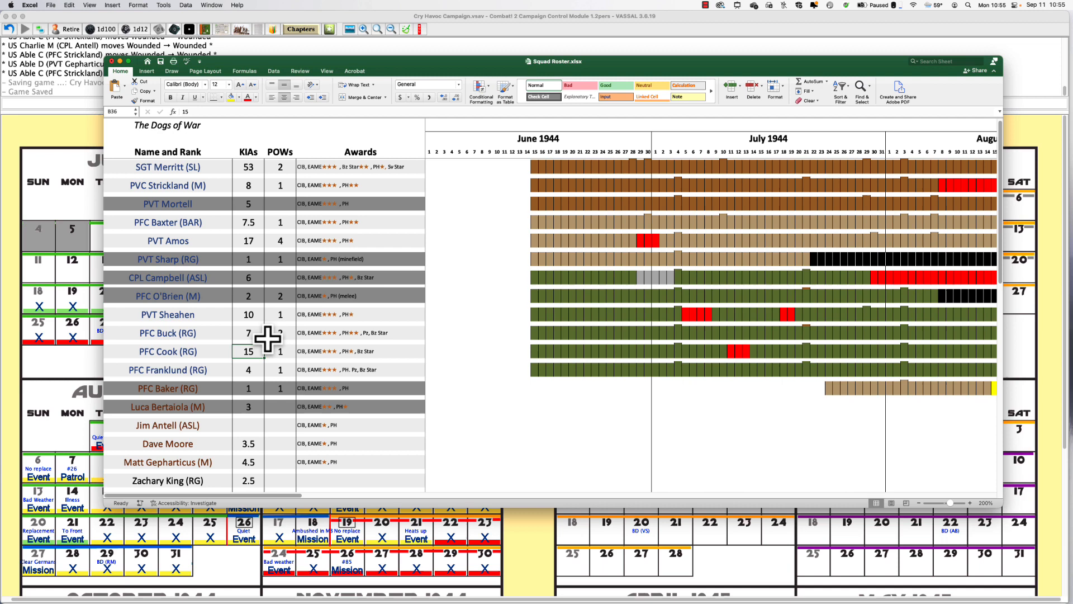
left_click(248, 351)
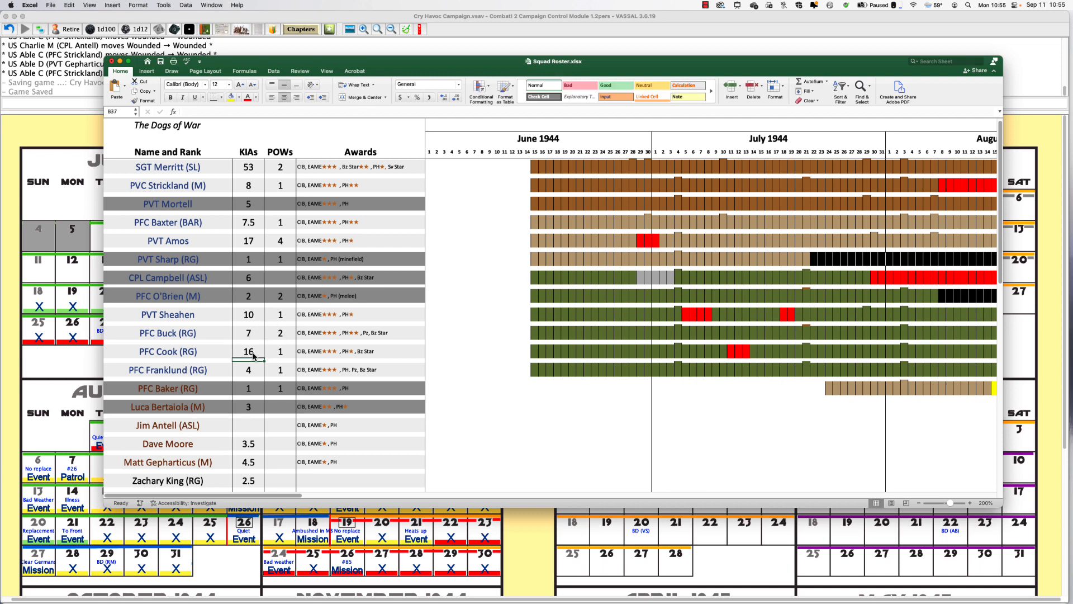
mouse_move(322, 438)
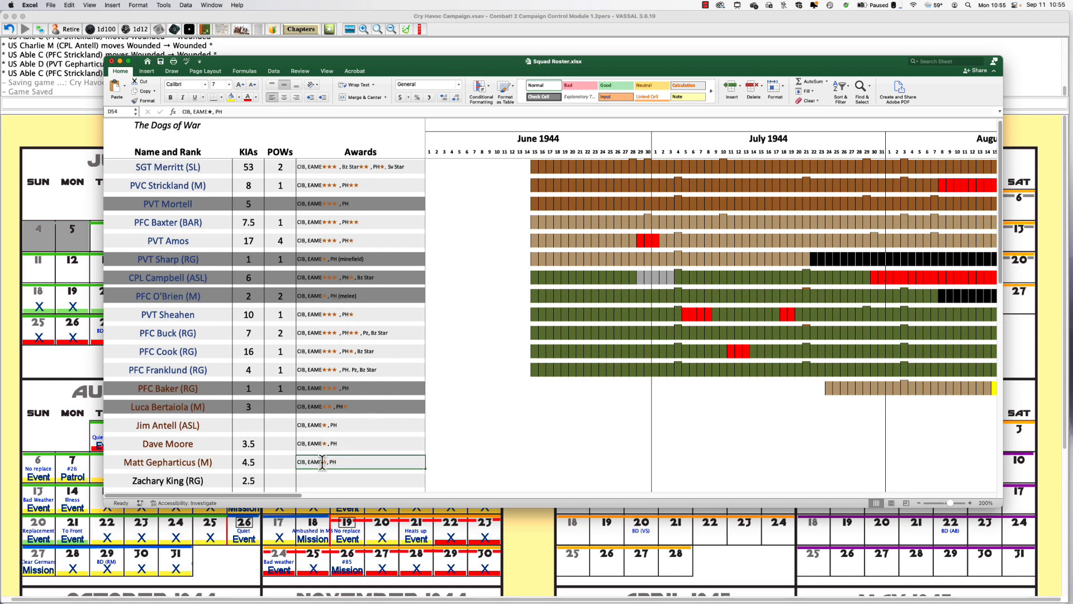
double_click(322, 462)
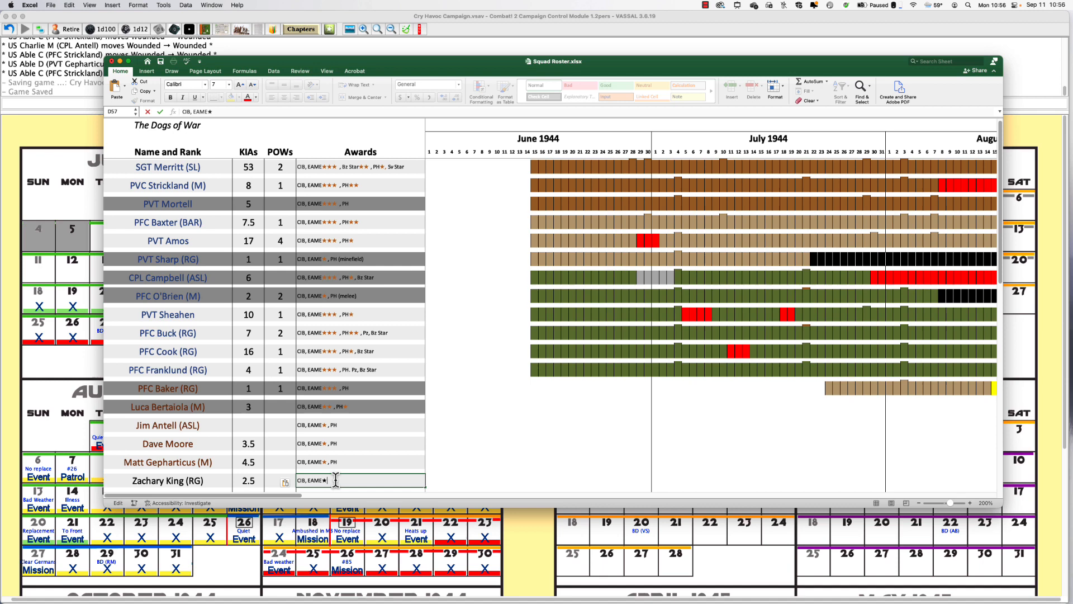
mouse_move(434, 468)
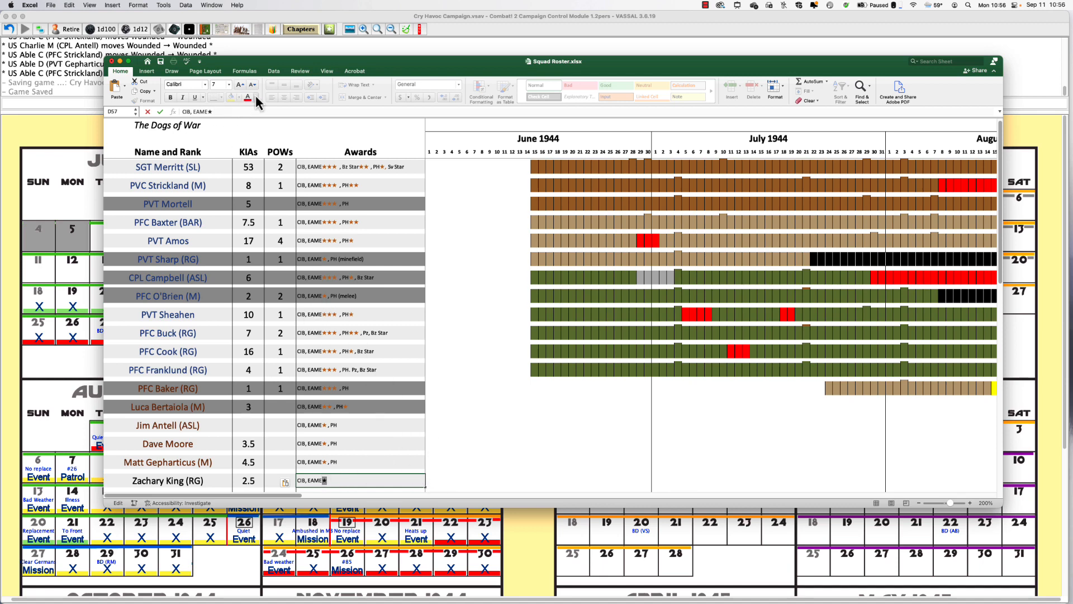
left_click(248, 96)
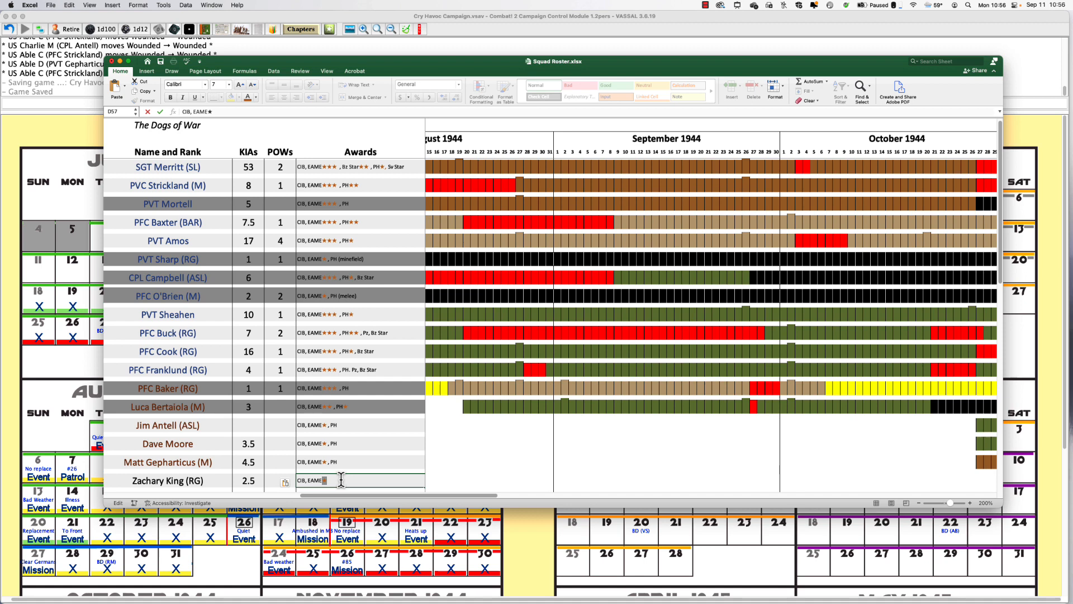
type("★")
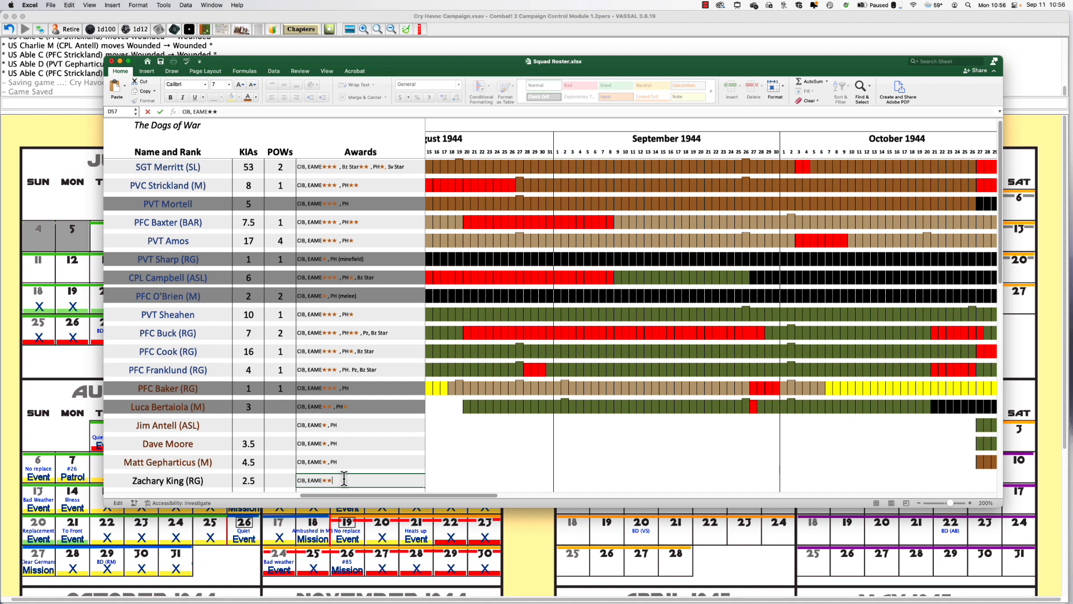
left_click(359, 461)
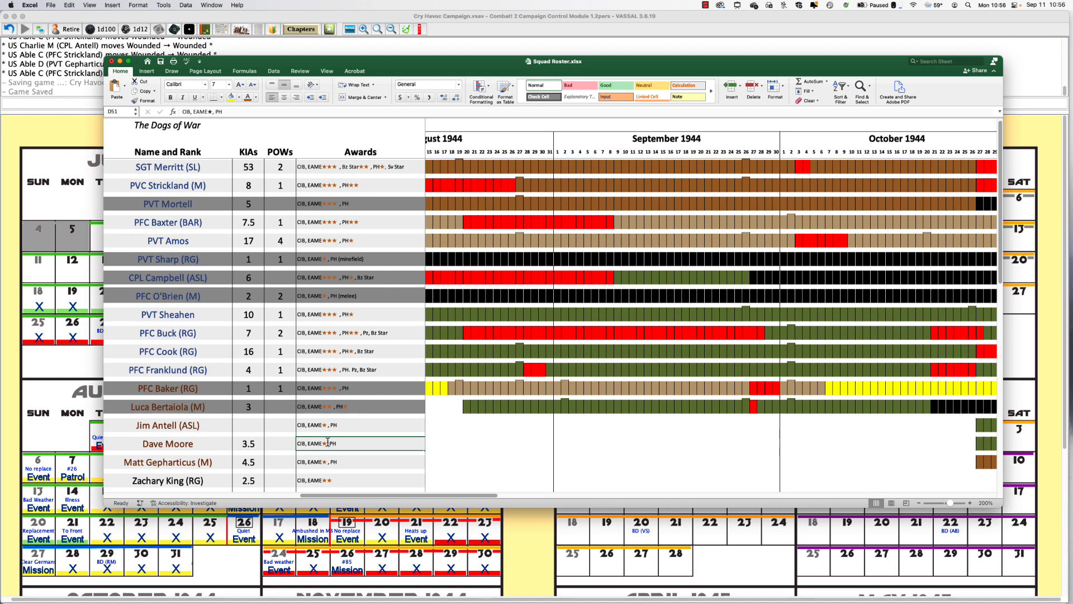
Add a campaign ★ to Dave Moore's and PFC Frankland's awards.
double_click(328, 442)
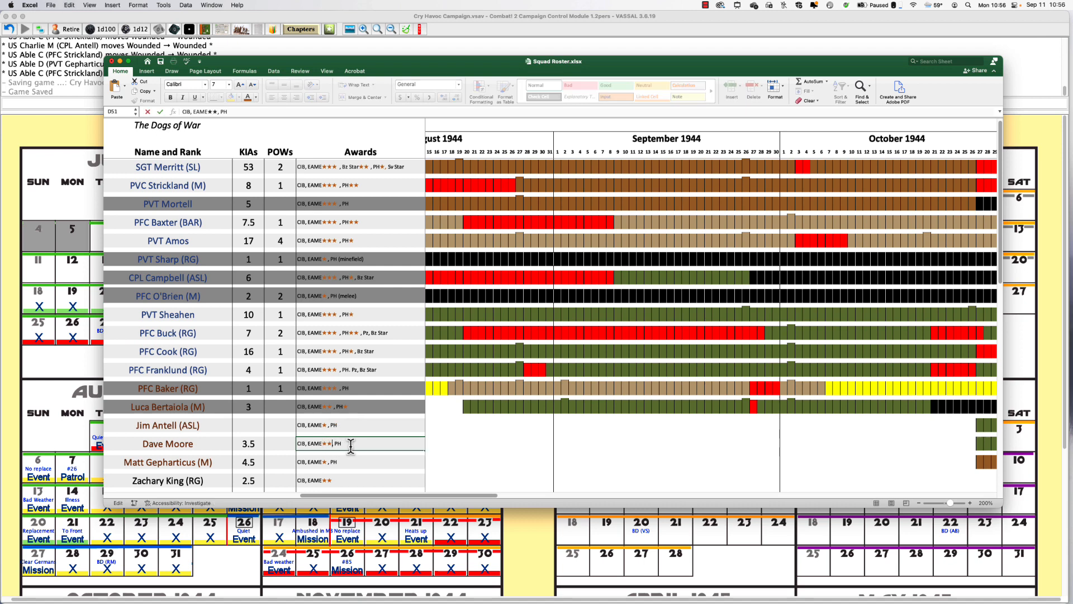
left_click(340, 406)
type("★")
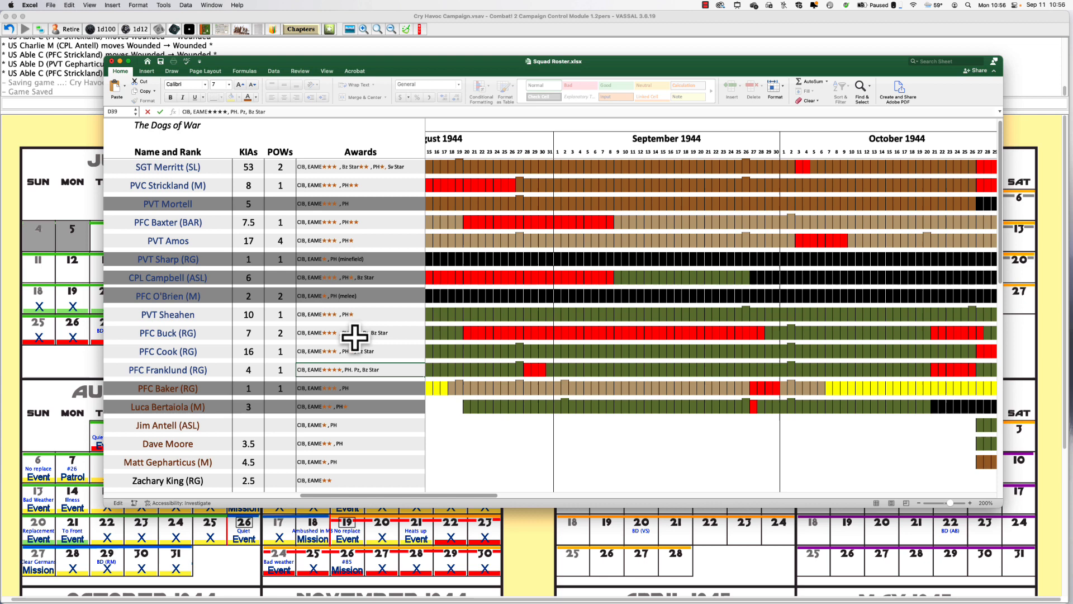
left_click(342, 351)
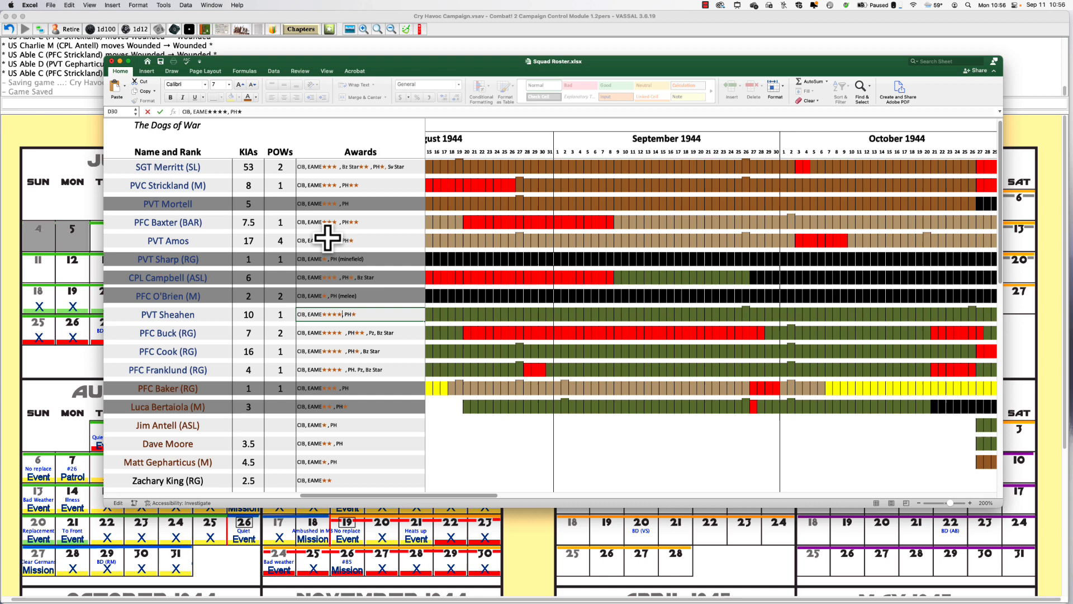
Add a campaign ★ to PVT Amos's and PFC Baxter's awards.
left_click(335, 240)
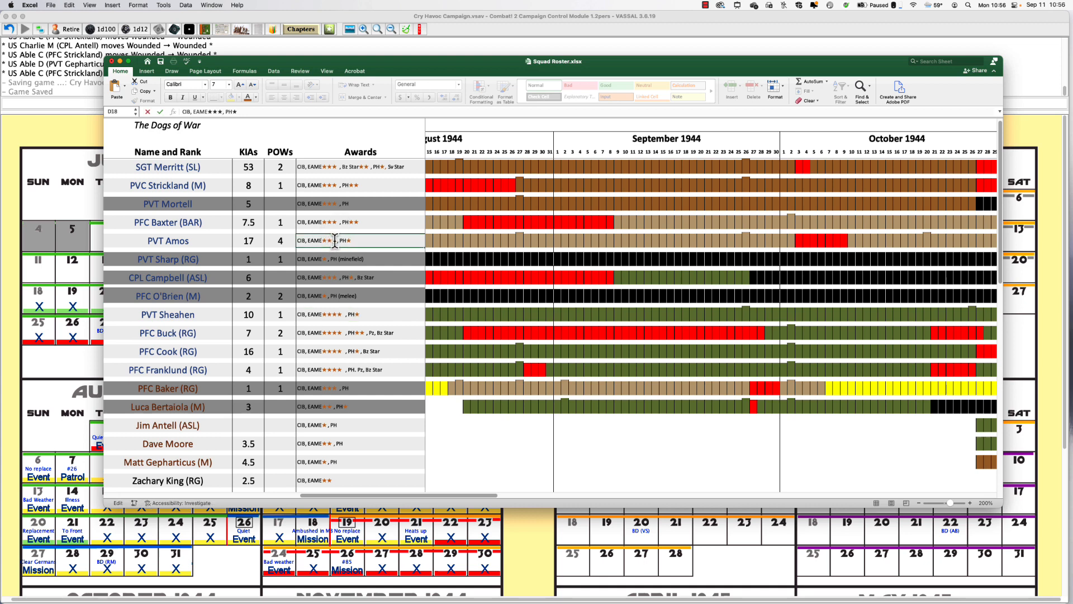
left_click(356, 221)
type("★")
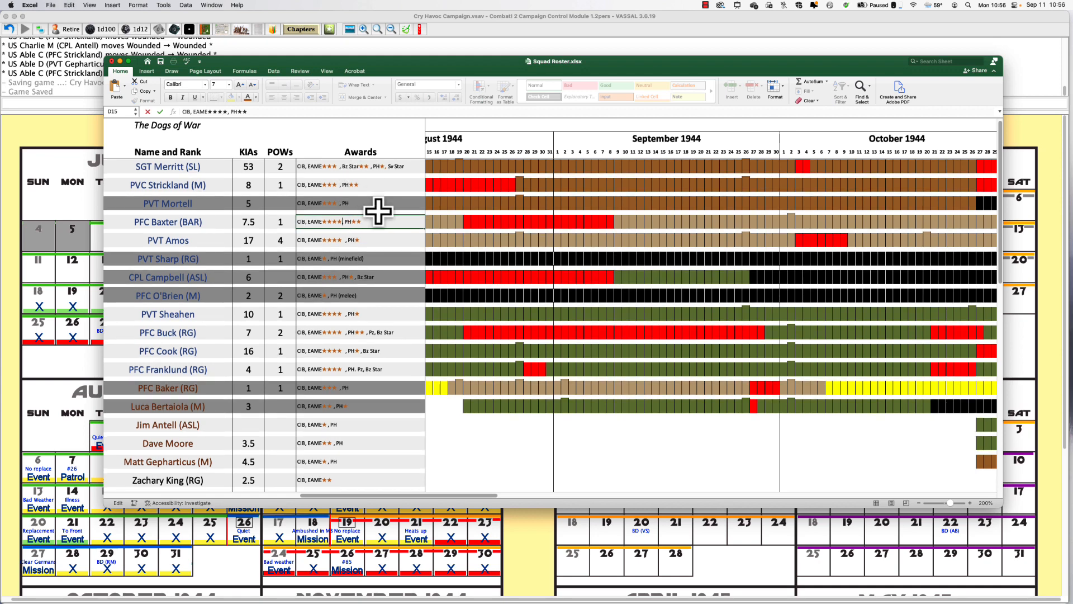
left_click(356, 164)
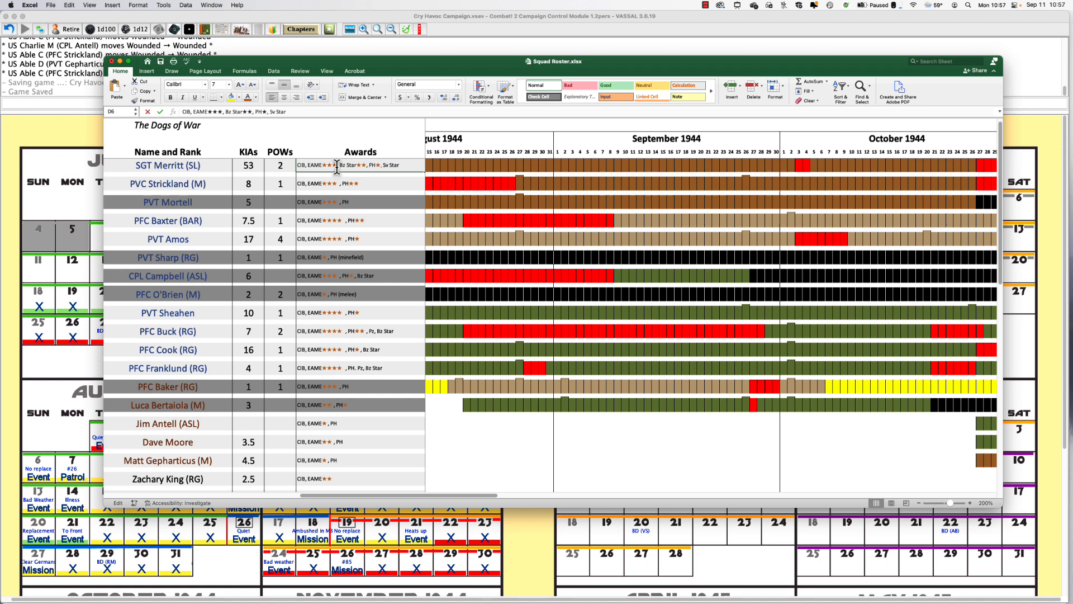
Insert an extra ★ after EAME for Strickland, Gepharticus and Antell.
left_click(359, 183)
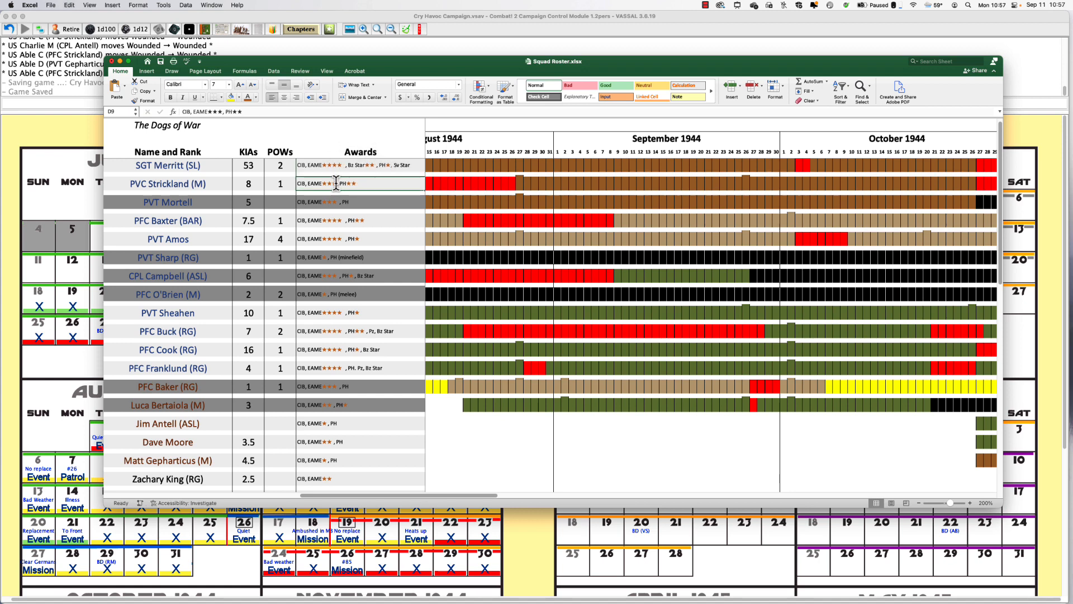
double_click(356, 184)
type("★")
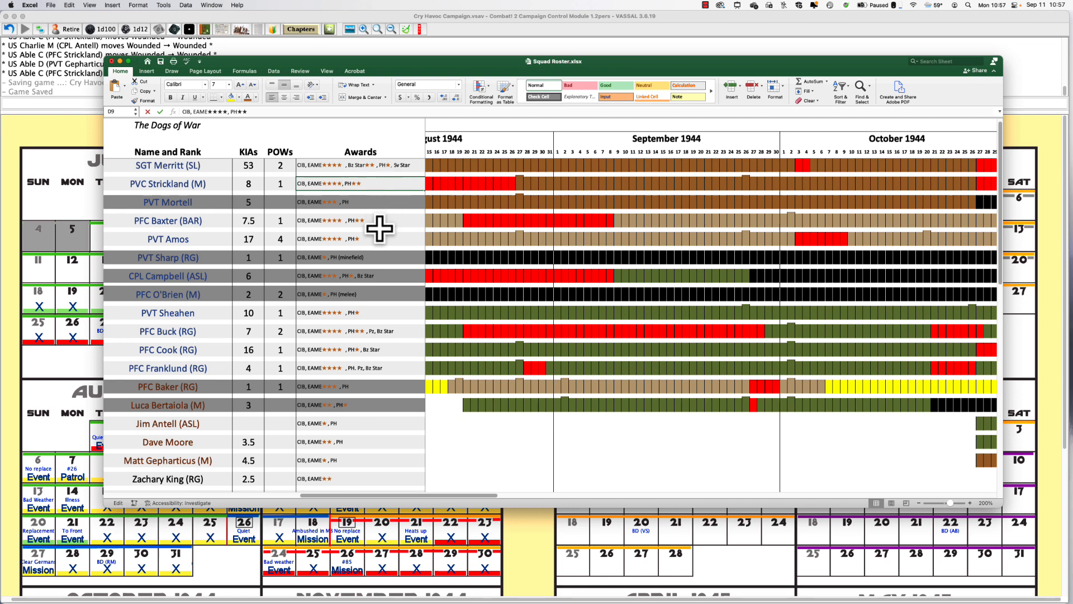
left_click(328, 459)
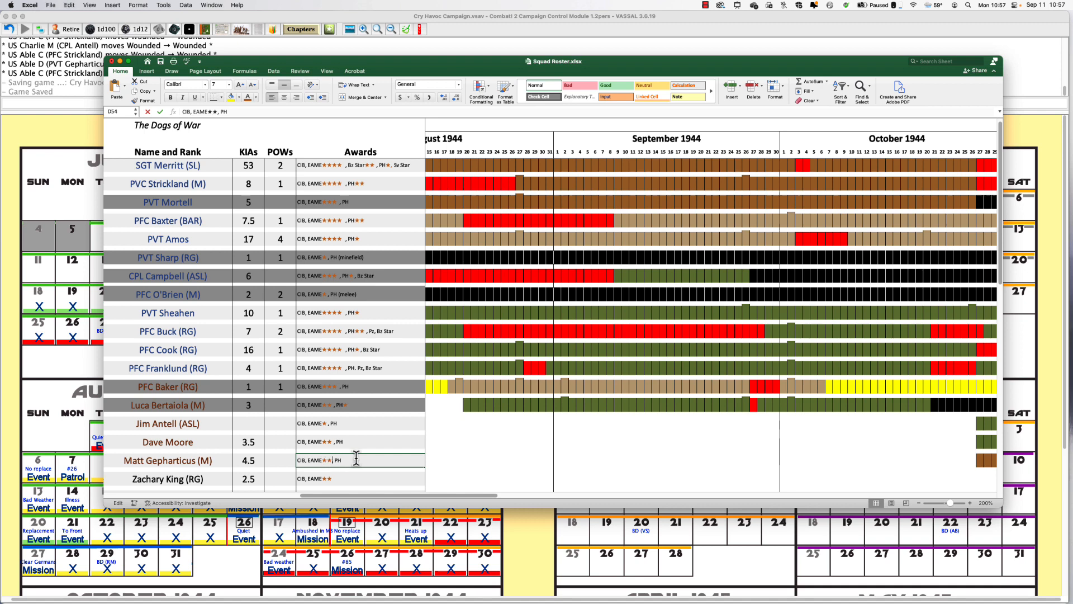
left_click(360, 422)
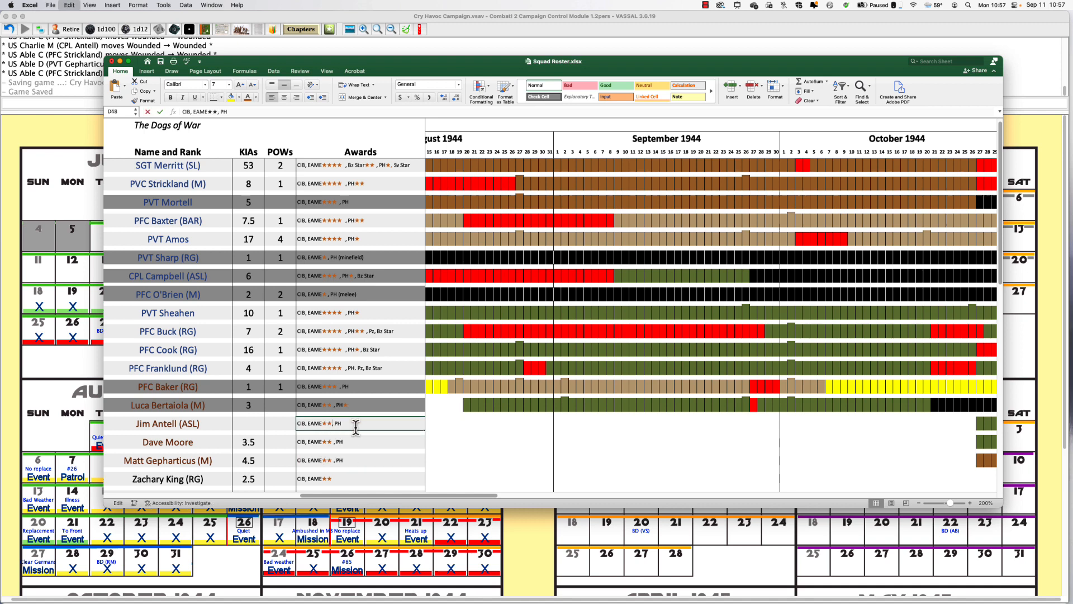
mouse_move(373, 434)
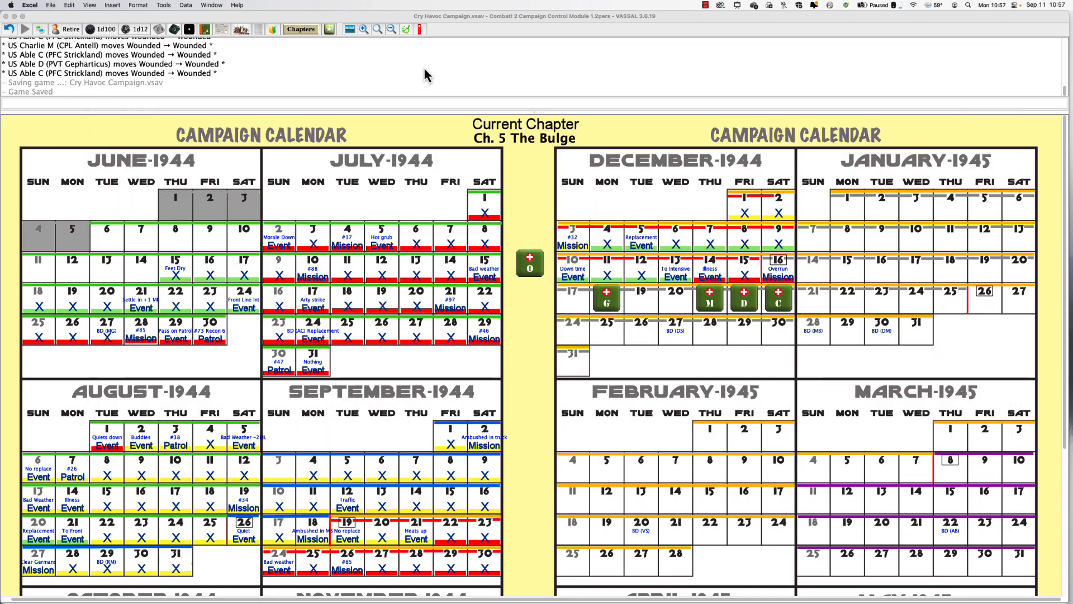
mouse_move(287, 601)
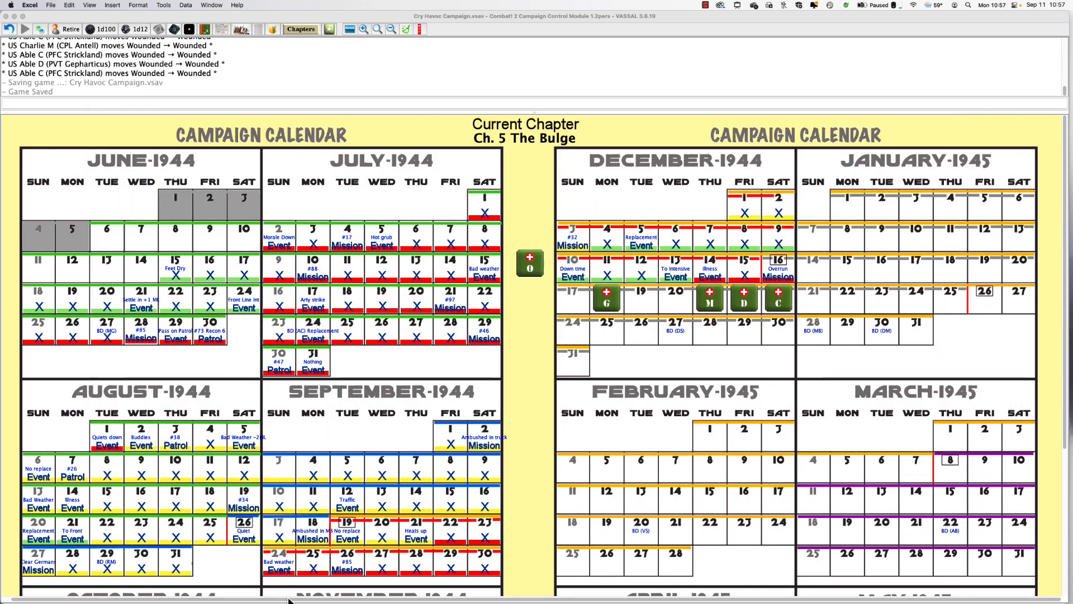
mouse_move(265, 587)
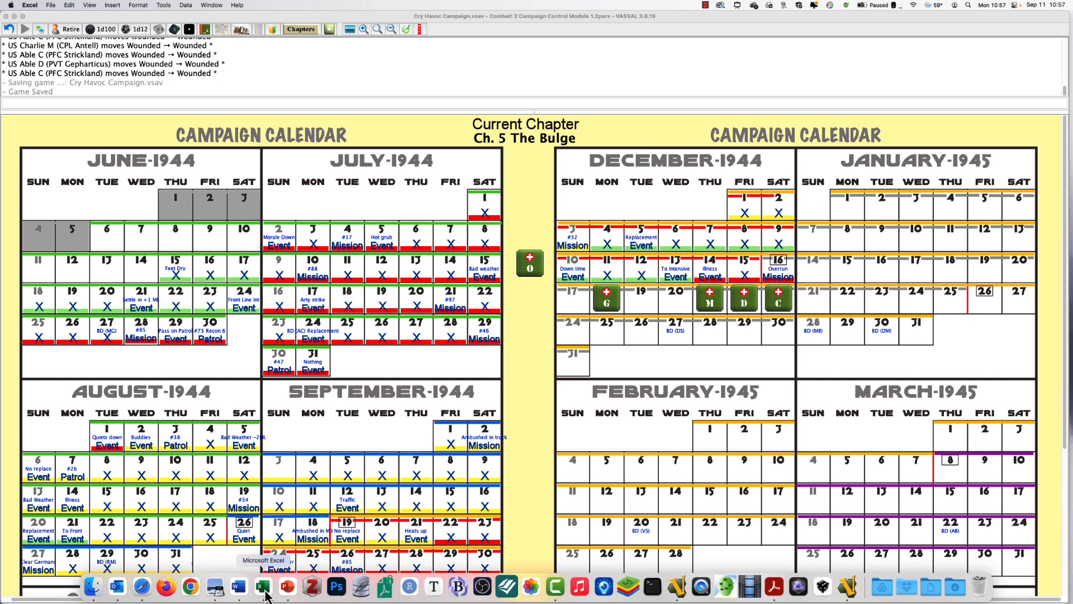
Close the blank workbook and return to the VASSAL Ch. 5 The Bulge calendar.
left_click(264, 587)
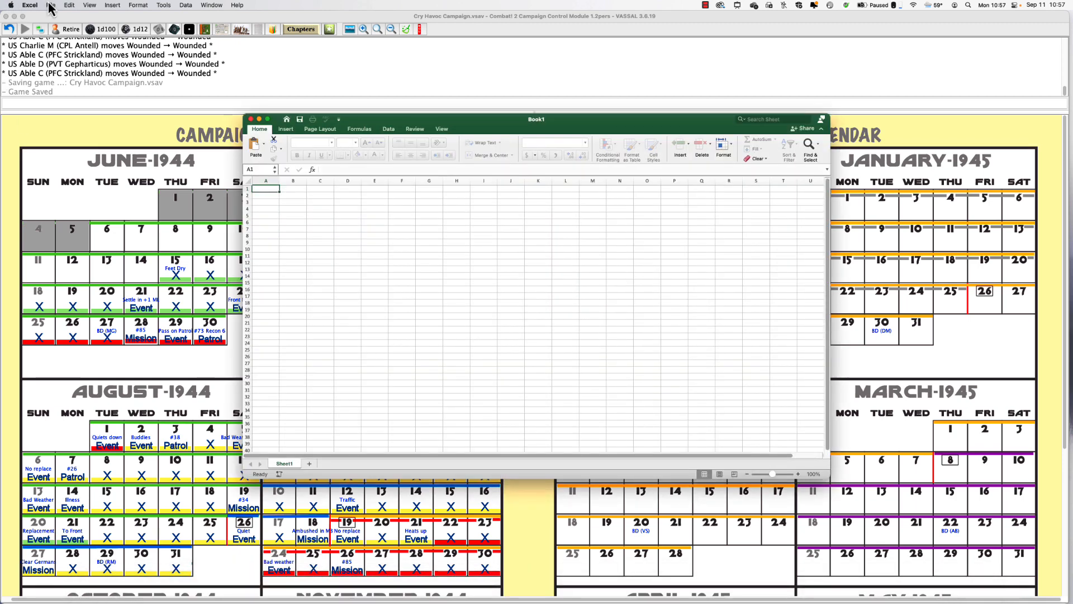
left_click(50, 6)
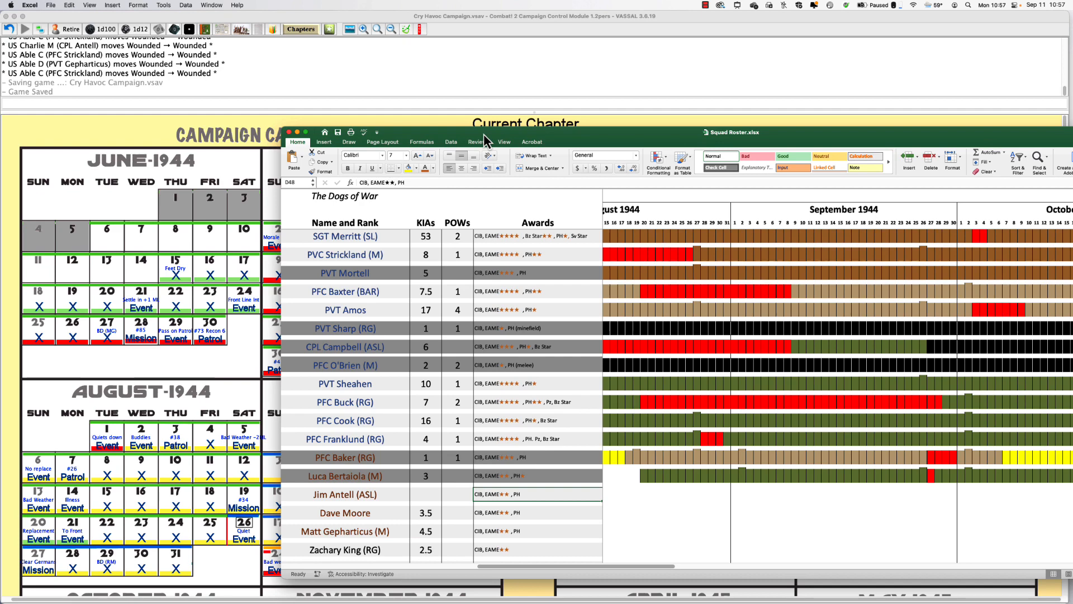
left_click(288, 132)
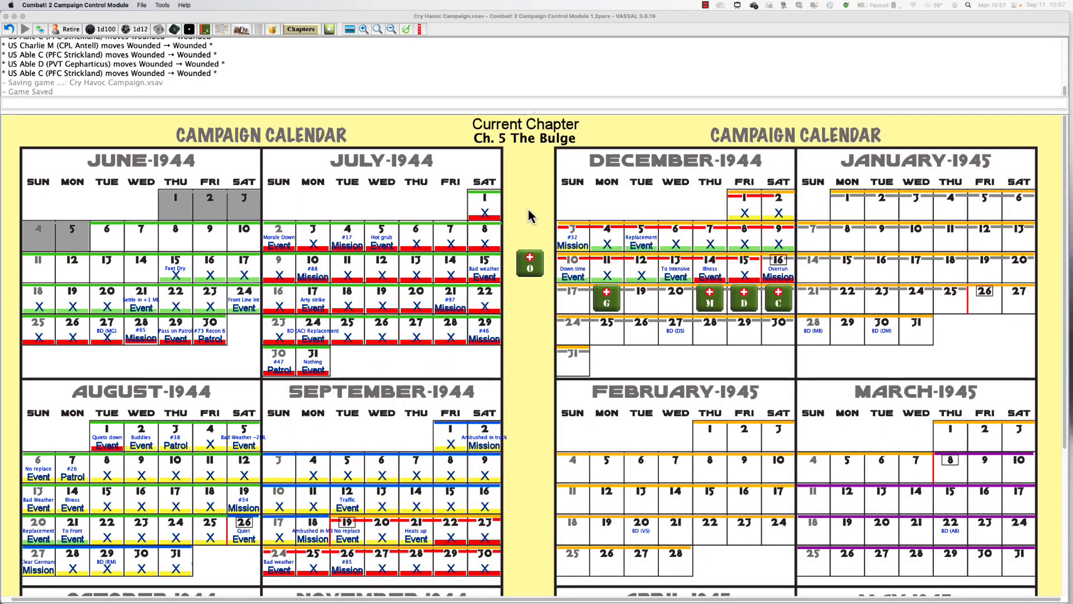
mouse_move(542, 217)
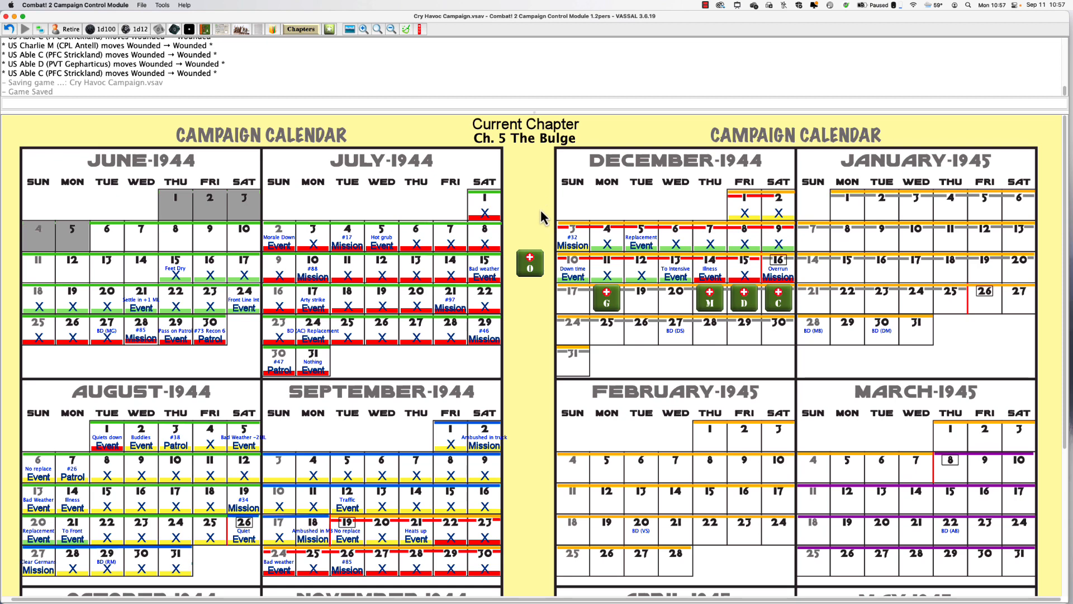
mouse_move(529, 230)
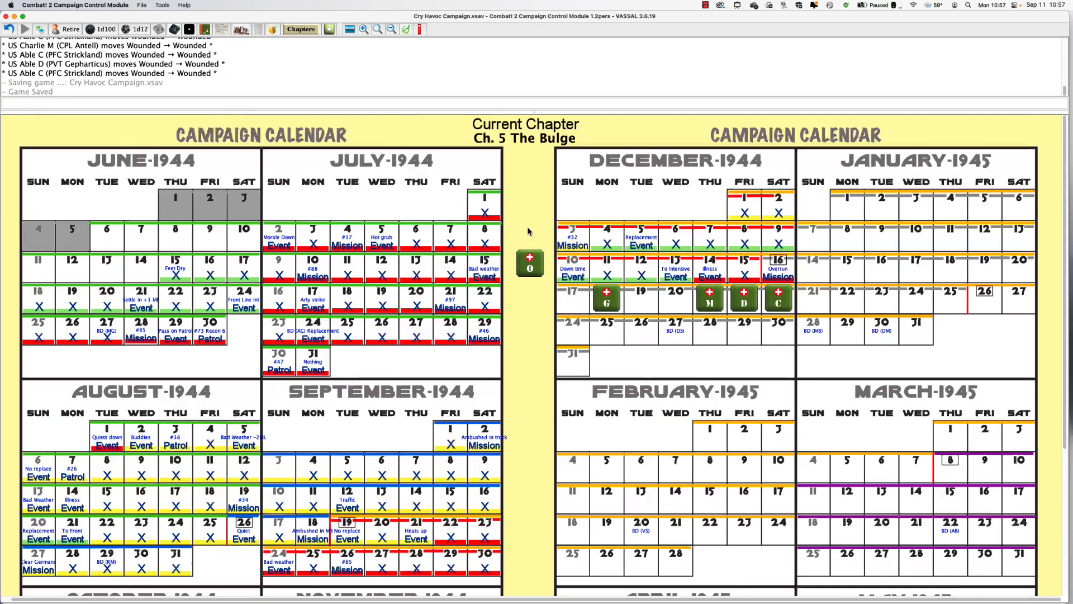
mouse_move(539, 229)
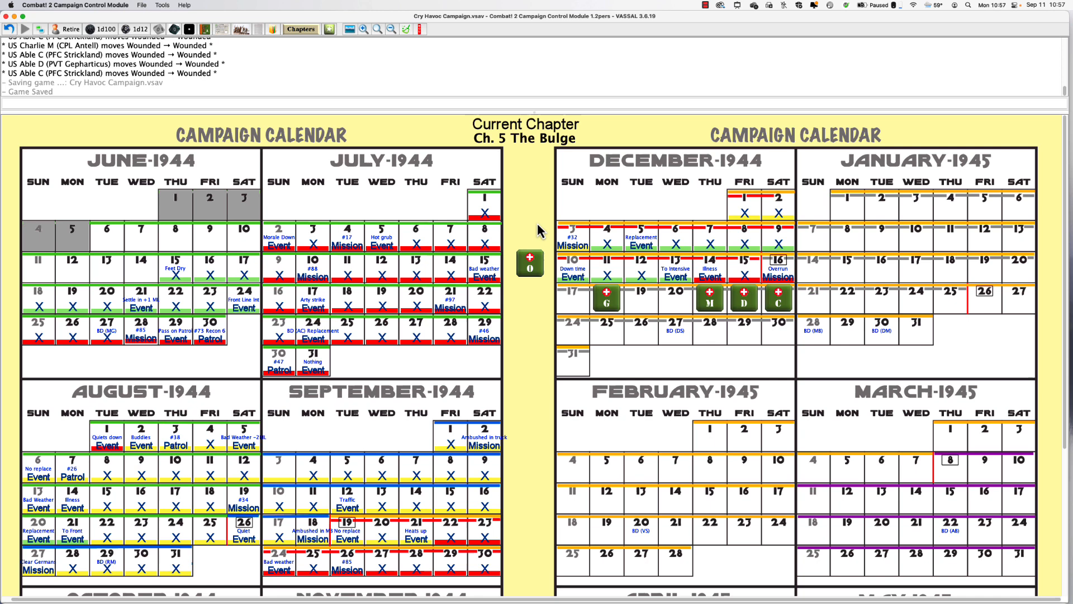
mouse_move(544, 263)
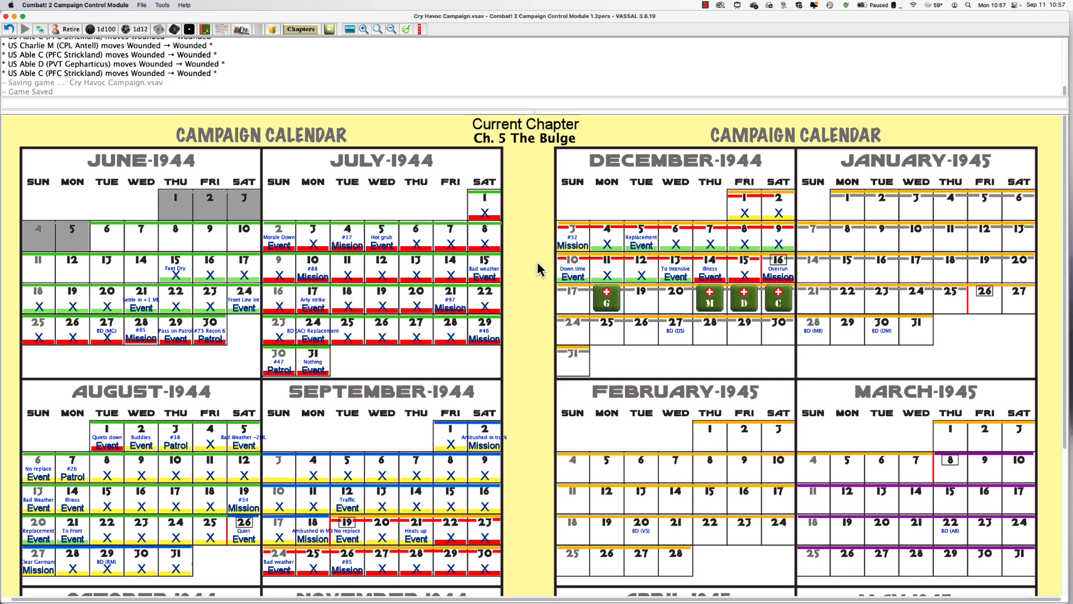
mouse_move(560, 284)
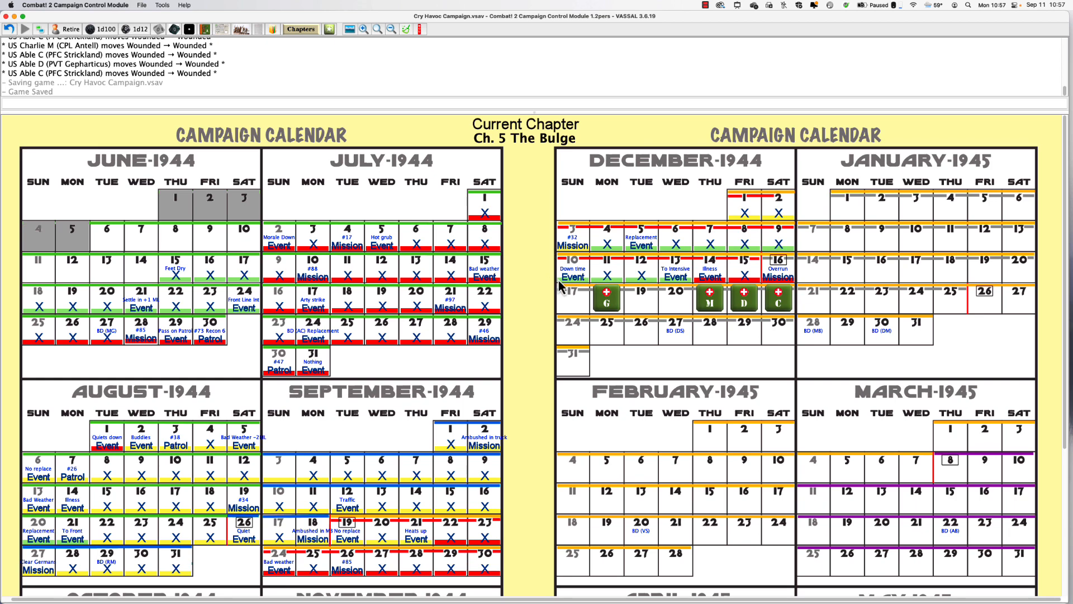
mouse_move(268, 46)
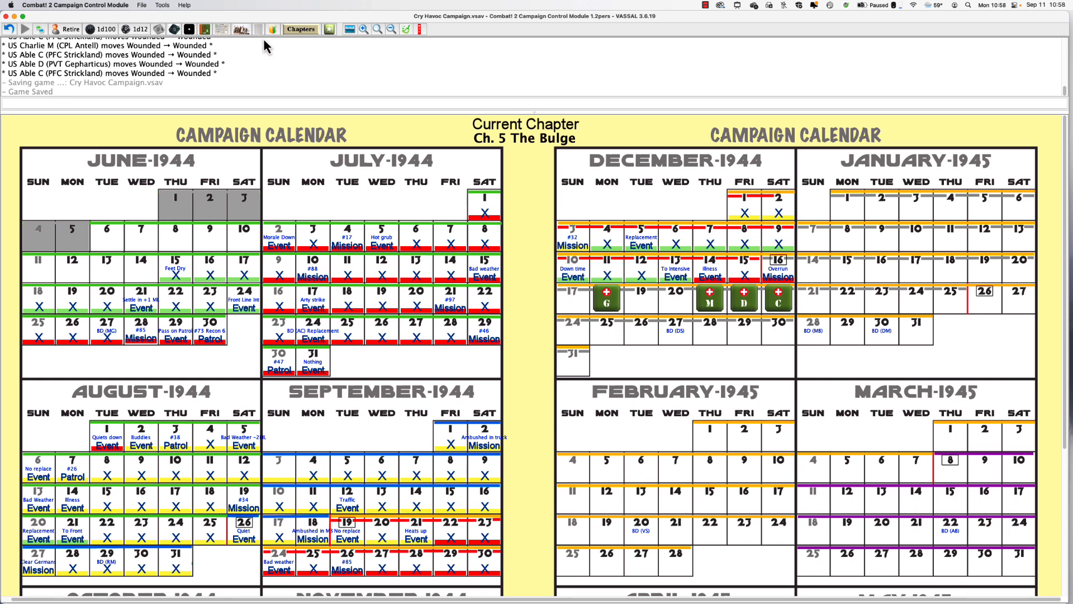
left_click(240, 30)
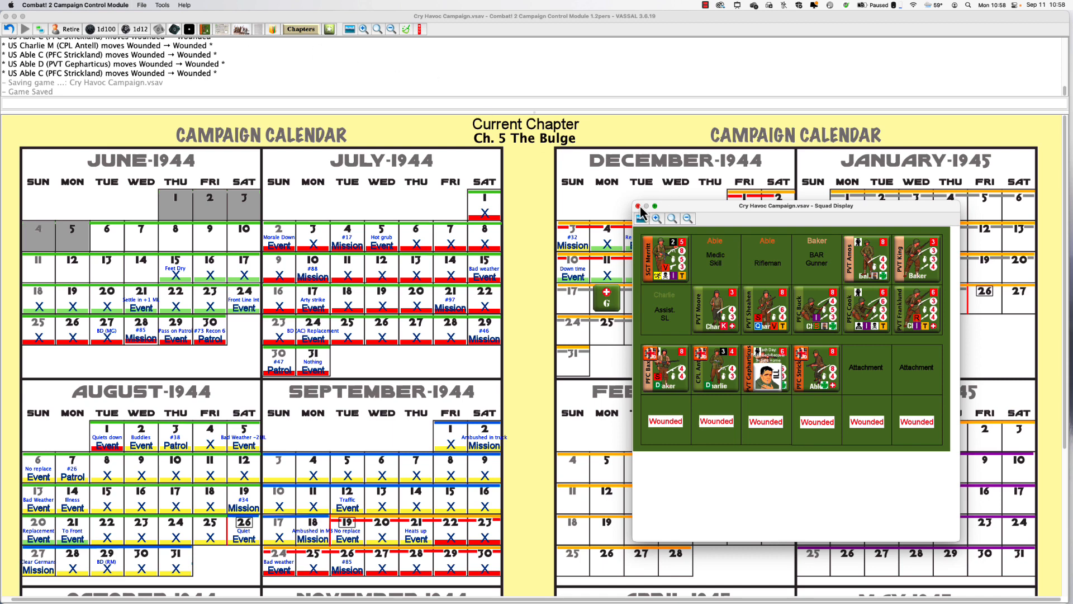
left_click(637, 205)
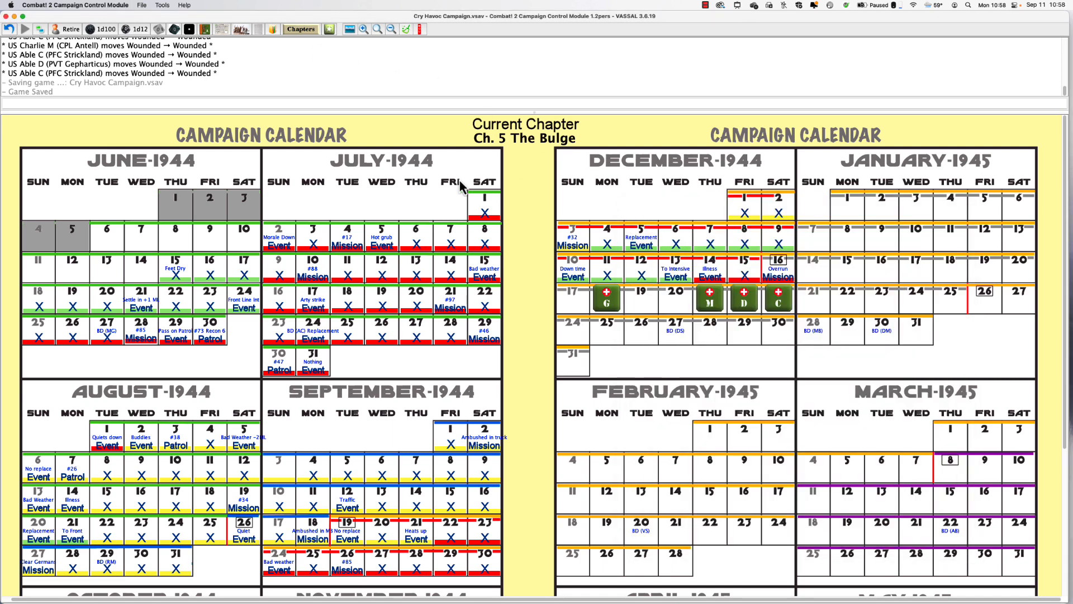
mouse_move(269, 104)
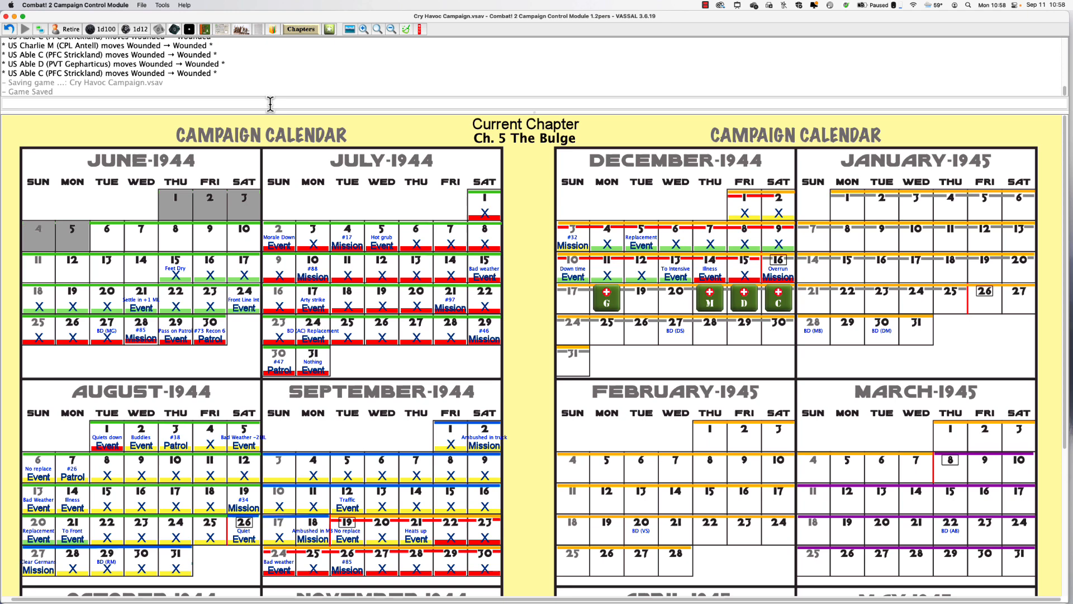
mouse_move(261, 40)
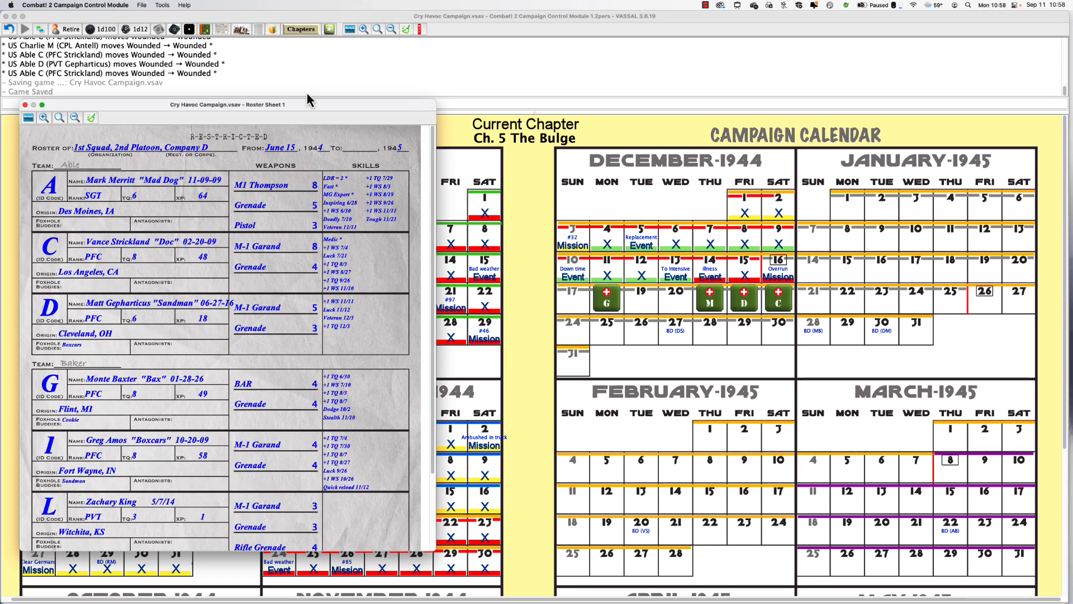
mouse_move(286, 127)
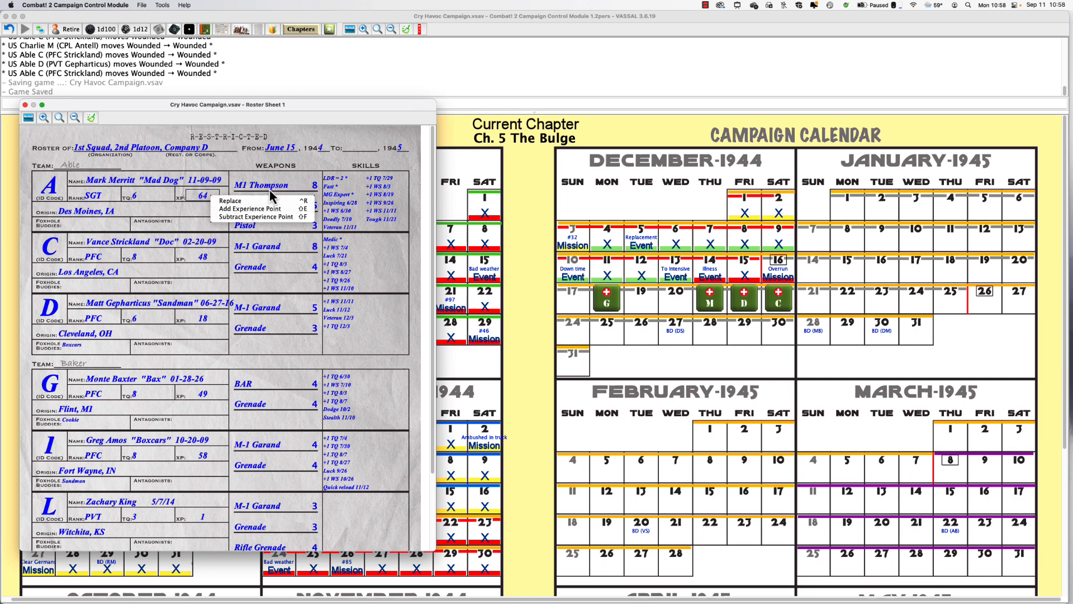
Raise Mark Merritt's experience to 67 and bring up the Squad Display.
left_click(249, 209)
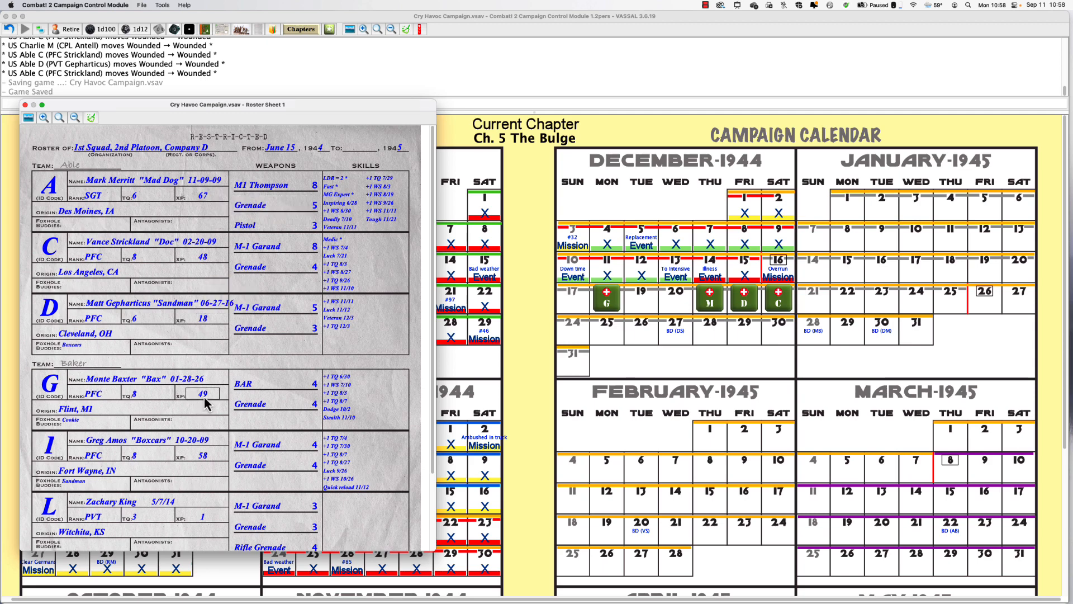
right_click(203, 404)
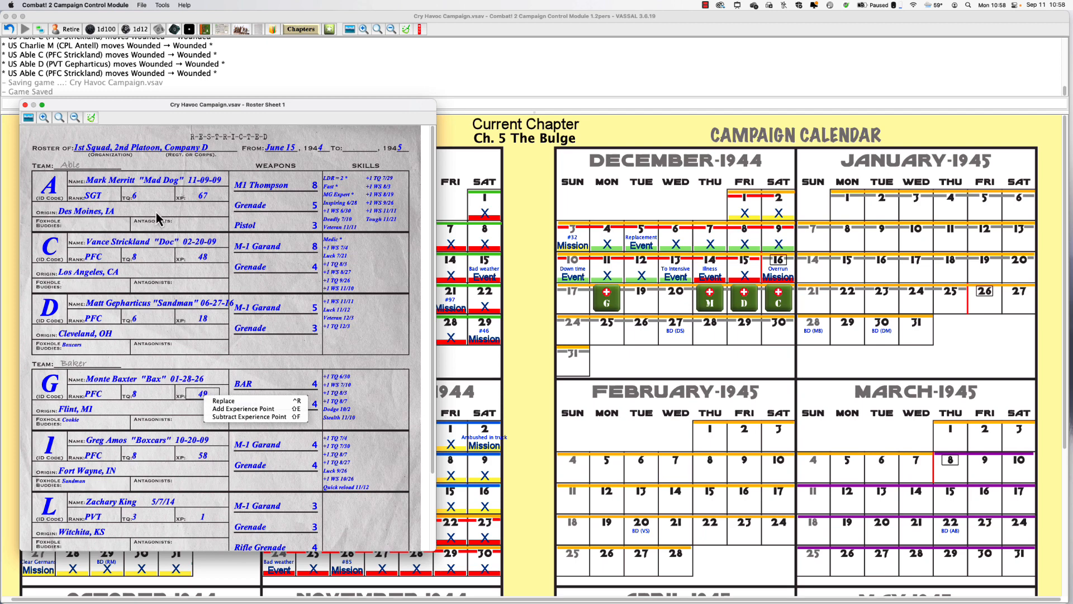
left_click(242, 29)
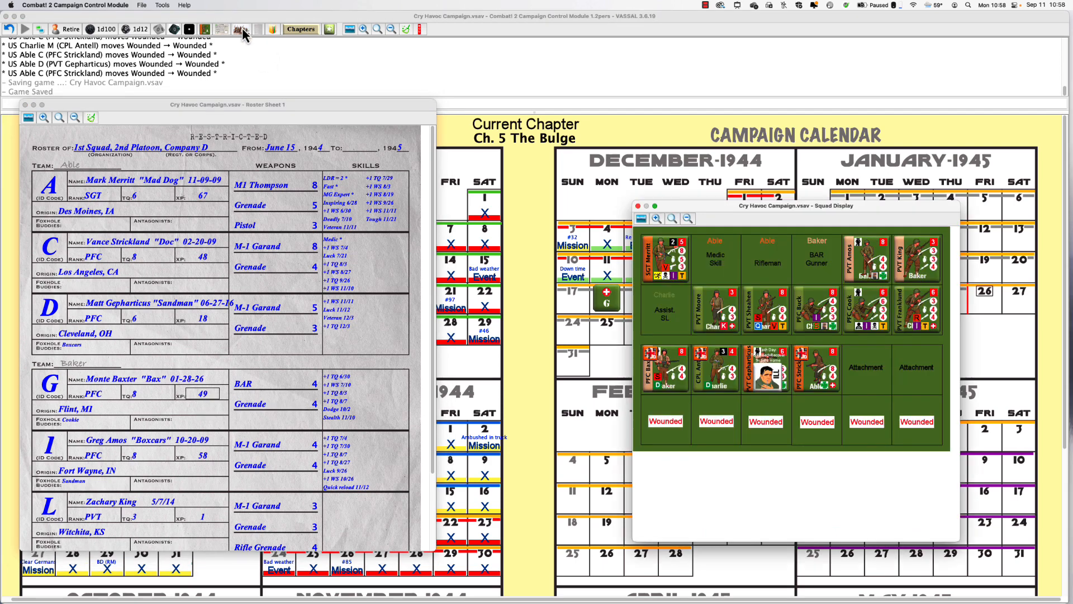
mouse_move(696, 377)
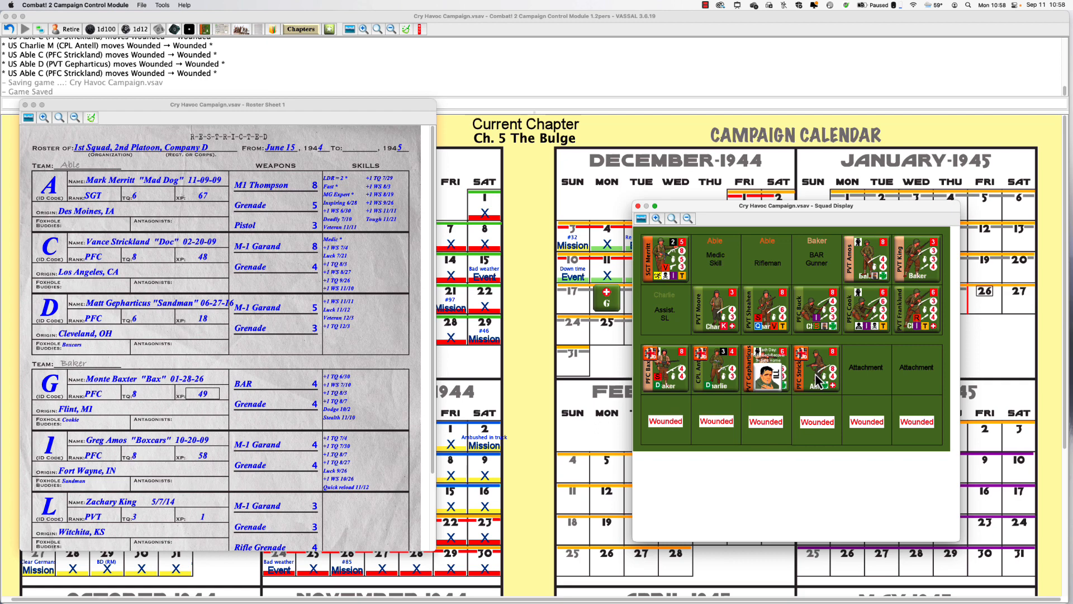
mouse_move(715, 382)
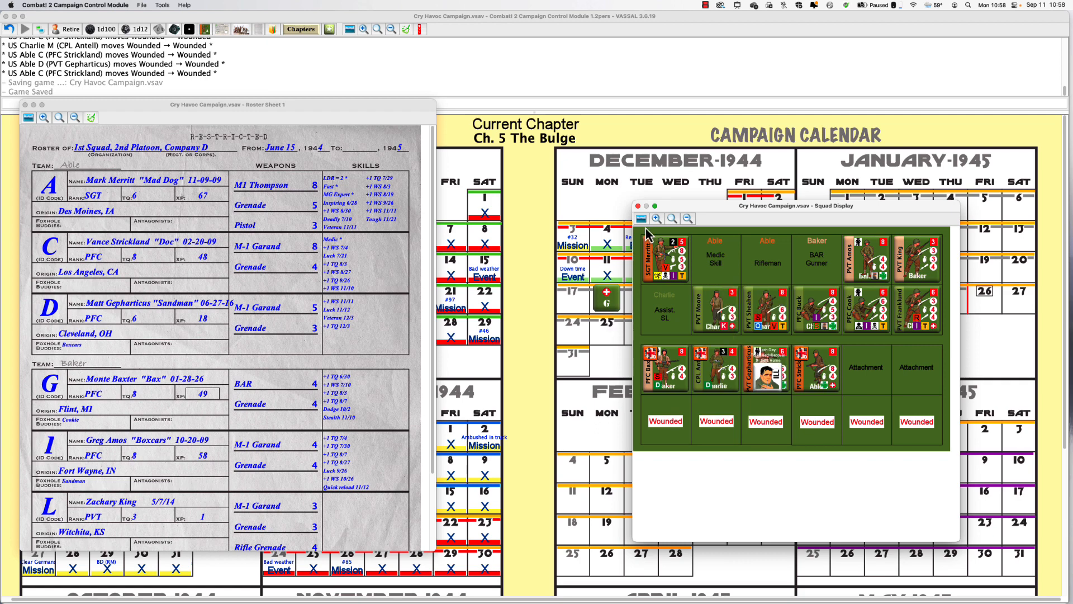
Close the squad display and raise Greg Amos's experience to 61.
left_click(640, 205)
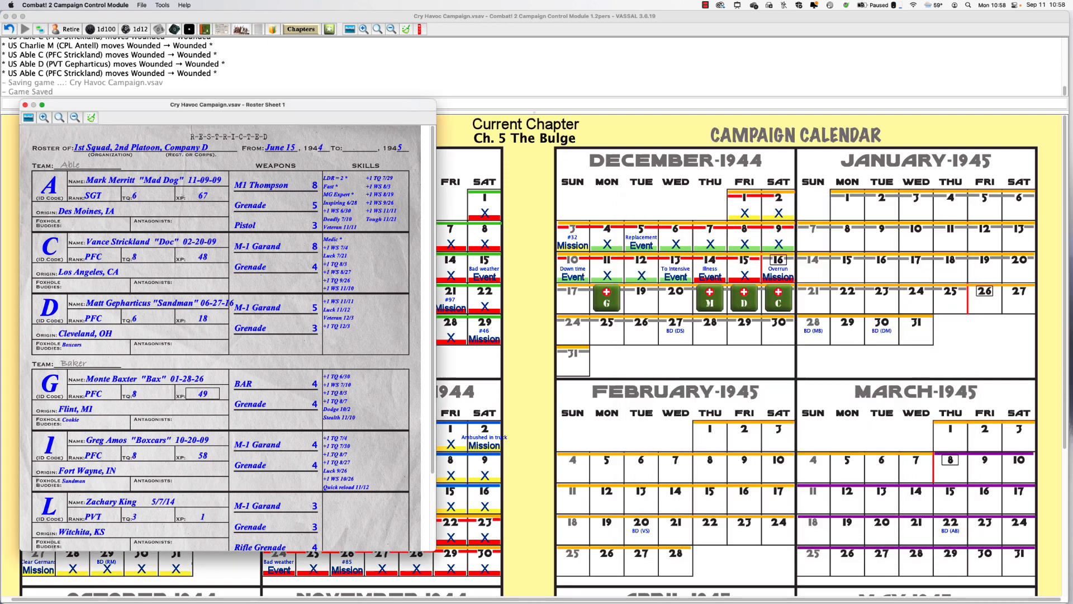
mouse_move(305, 285)
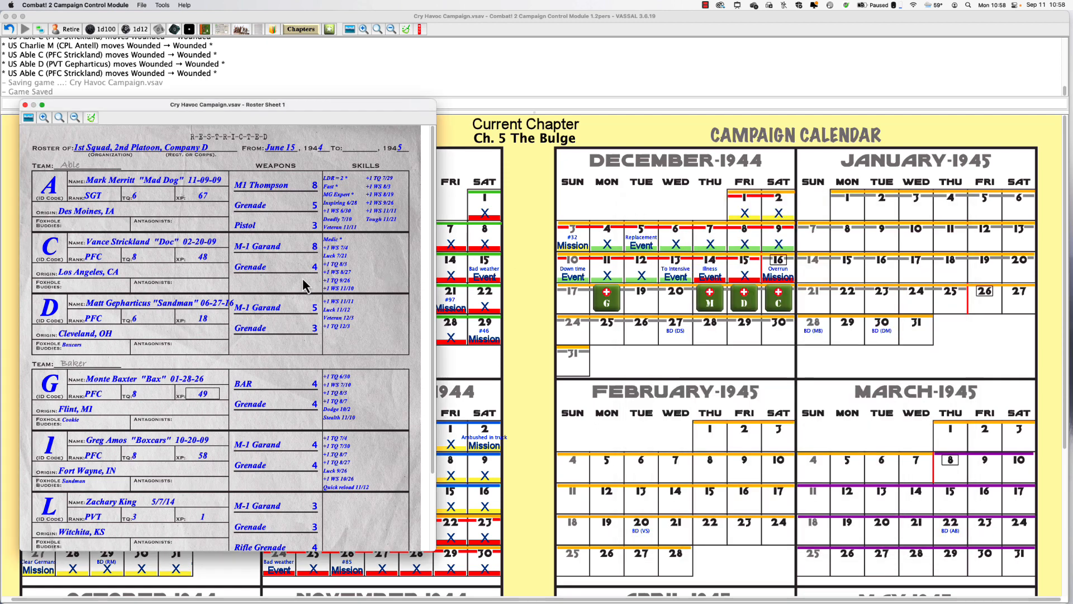
mouse_move(204, 364)
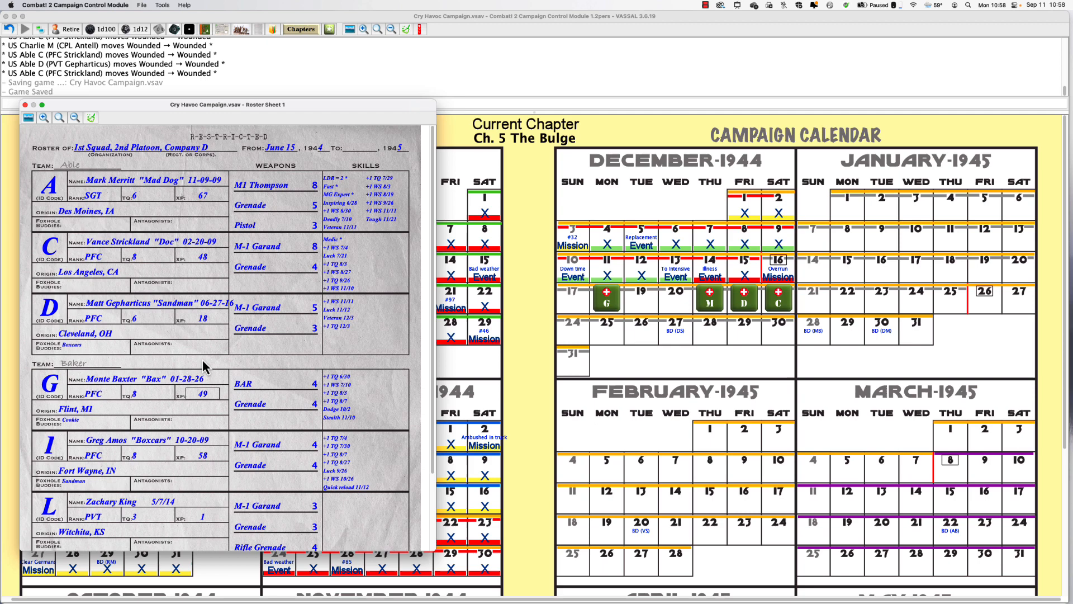
mouse_move(199, 363)
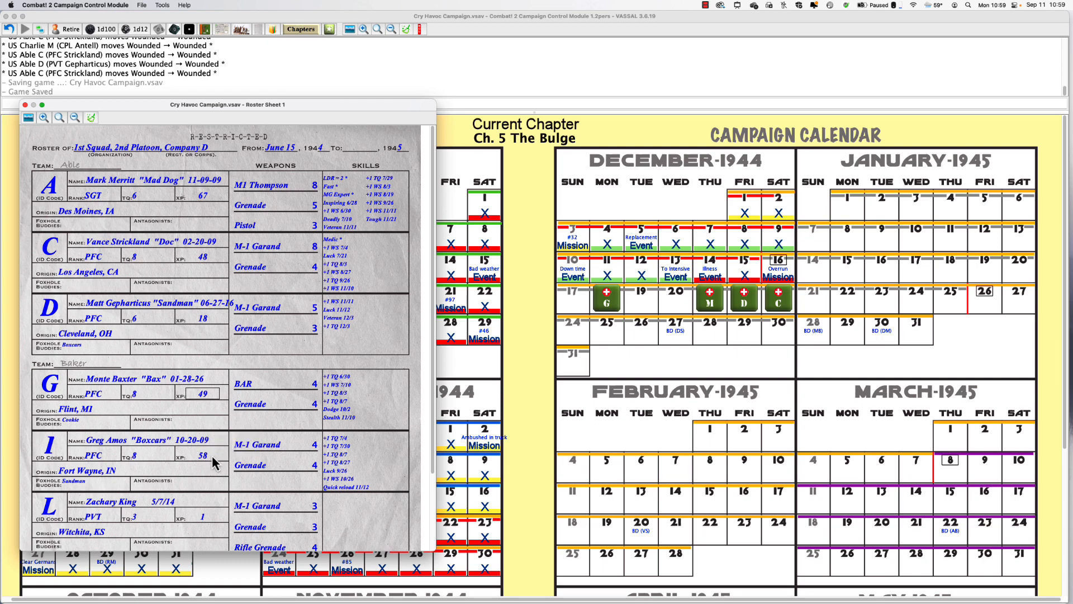
mouse_move(216, 464)
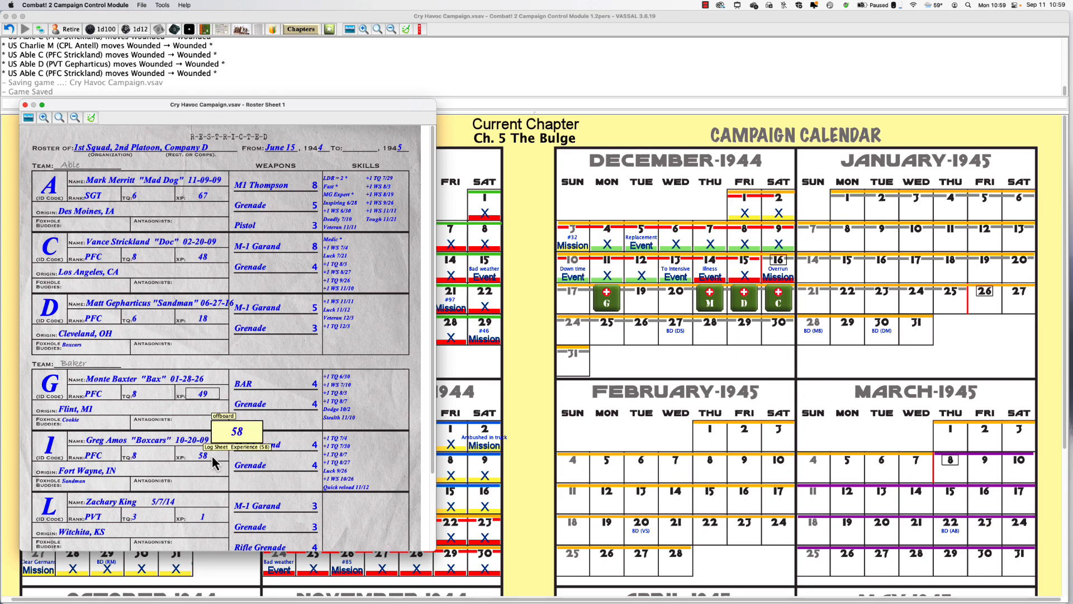
right_click(200, 457)
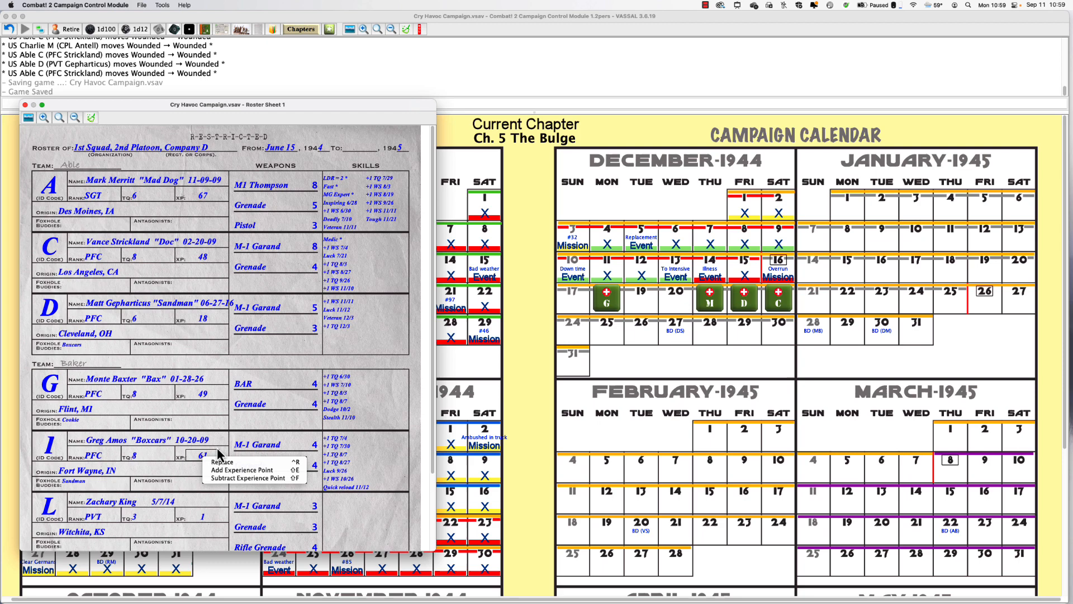
mouse_move(199, 465)
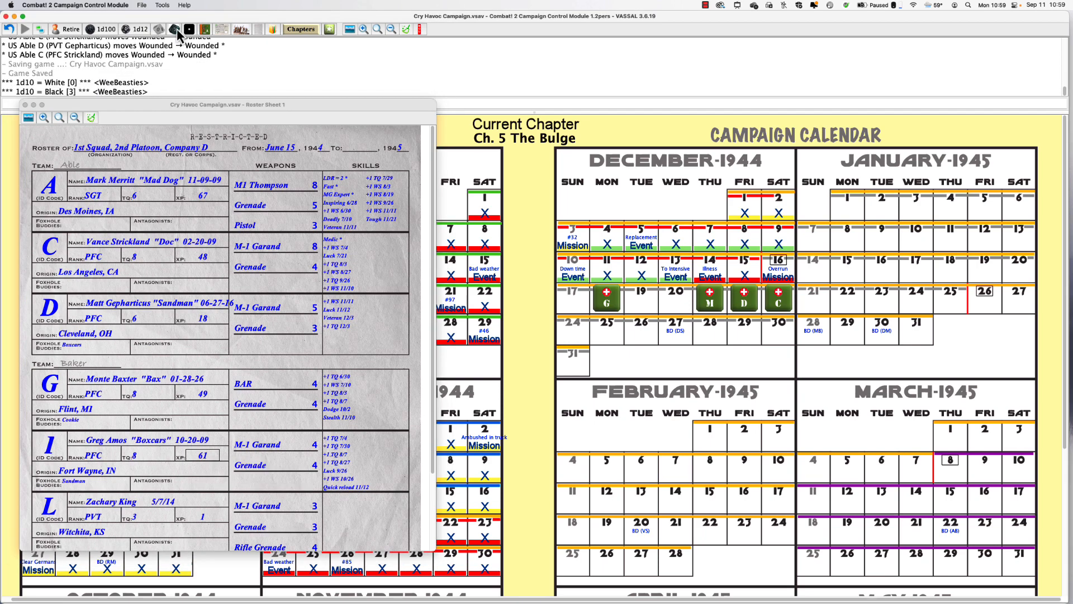
Show the 35.1 Skills Acquired Table in the Charts window.
left_click(241, 29)
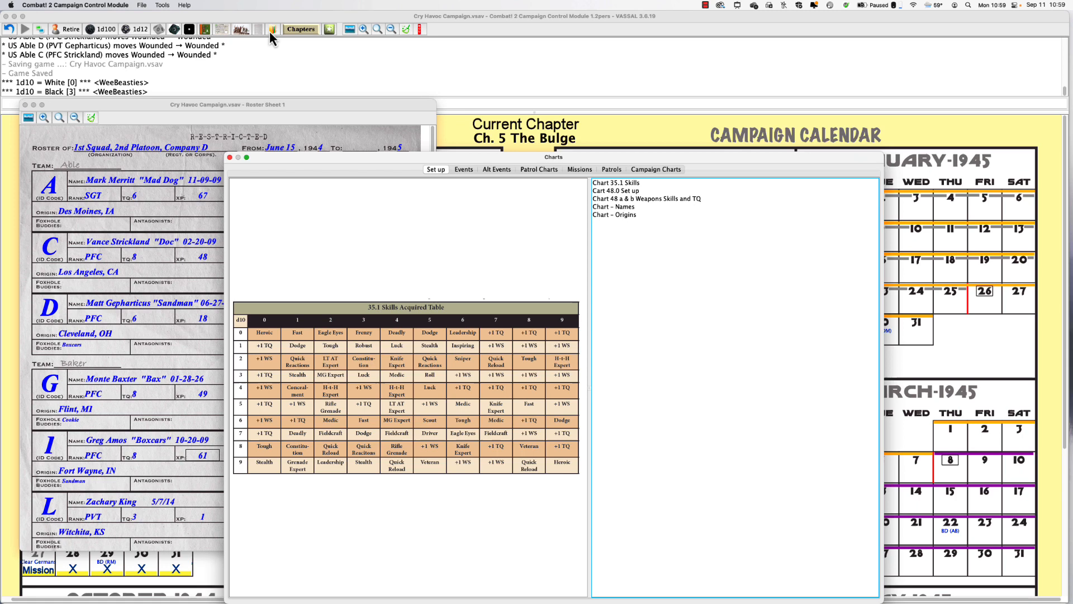
mouse_move(251, 355)
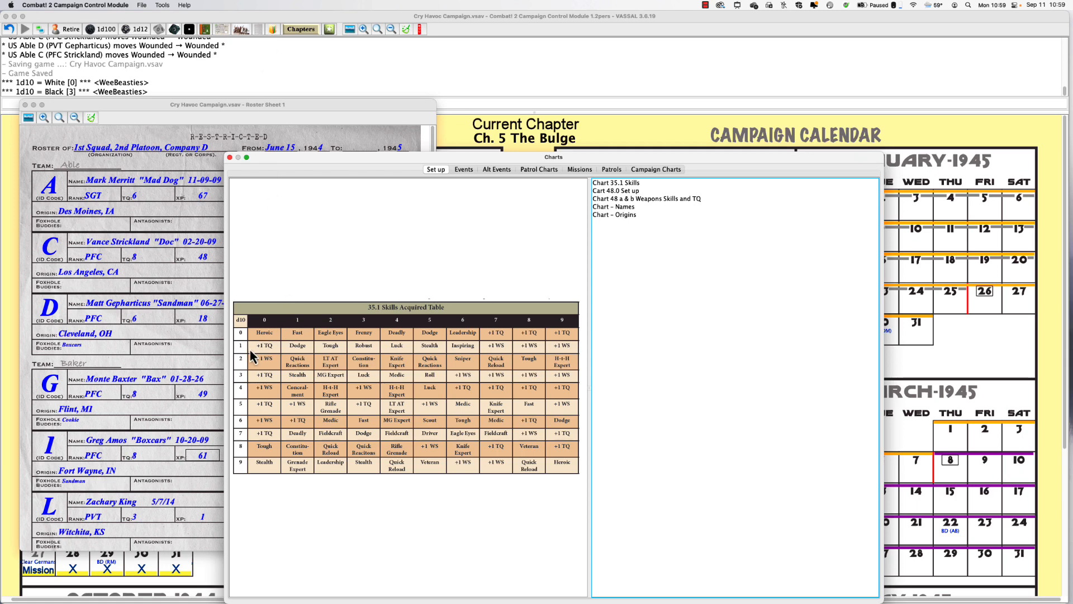
mouse_move(177, 71)
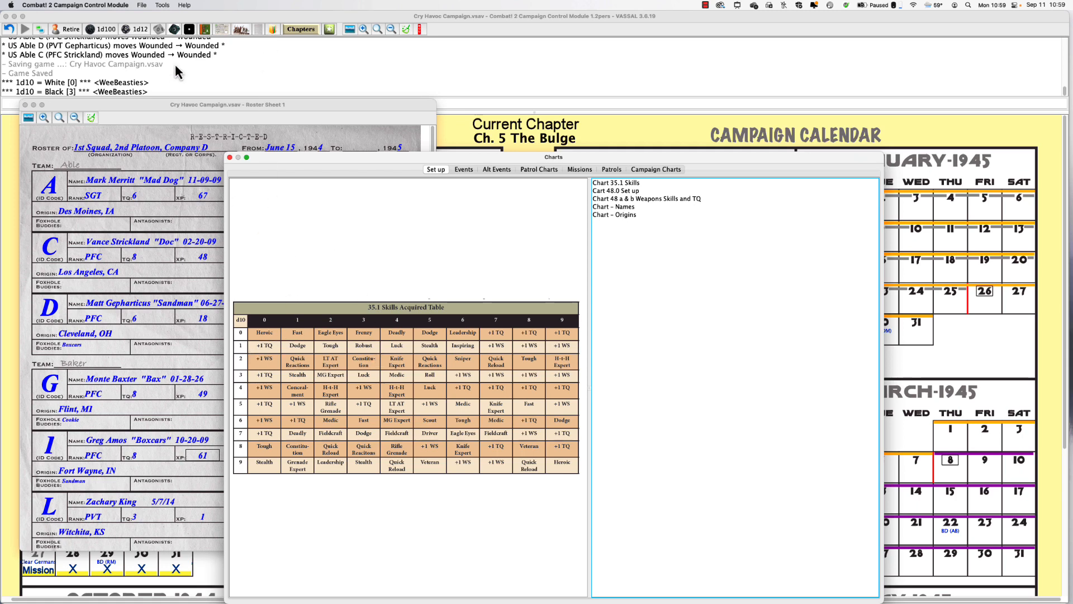
mouse_move(163, 75)
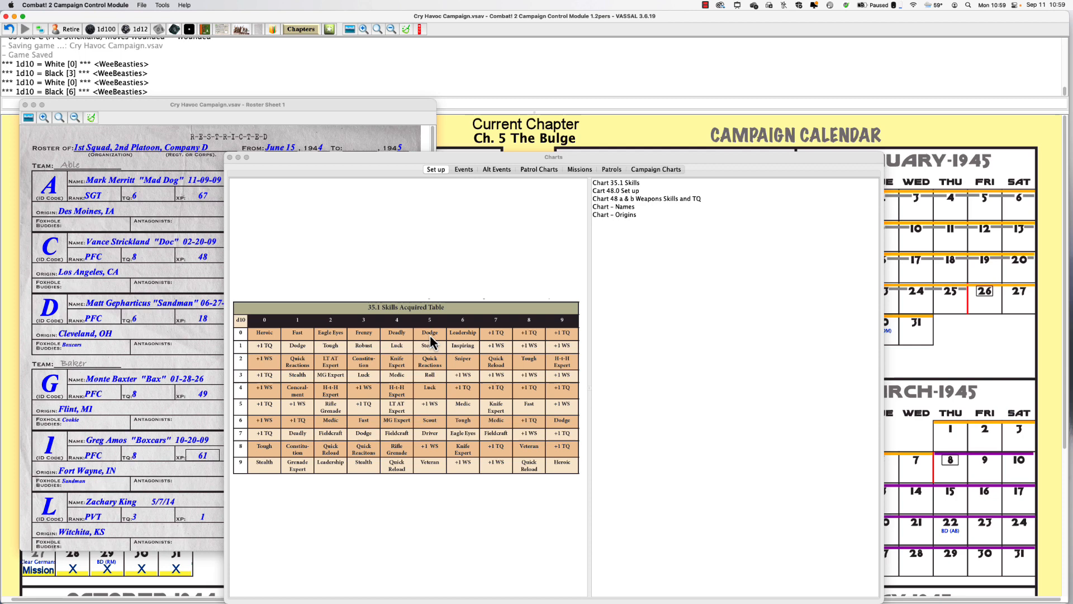
mouse_move(199, 404)
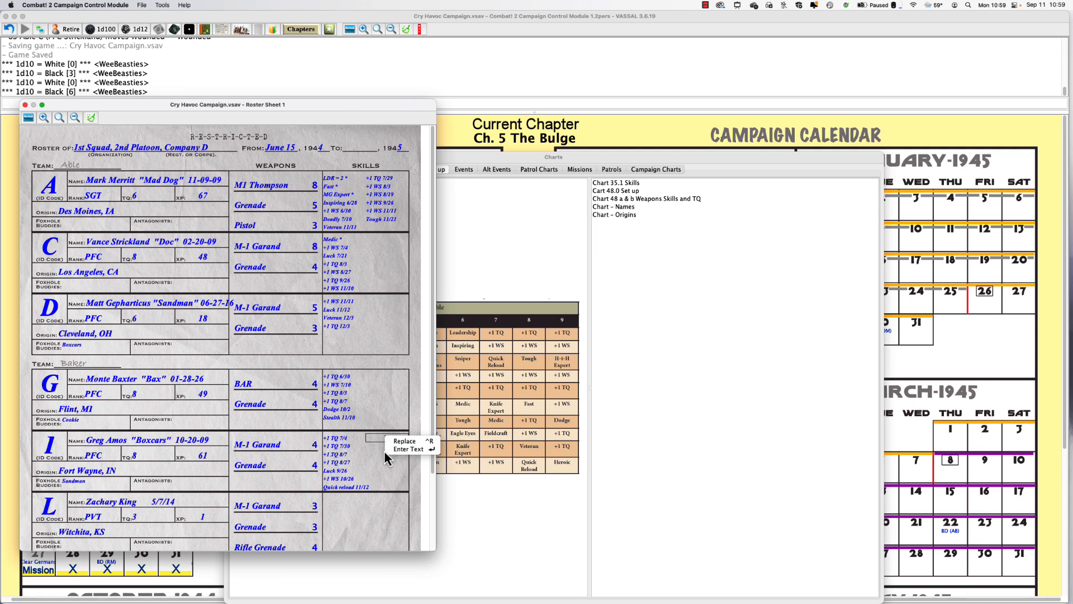
Enter 'Leadership 12/16' in soldier I's Skills box and confirm it.
left_click(407, 449)
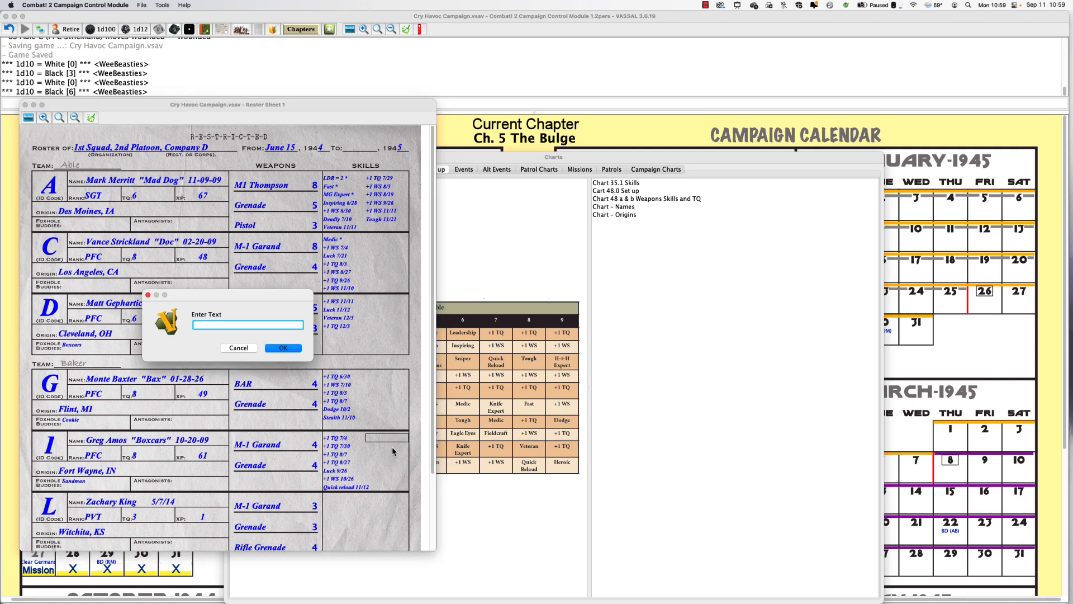
type("Leadership")
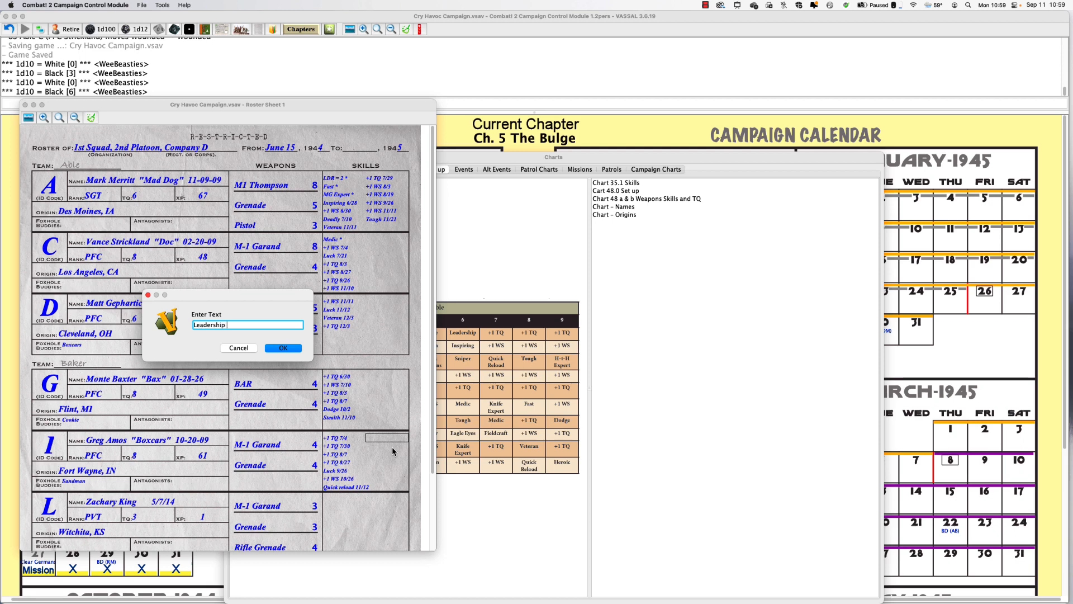
type("12/16")
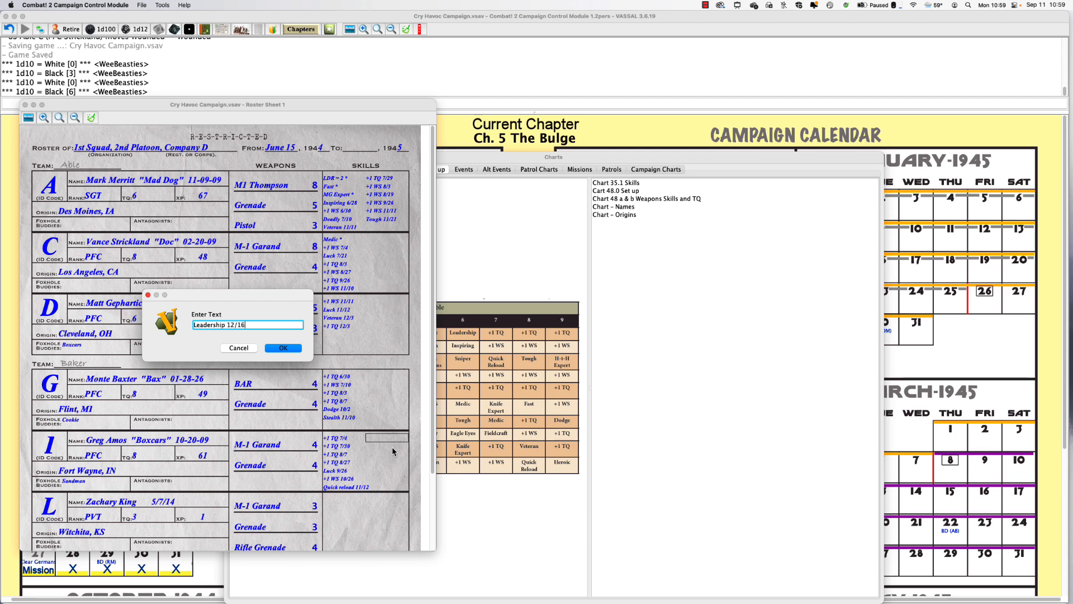
left_click(282, 348)
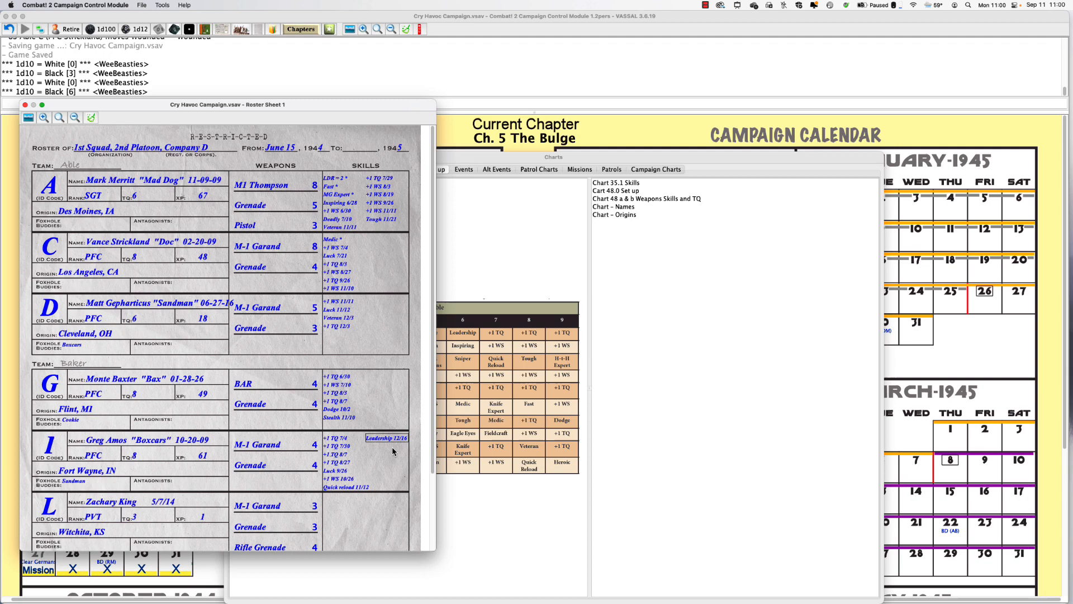
mouse_move(518, 304)
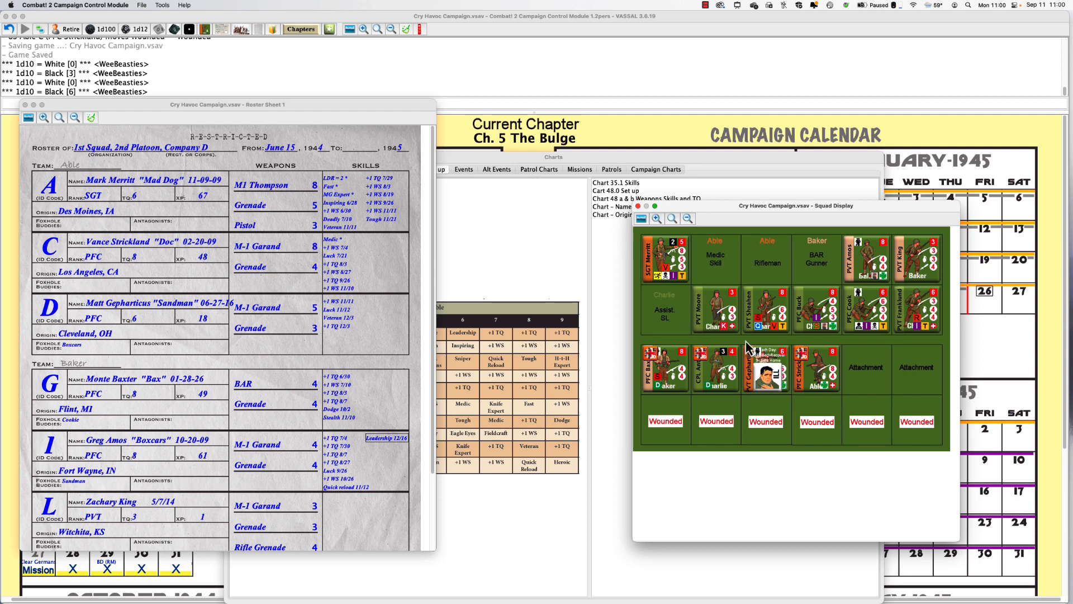
mouse_move(725, 328)
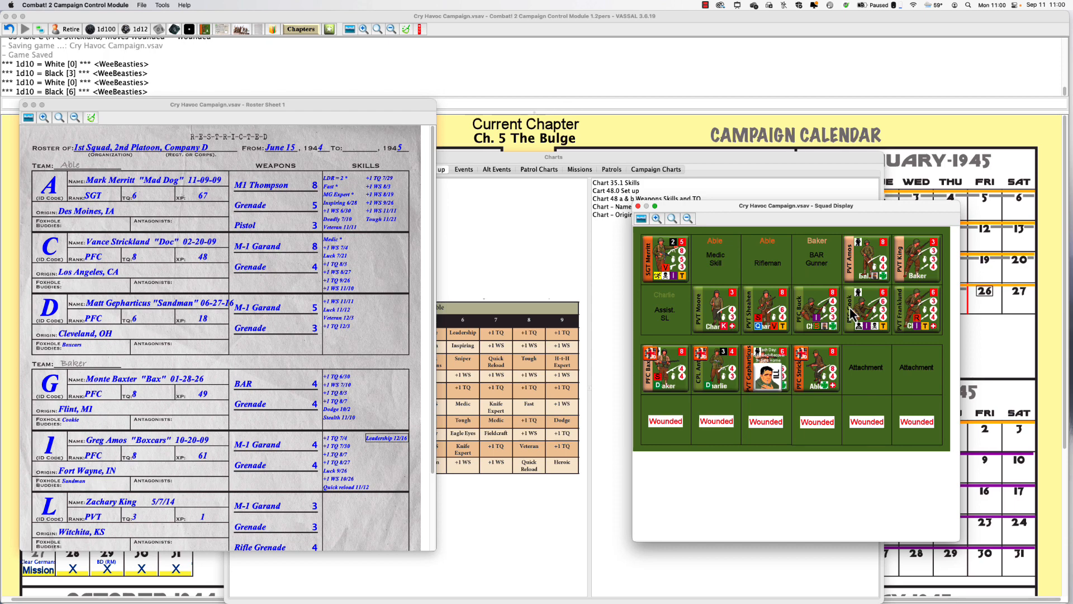
mouse_move(926, 313)
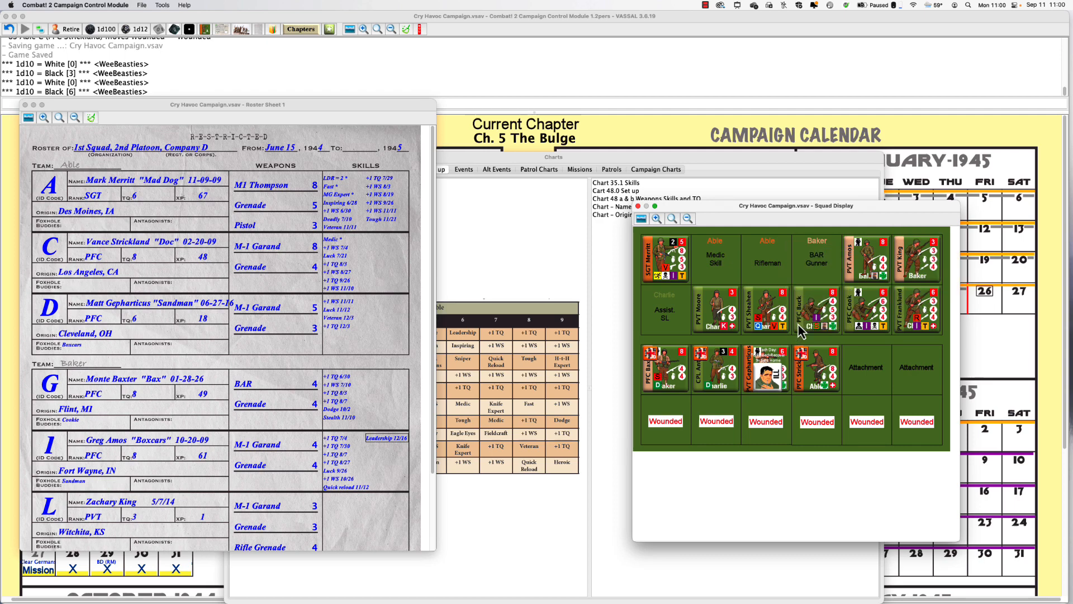
mouse_move(880, 258)
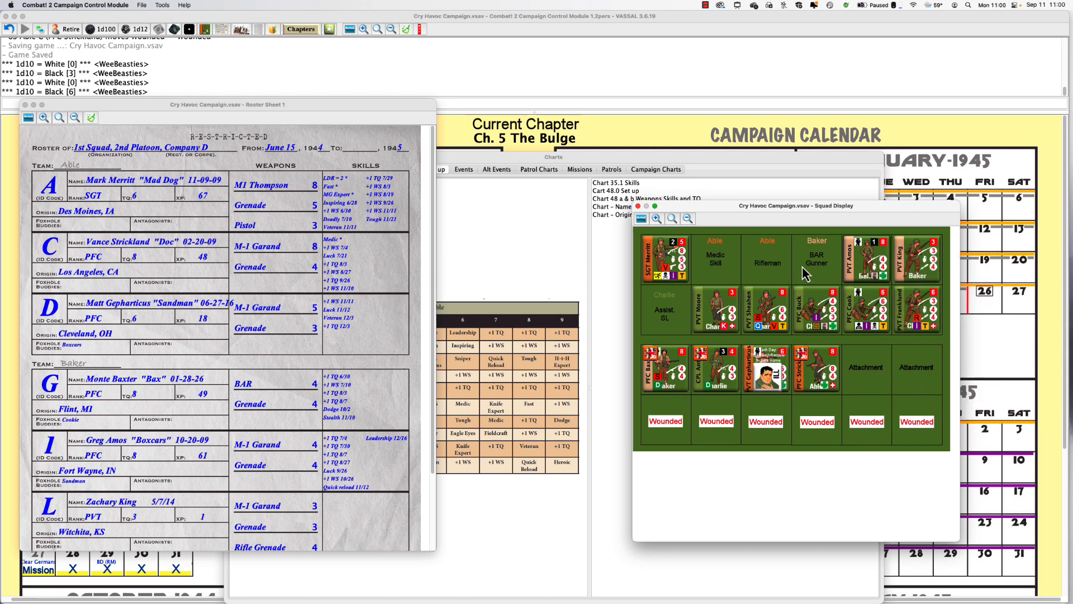
mouse_move(816, 267)
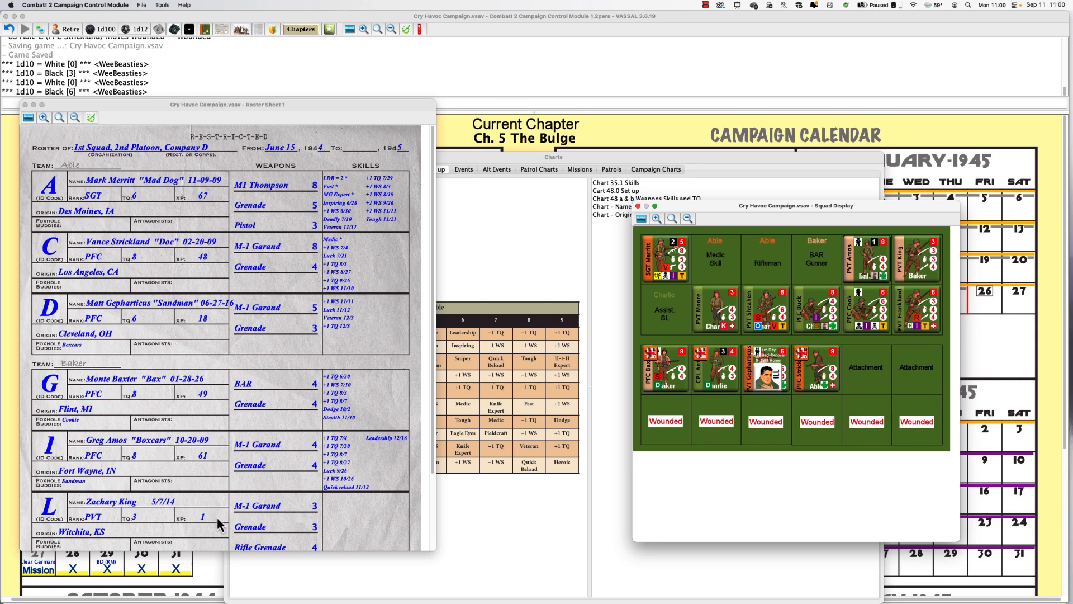
Change soldier L's experience from 1 to 4 on Roster Sheet 1.
right_click(202, 517)
type("4")
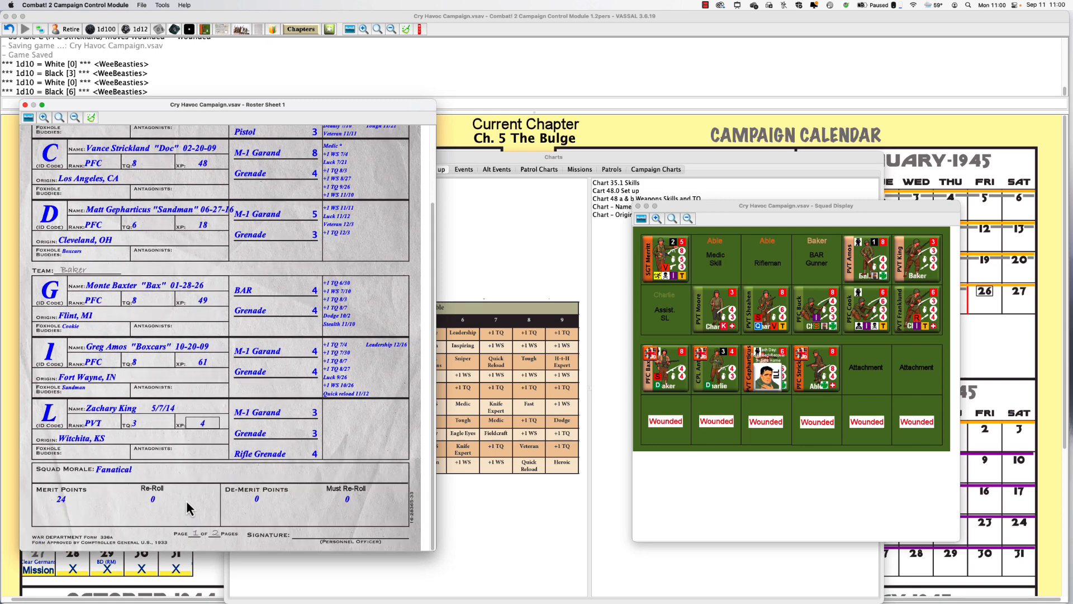
mouse_move(66, 508)
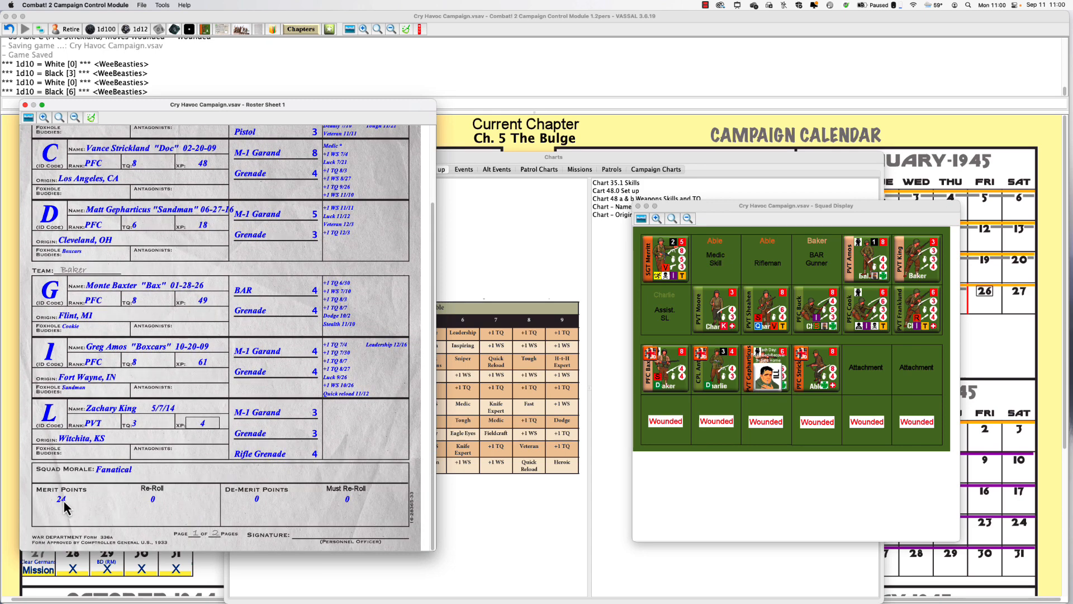
mouse_move(159, 505)
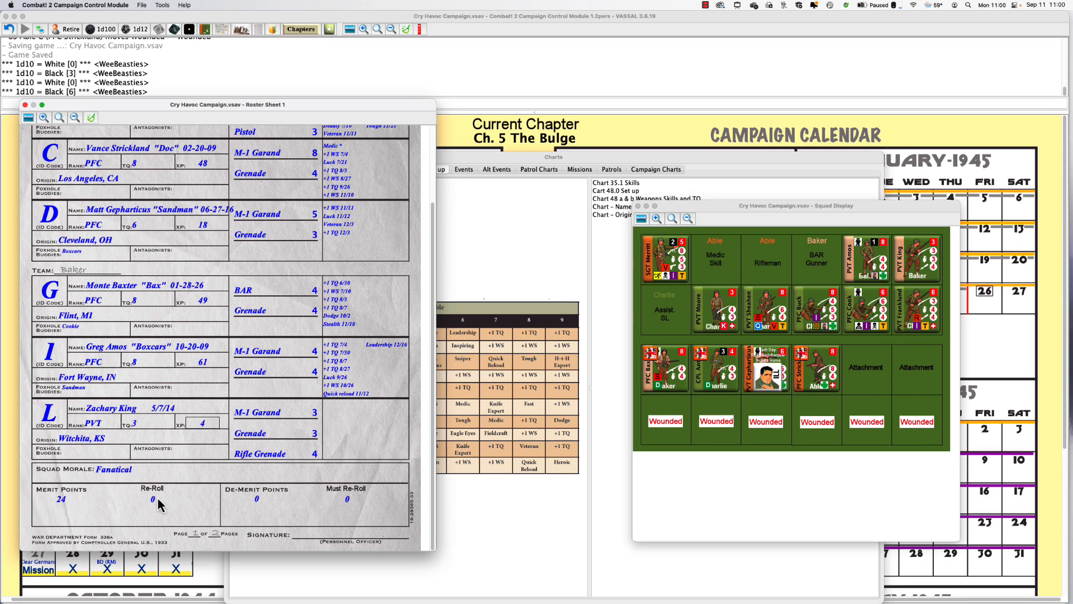
mouse_move(344, 504)
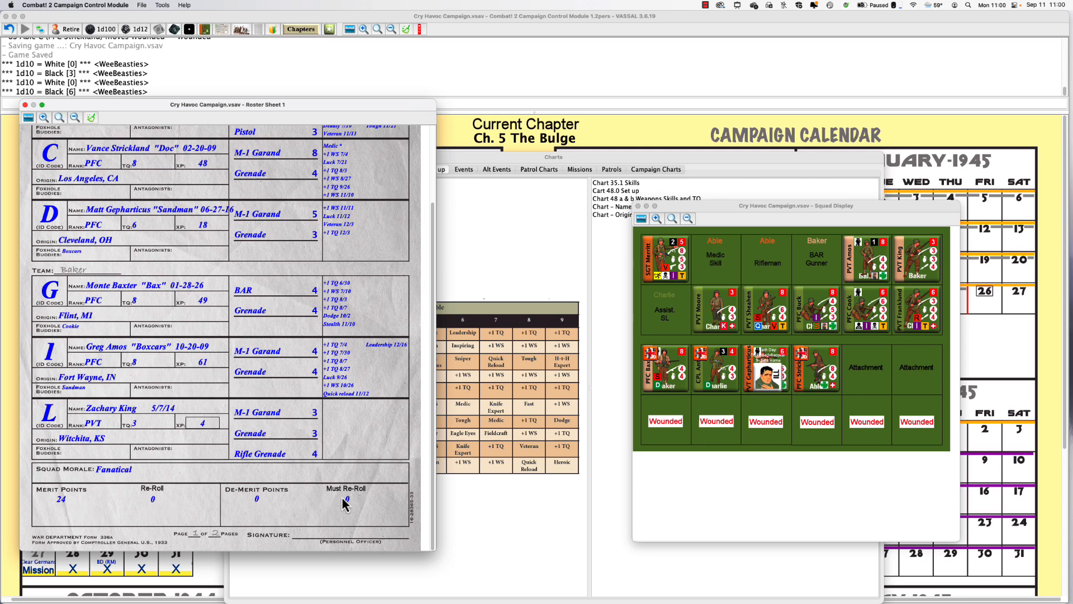
Set Squad Morale to Good instead of Fanatical and close Roster Sheet 1.
right_click(113, 469)
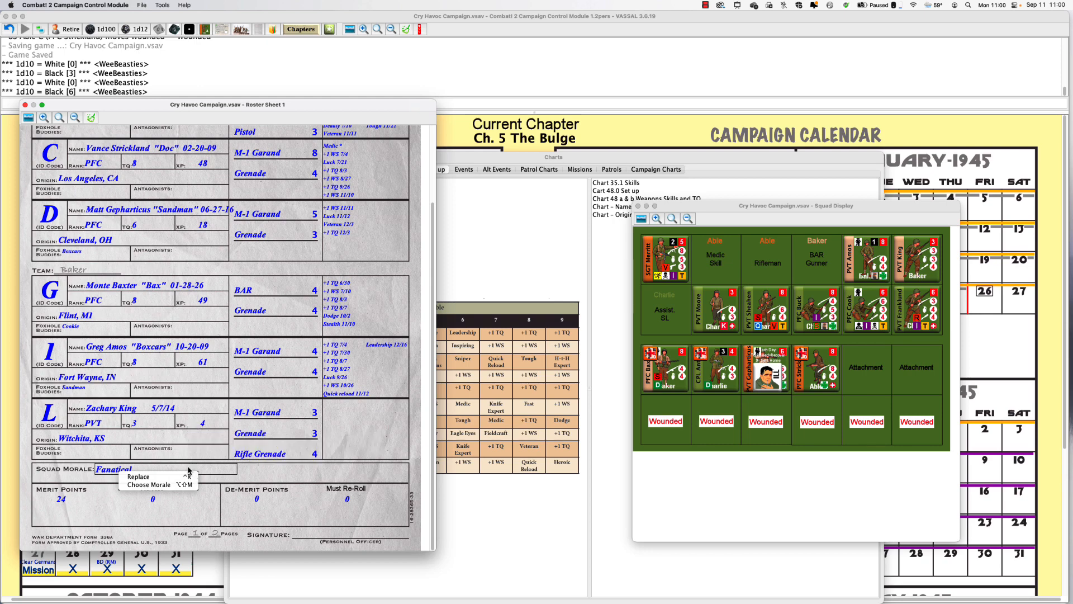
left_click(139, 476)
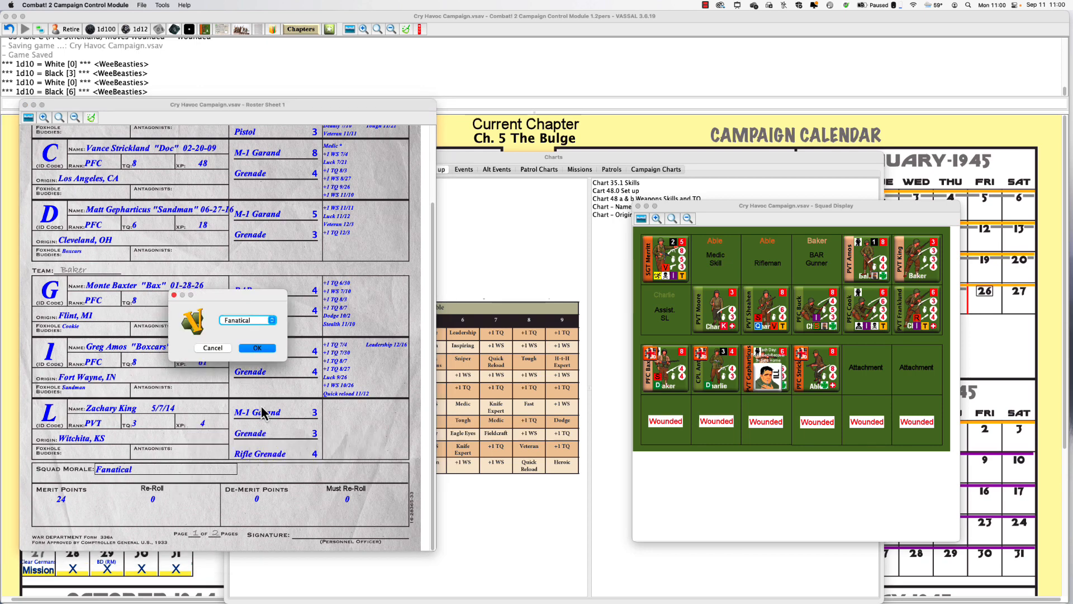
left_click(273, 320)
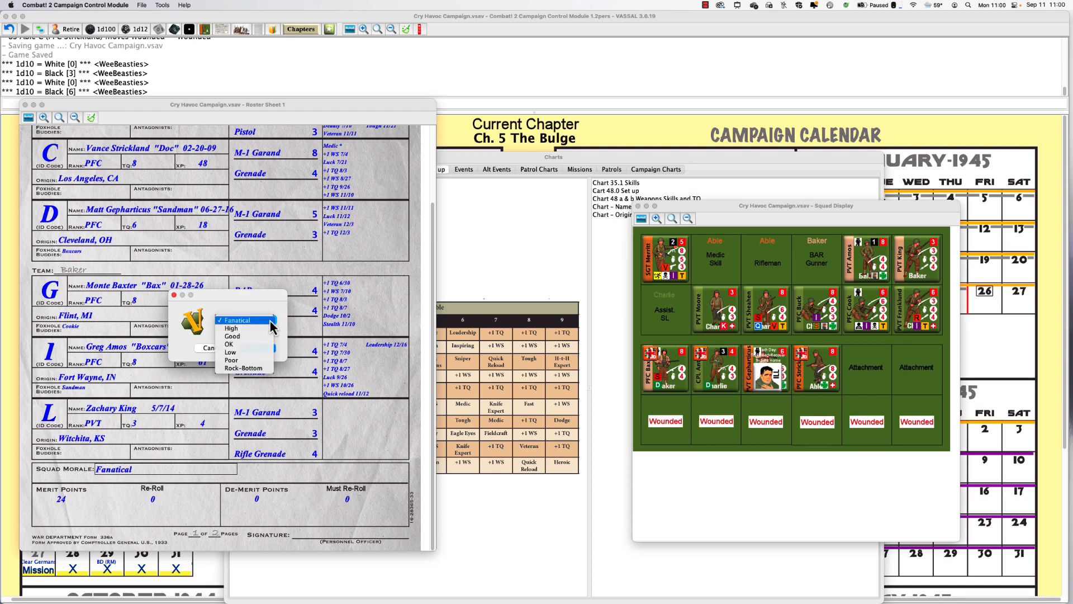
mouse_move(239, 327)
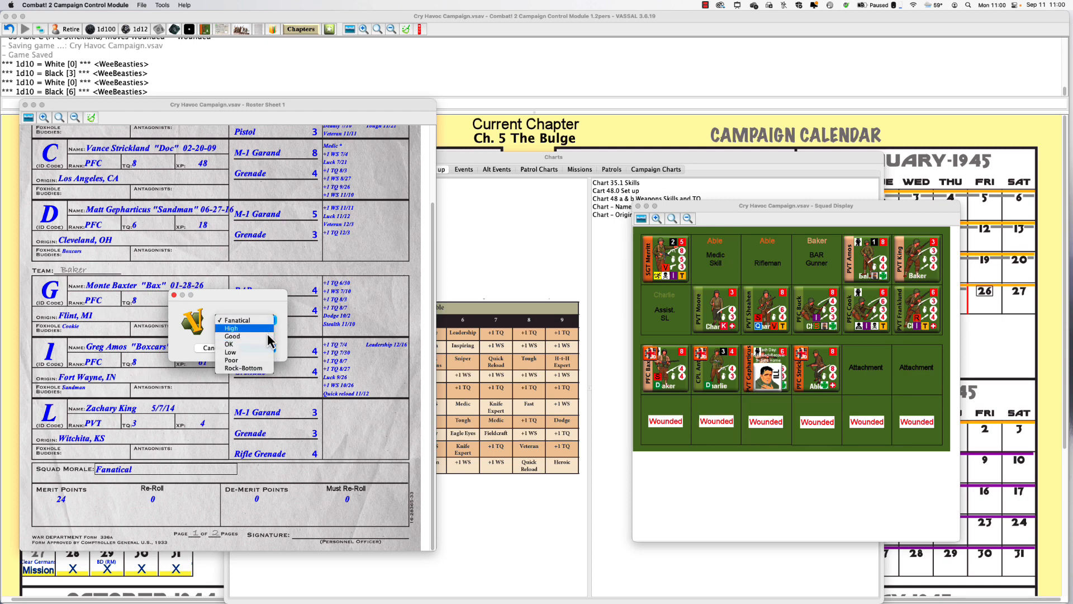
left_click(232, 336)
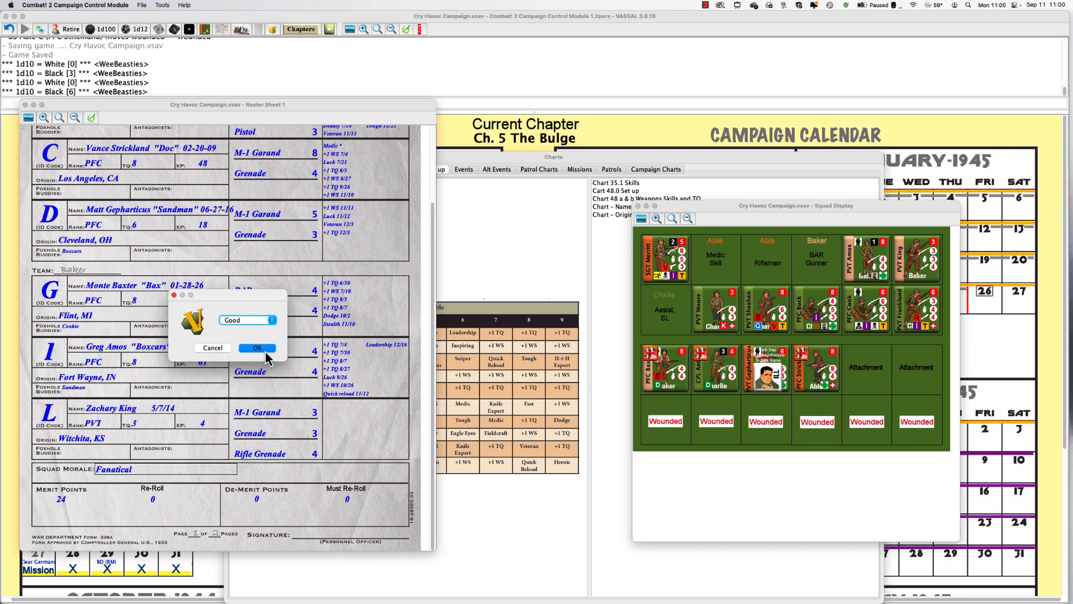
left_click(257, 348)
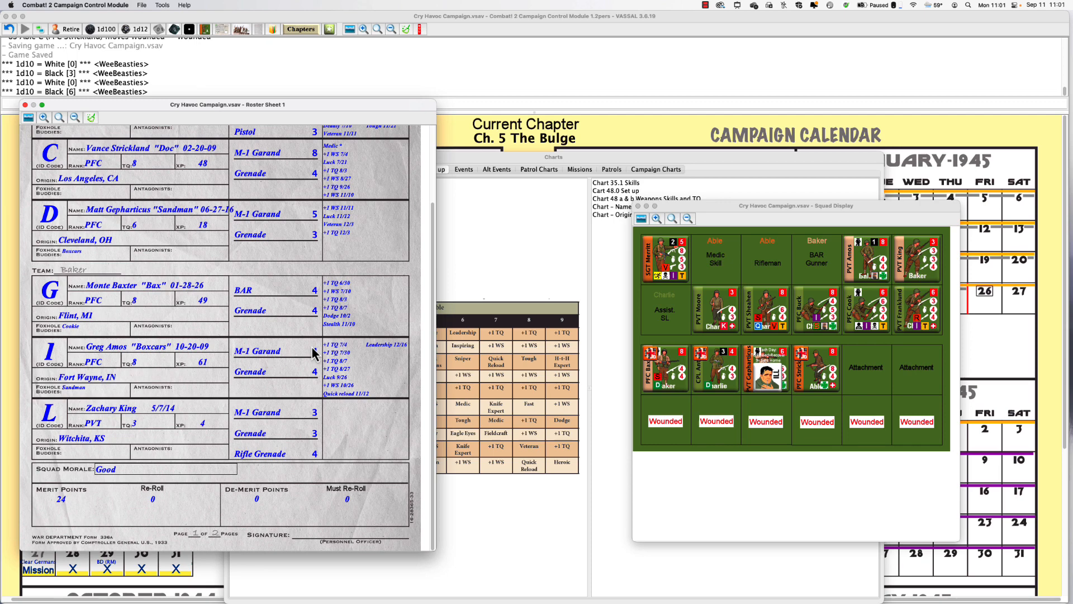
mouse_move(86, 322)
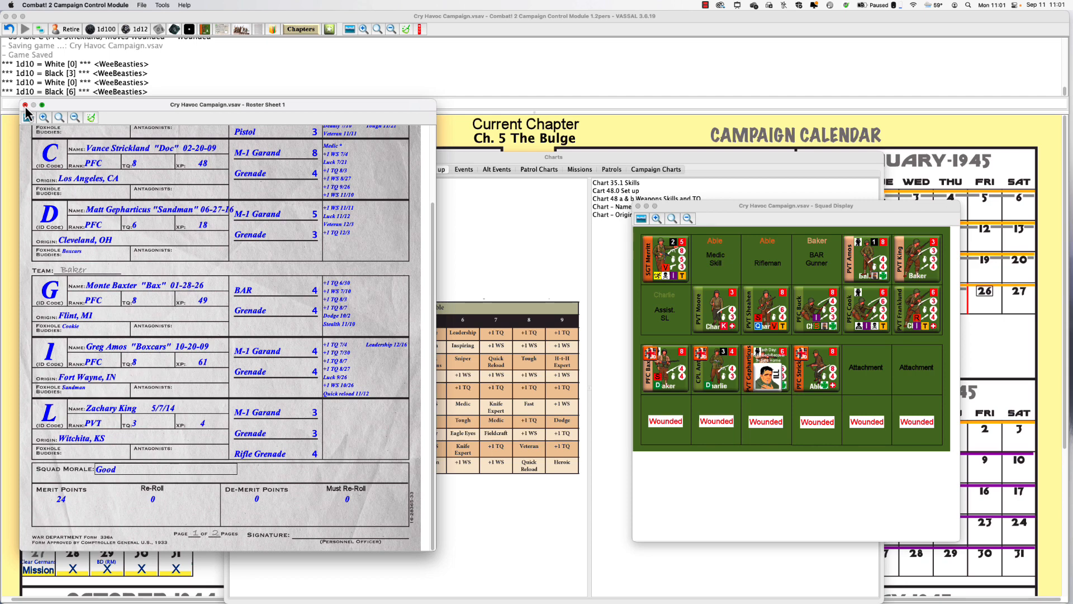
left_click(25, 105)
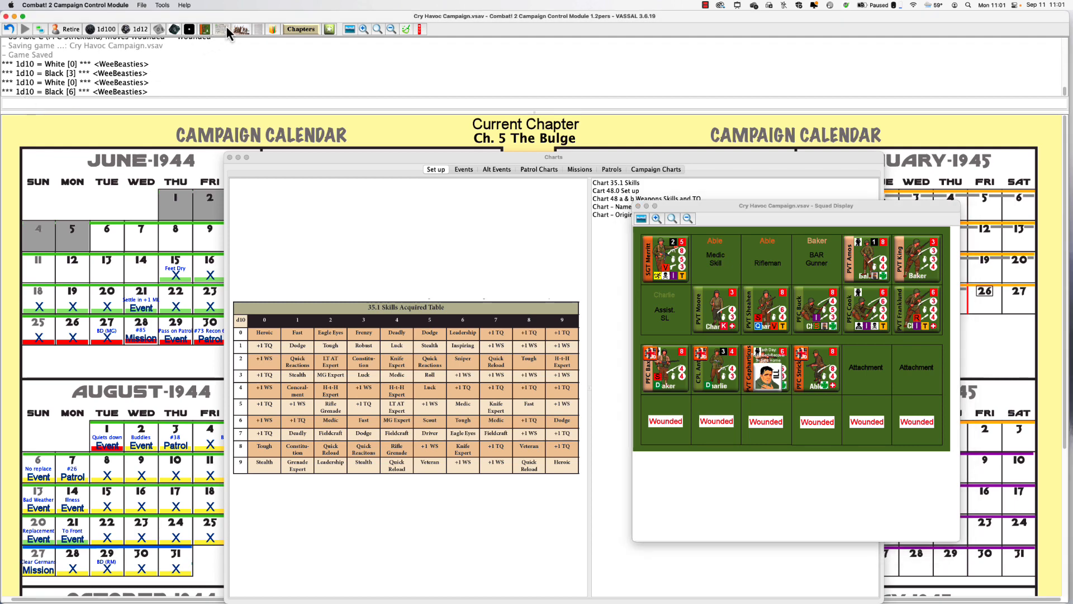
Bring up Roster Sheet 2 from the toolbar and move it toward the centre.
left_click(224, 29)
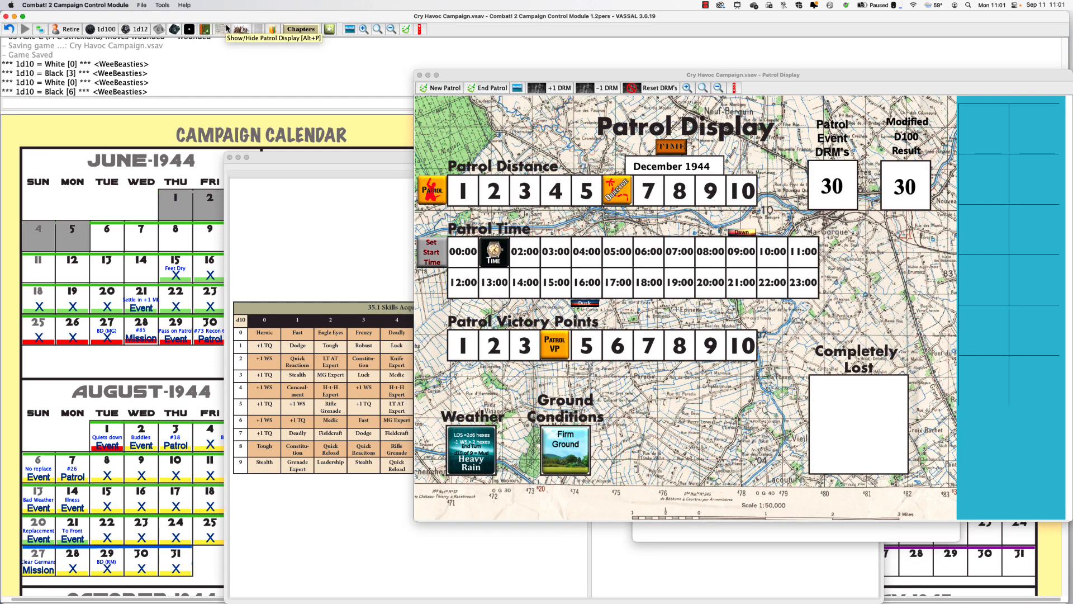
left_click(241, 29)
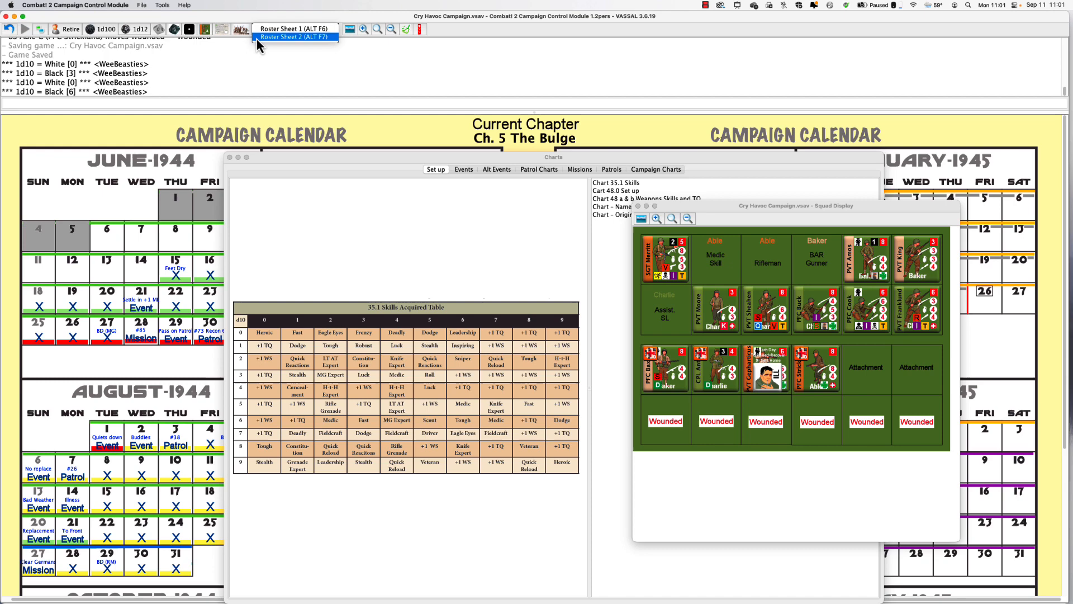
left_click(295, 36)
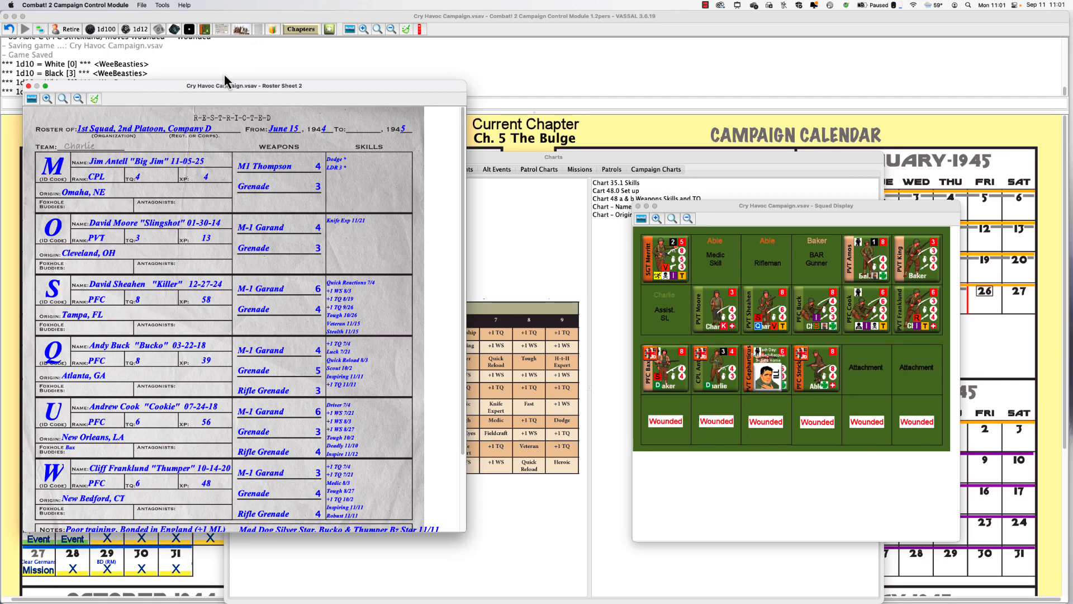
left_click_drag(229, 85, 364, 60)
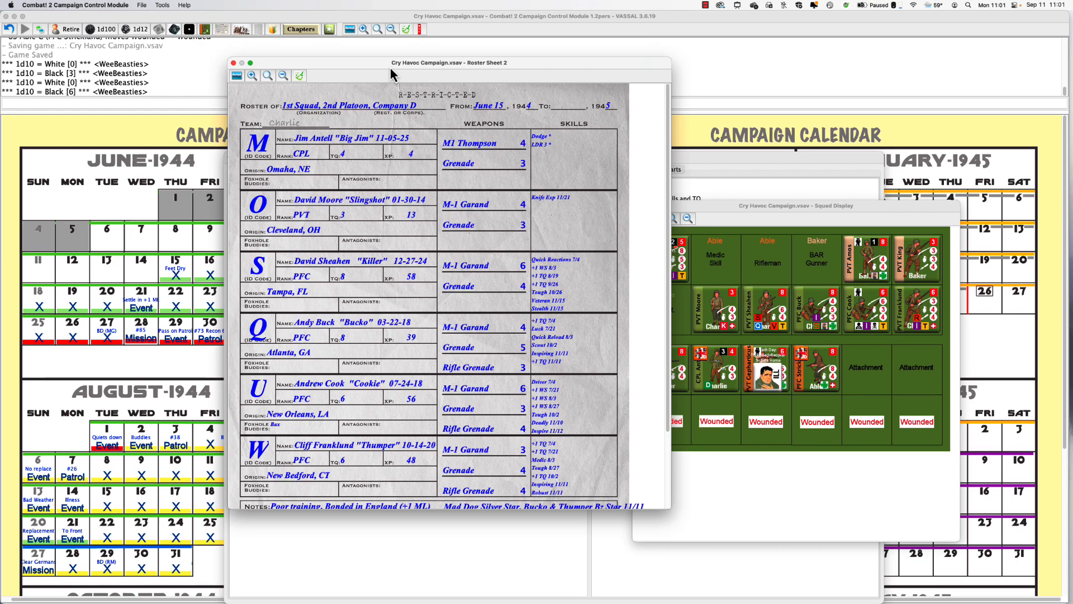
mouse_move(420, 225)
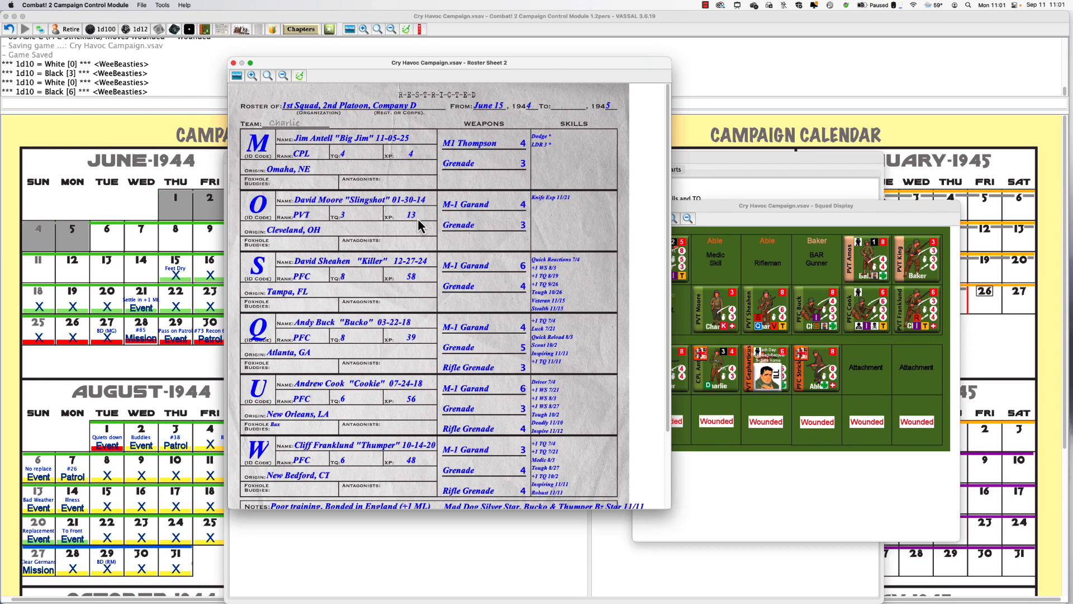
Raise experience for Moore to 14, Sheahen to 59 and Buck to 41, then hide the charts.
right_click(410, 215)
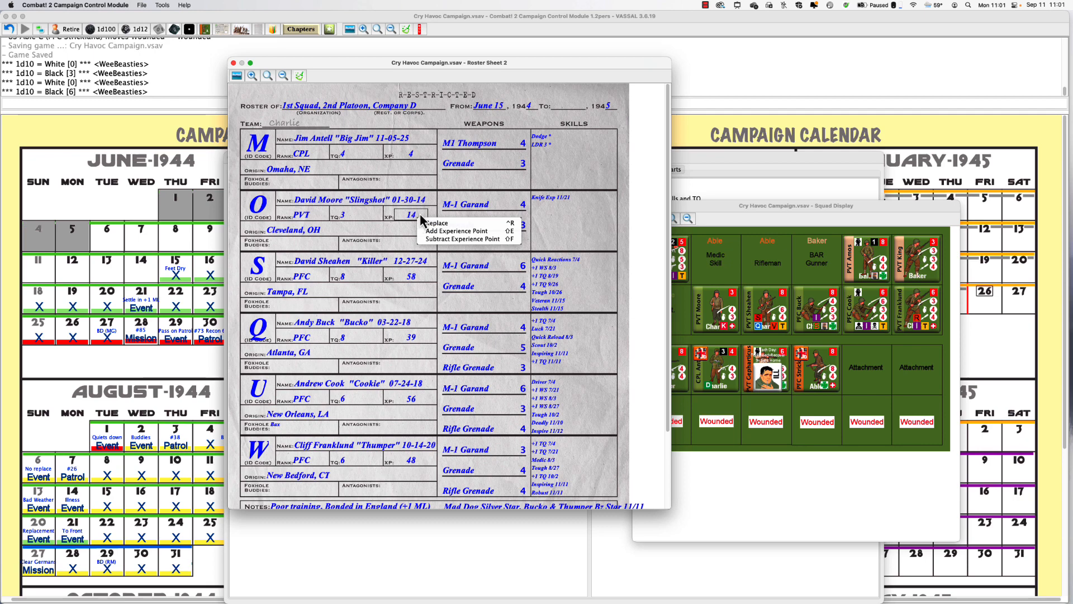
mouse_move(413, 291)
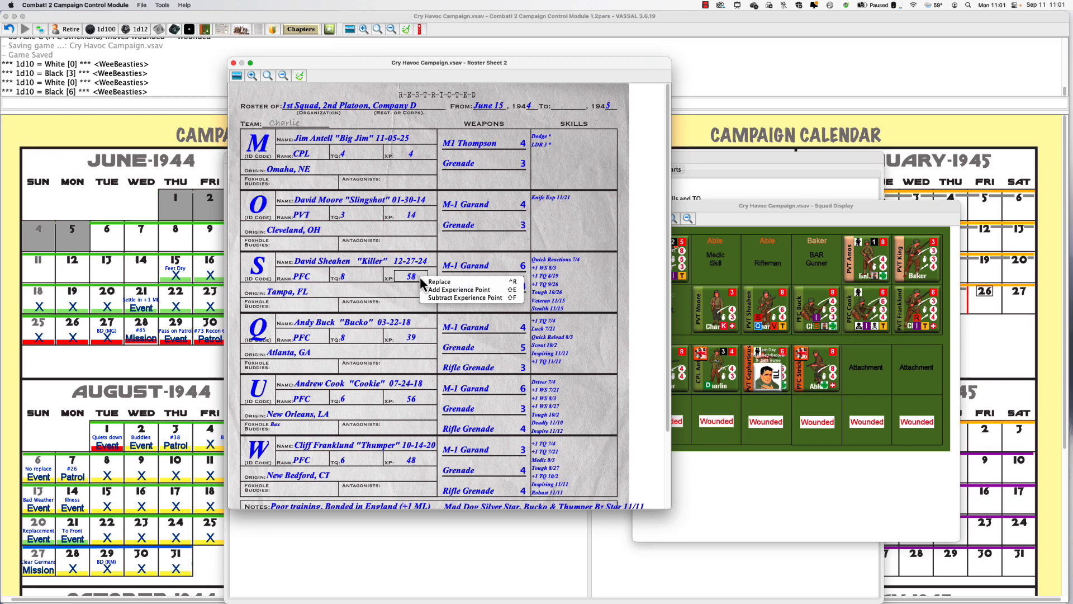
left_click(459, 289)
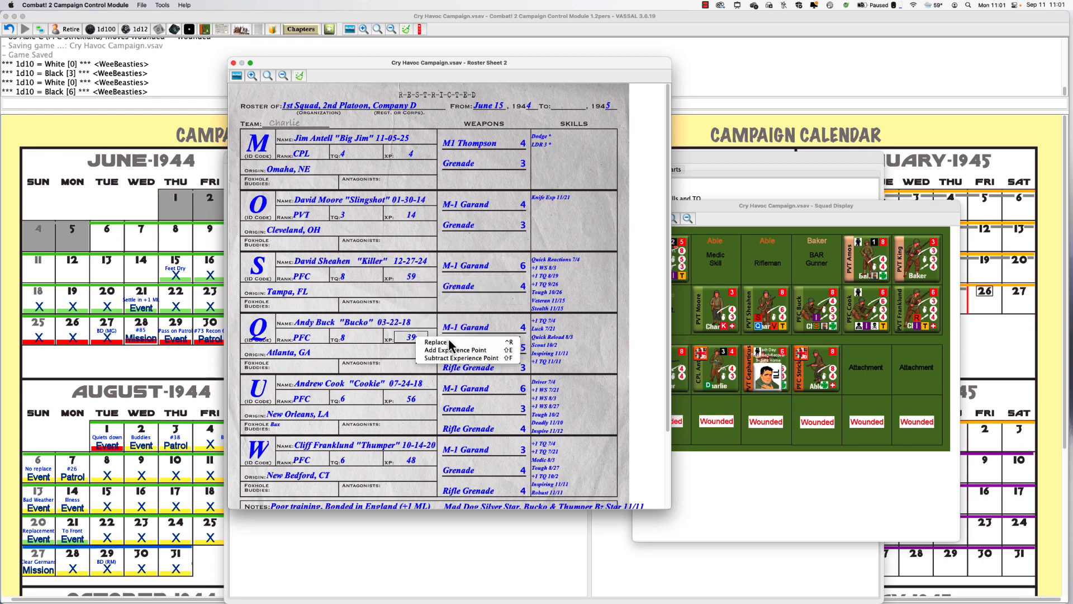
left_click(461, 349)
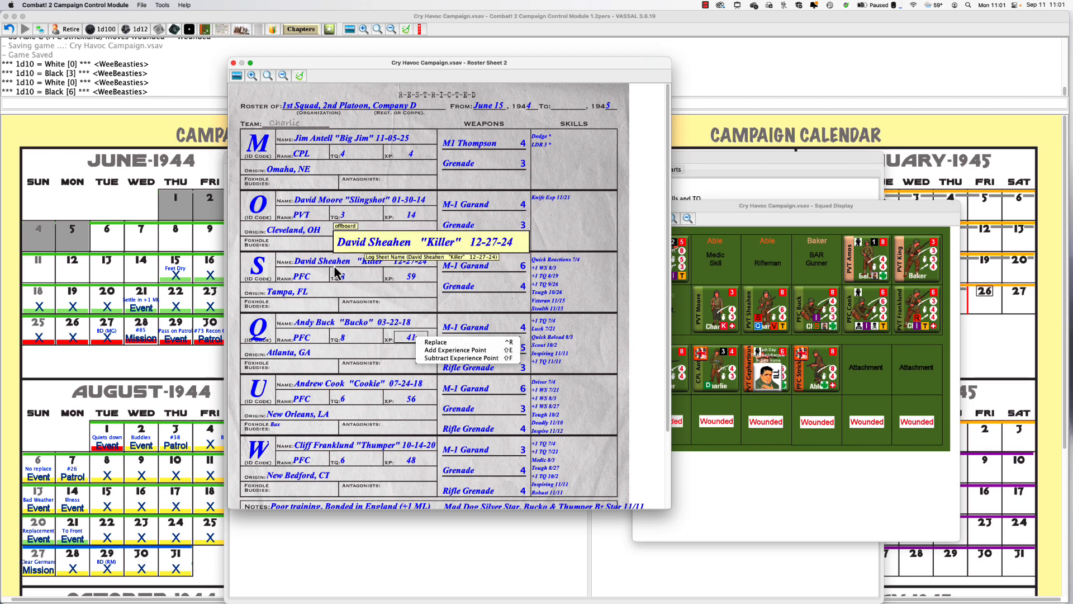
left_click(459, 348)
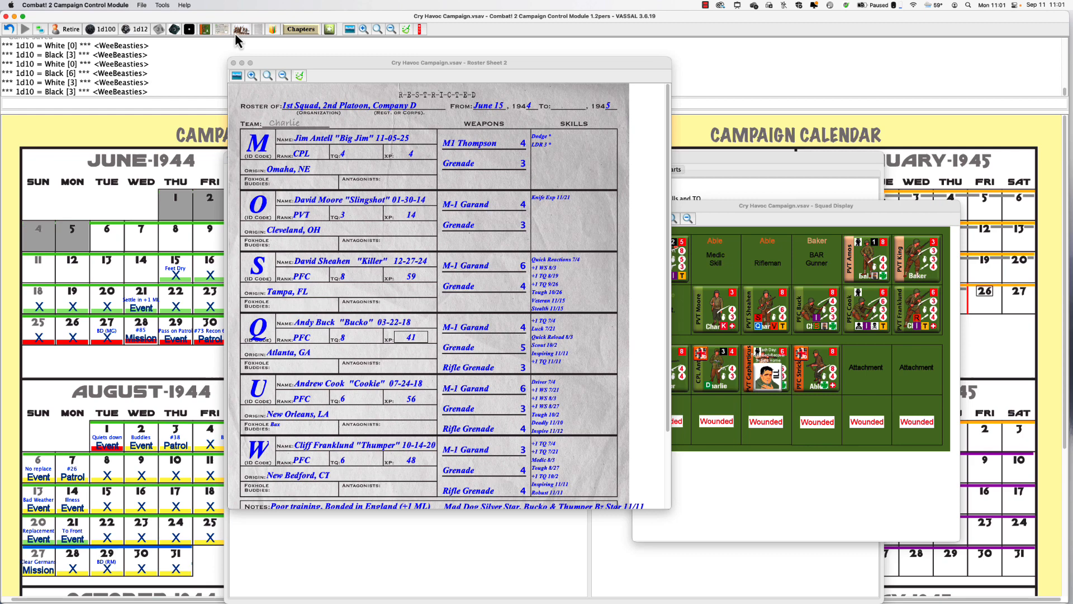
left_click(272, 29)
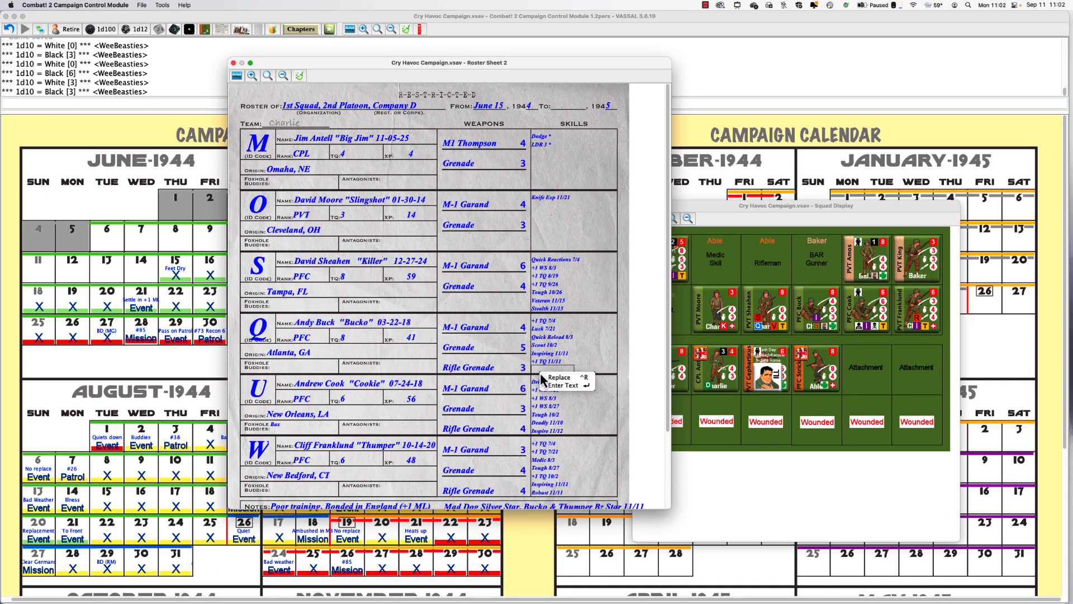
Enter a 'Luck 12/1' skill on the roster and set Luck 1 on Sheahen's counter.
left_click(562, 385)
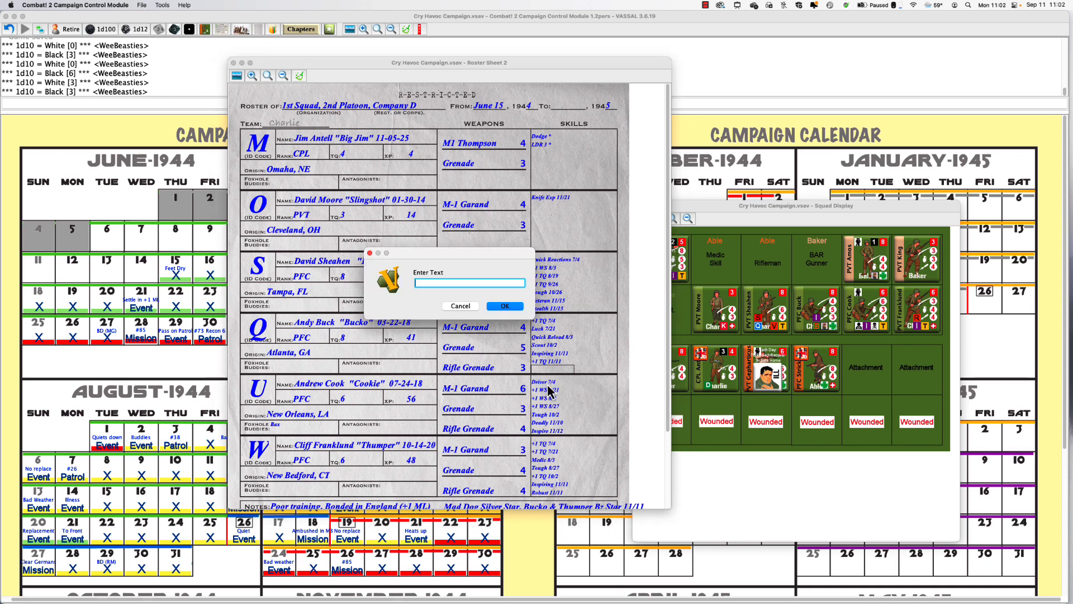
type("Luck 12/1")
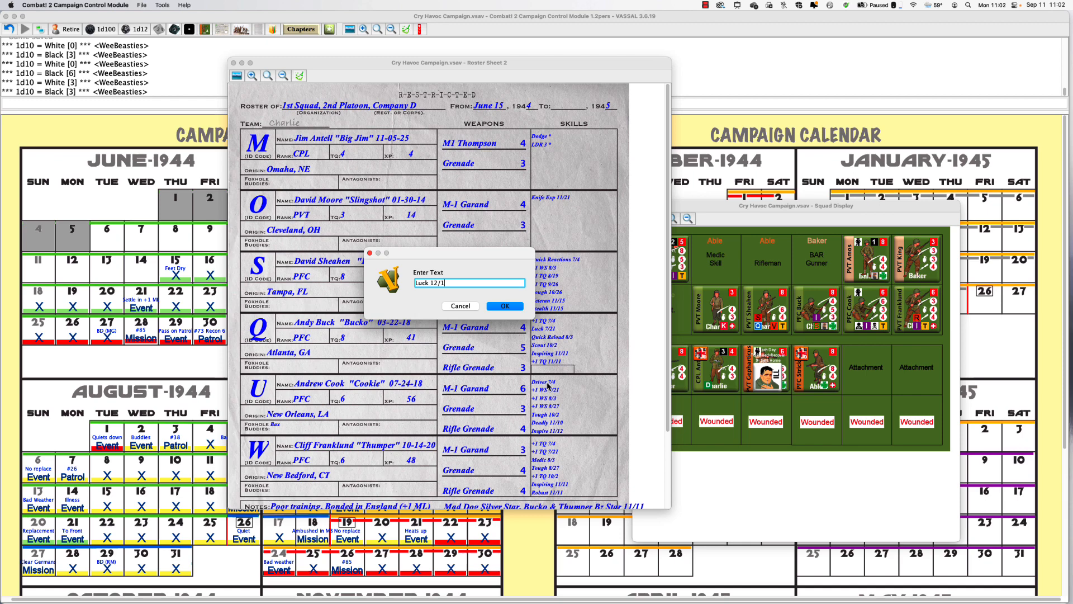
left_click(504, 307)
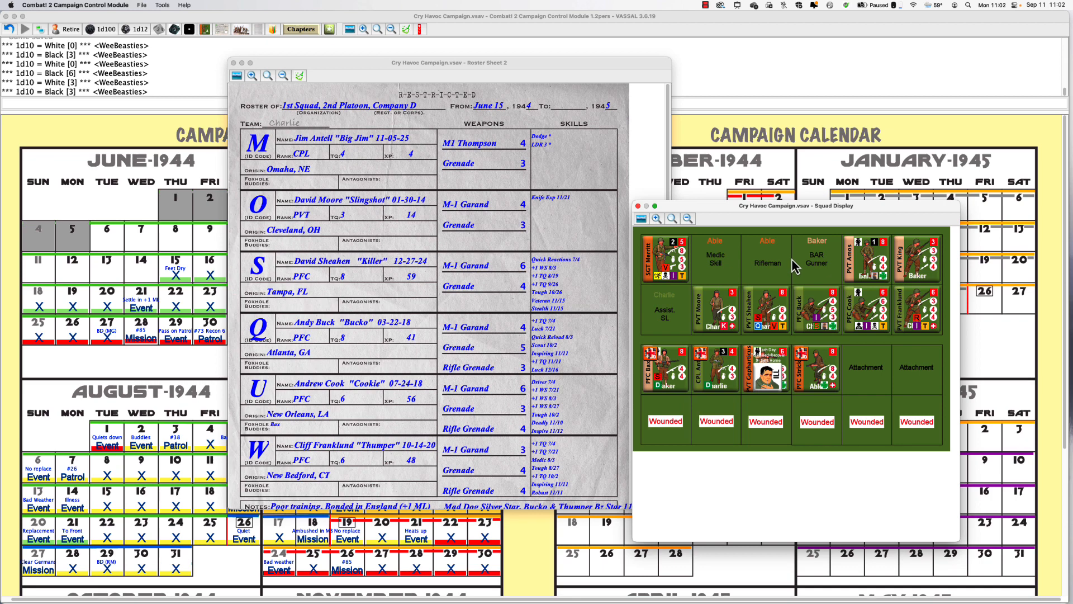
mouse_move(839, 336)
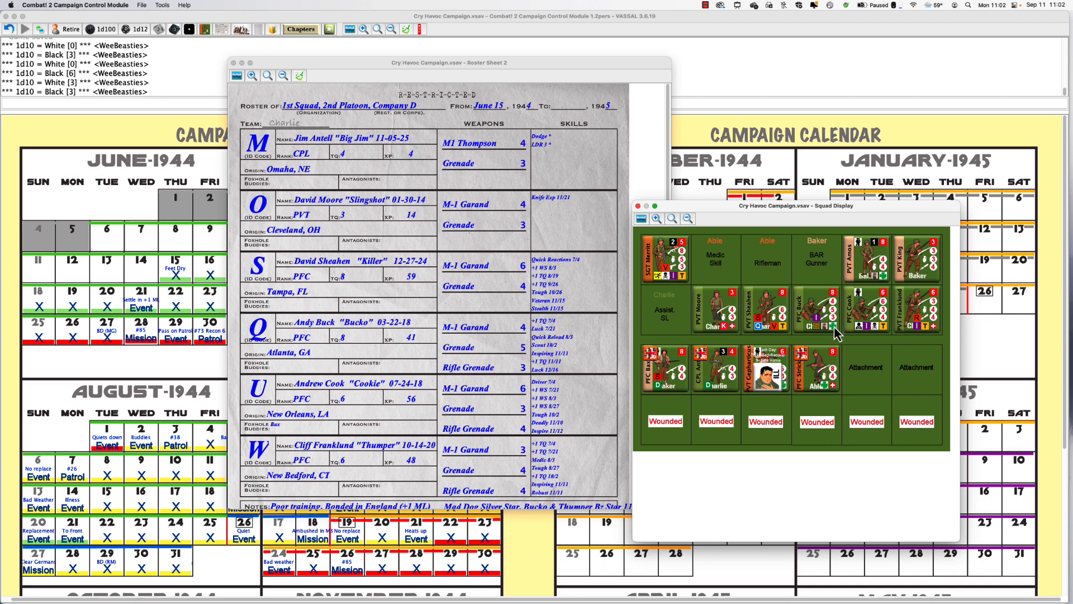
mouse_move(839, 337)
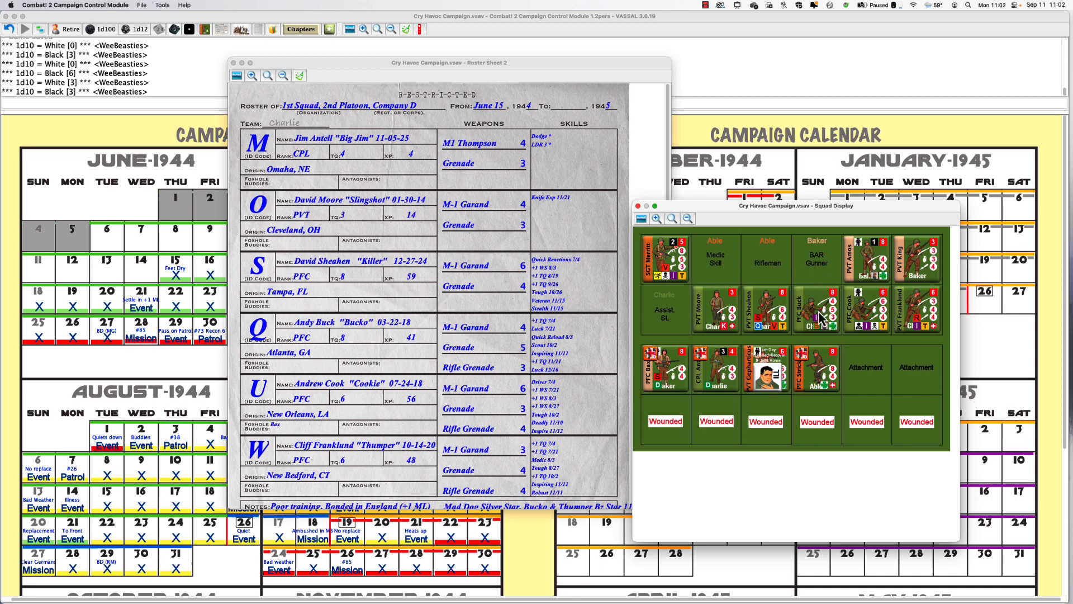
right_click(812, 309)
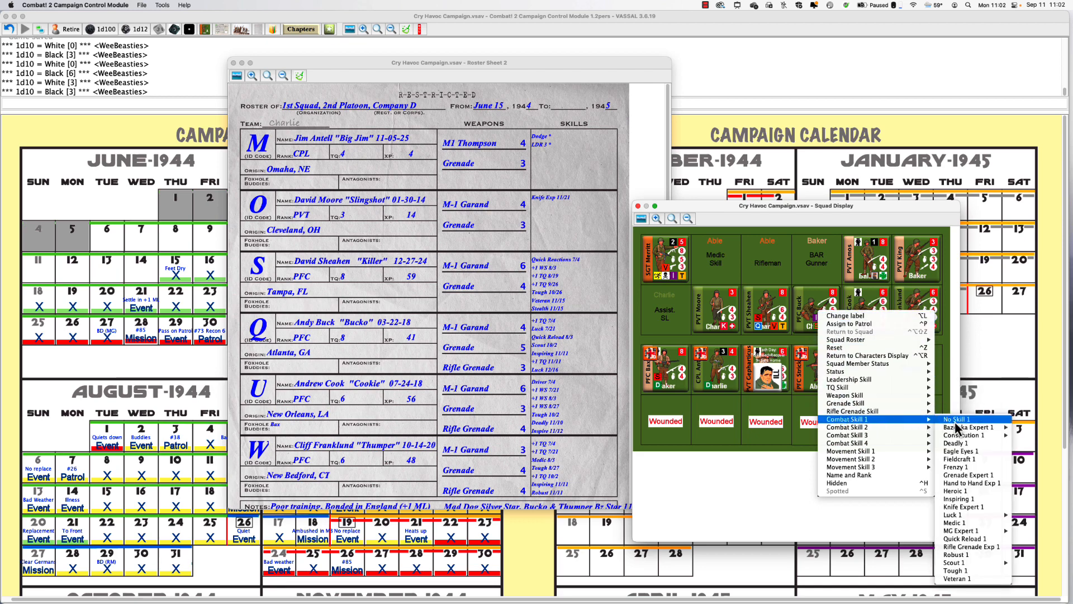
mouse_move(955, 514)
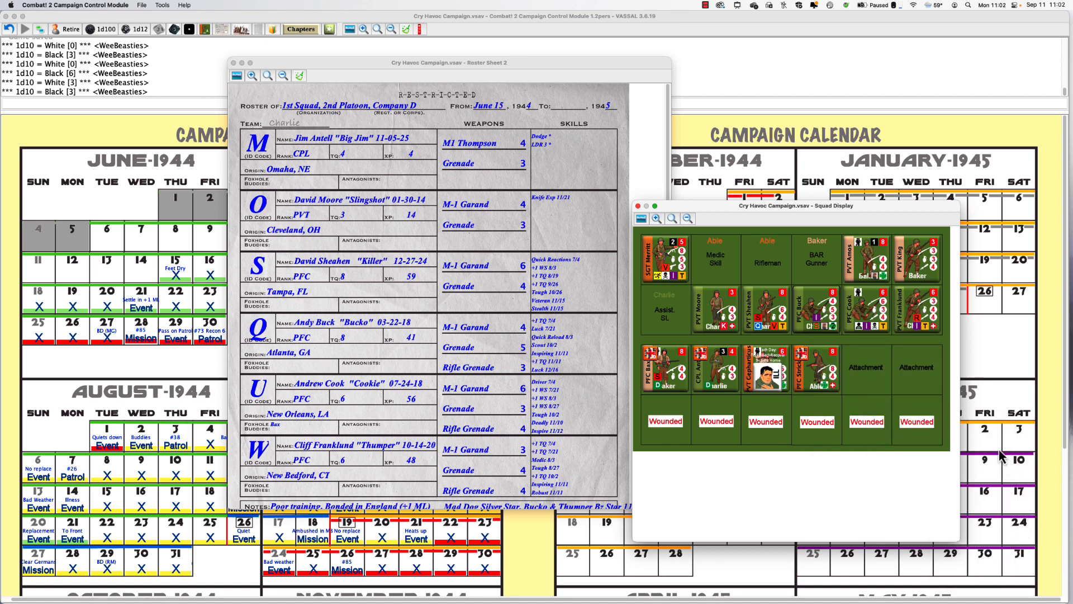
mouse_move(904, 342)
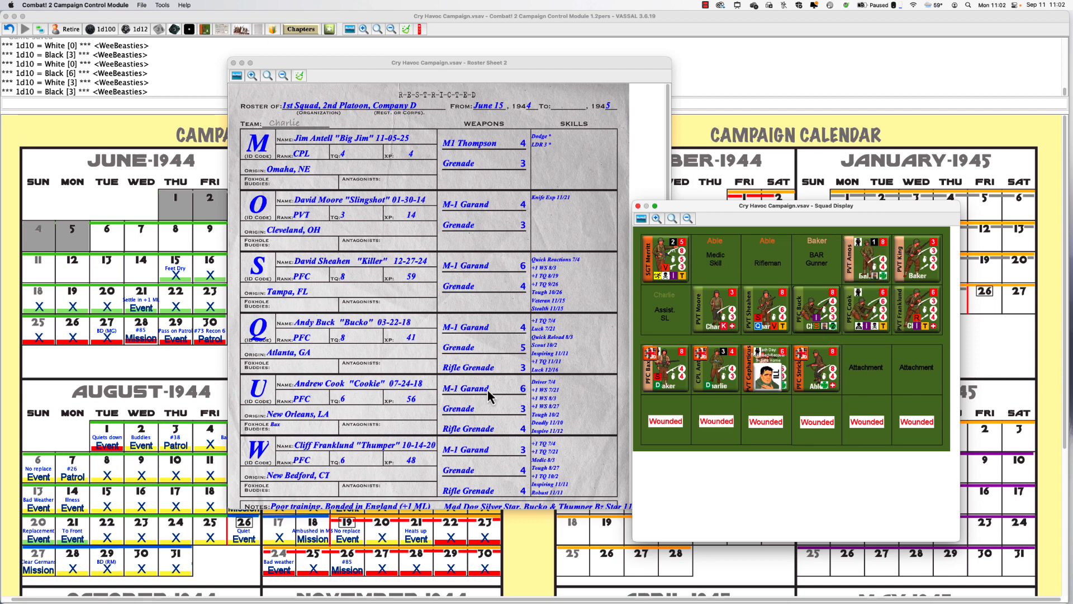
mouse_move(407, 429)
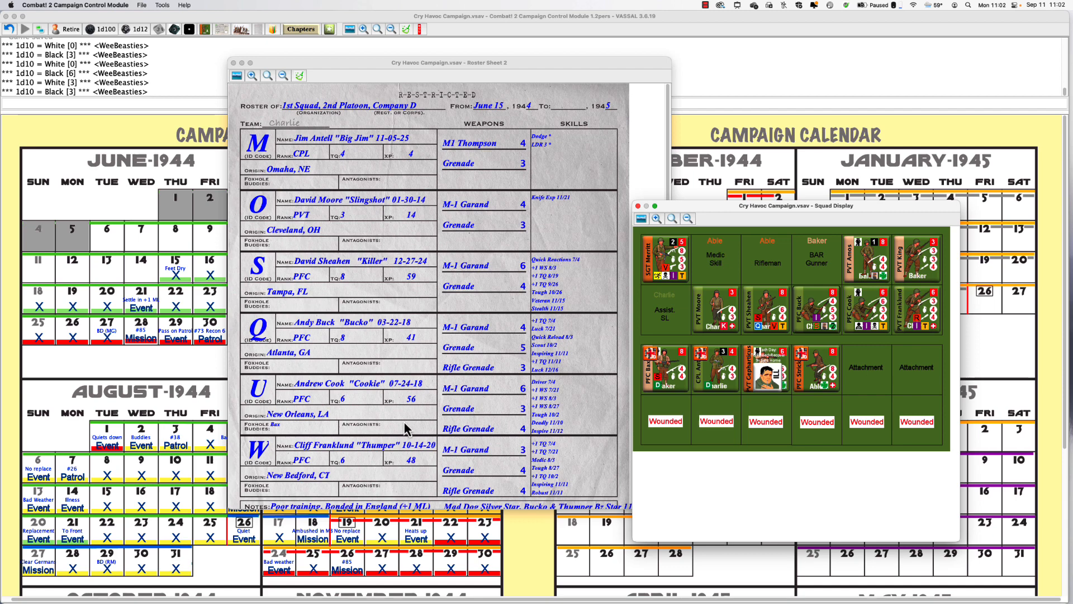
right_click(407, 400)
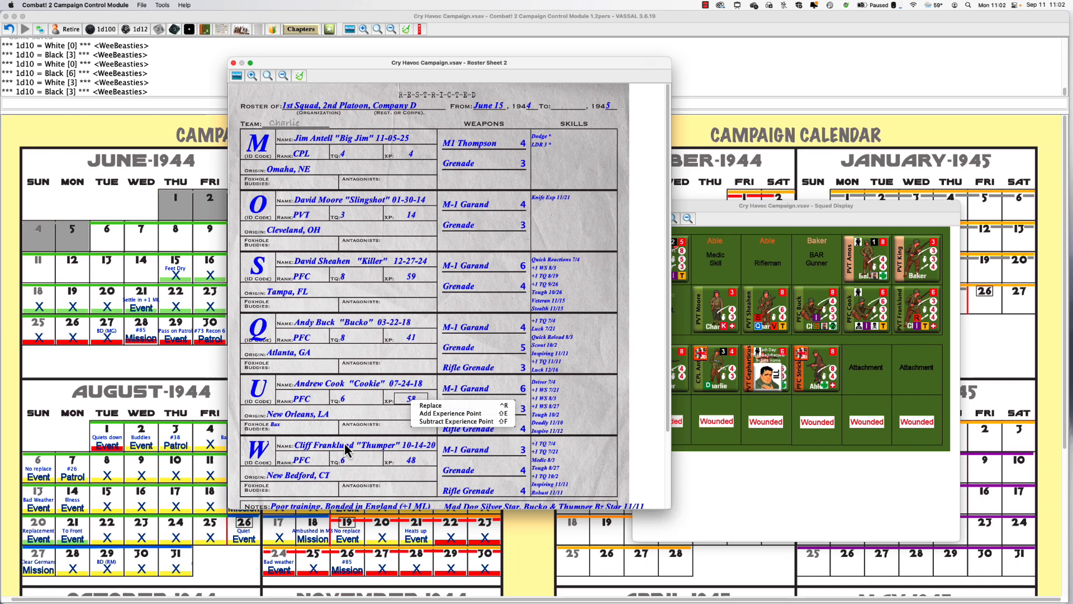
mouse_move(409, 470)
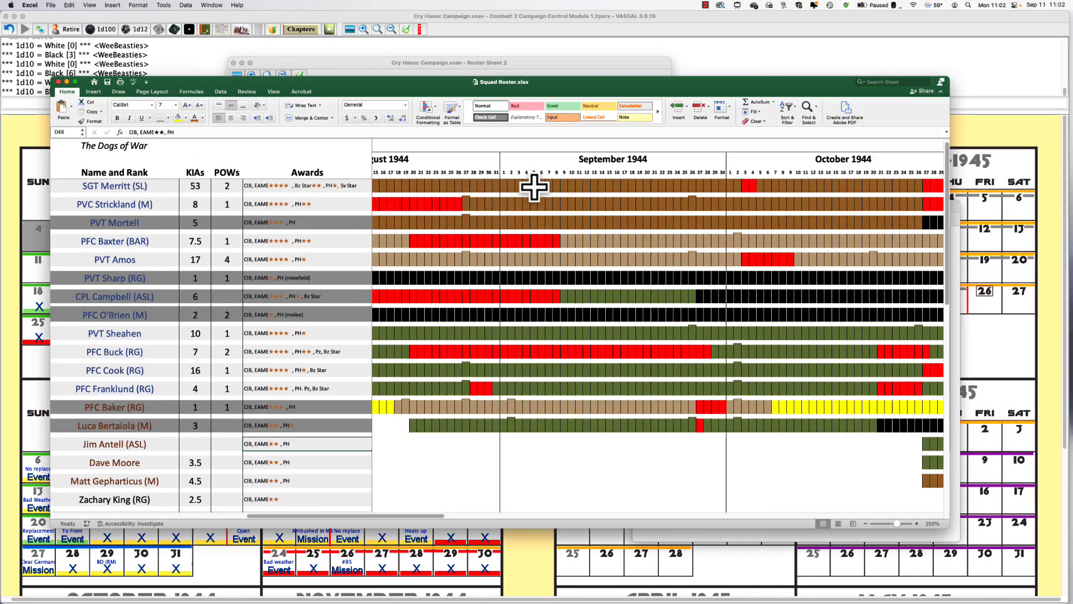
Scroll the Excel timeline to December 1944 and inspect a late-December cell.
scroll("right", 3)
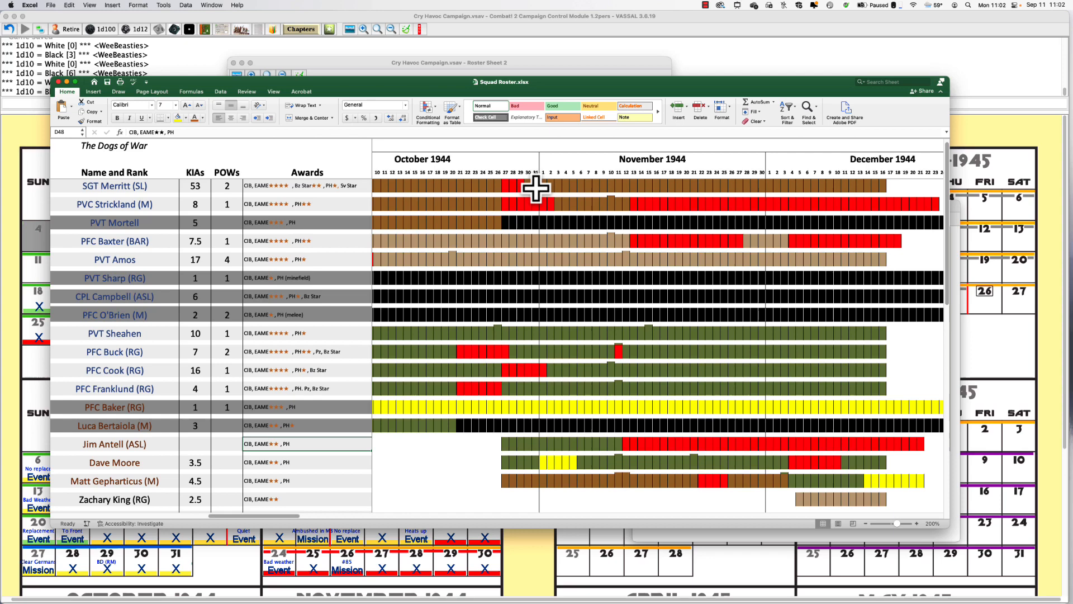
scroll("right", 3)
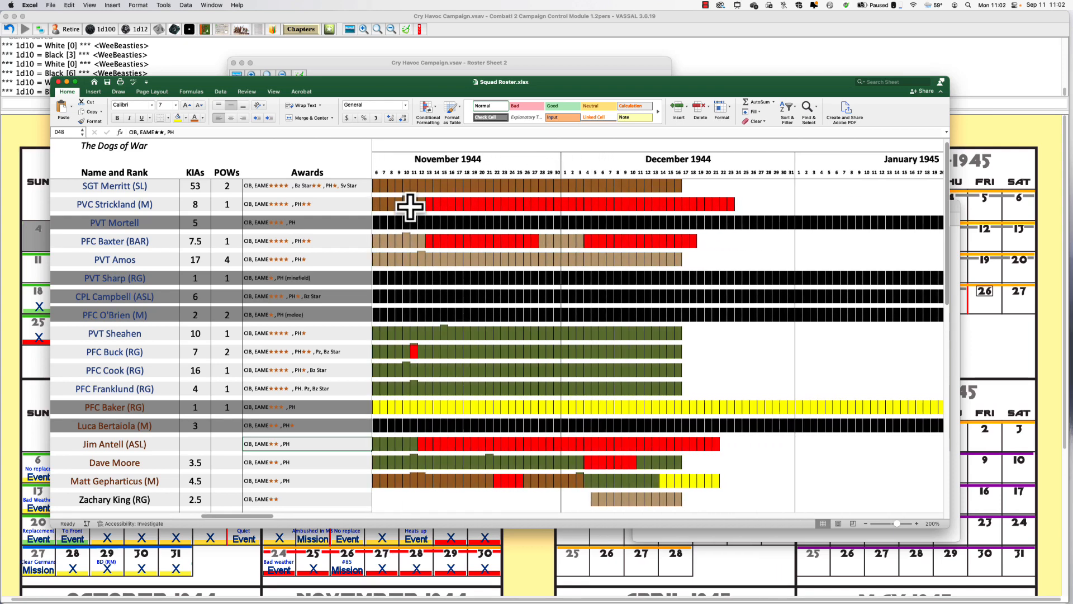
mouse_move(178, 413)
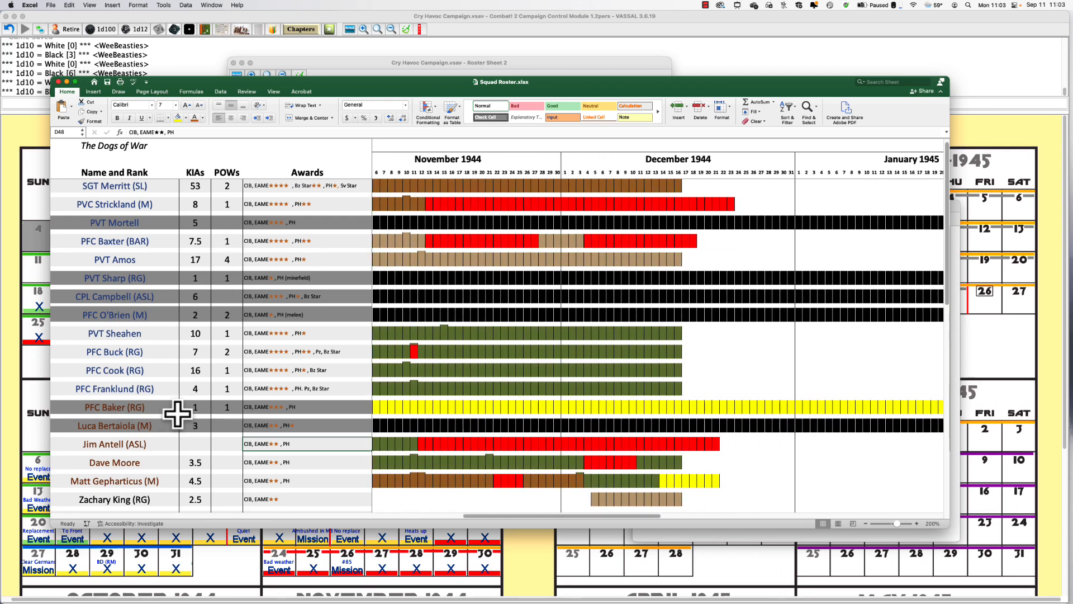
mouse_move(686, 328)
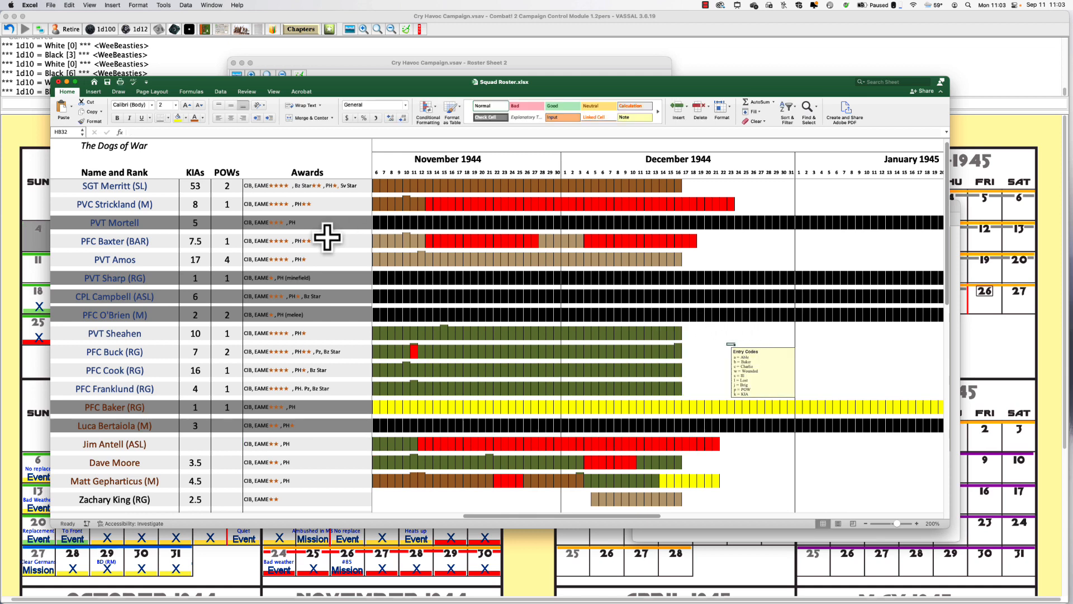
mouse_move(699, 239)
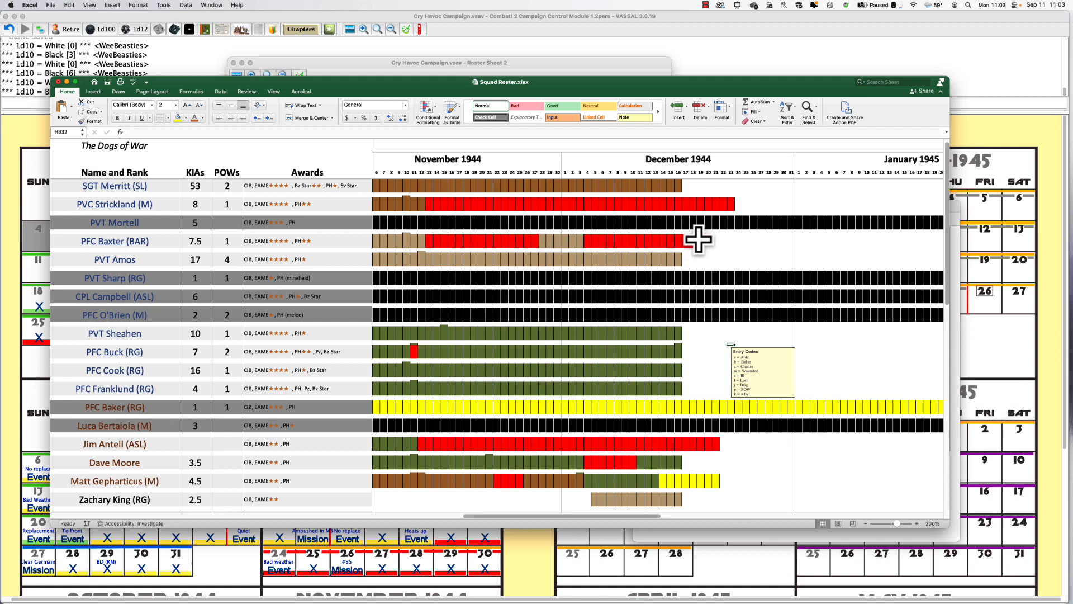
left_click(700, 239)
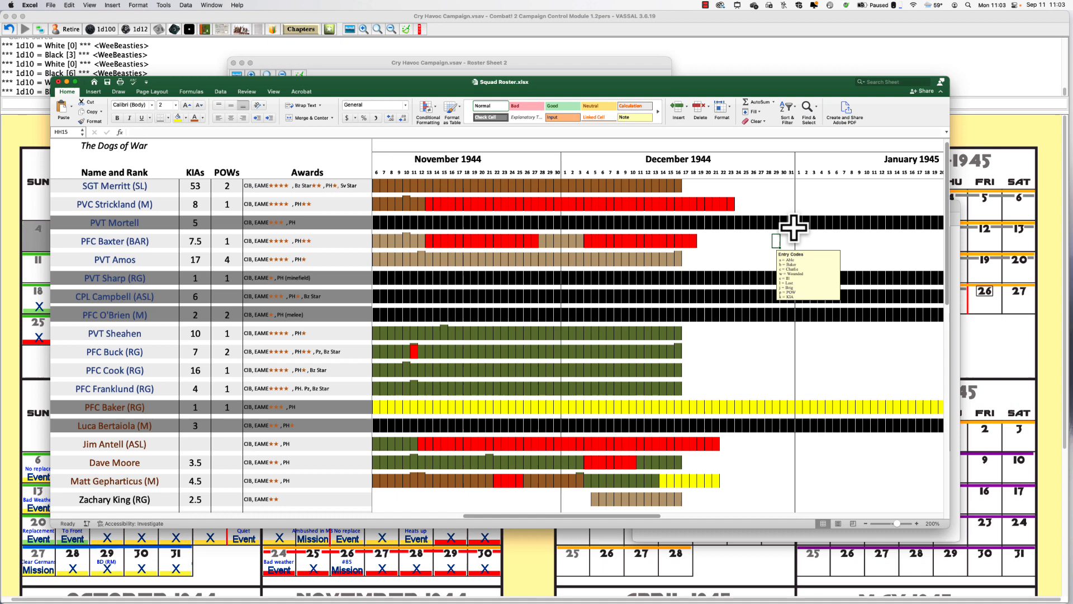
mouse_move(781, 251)
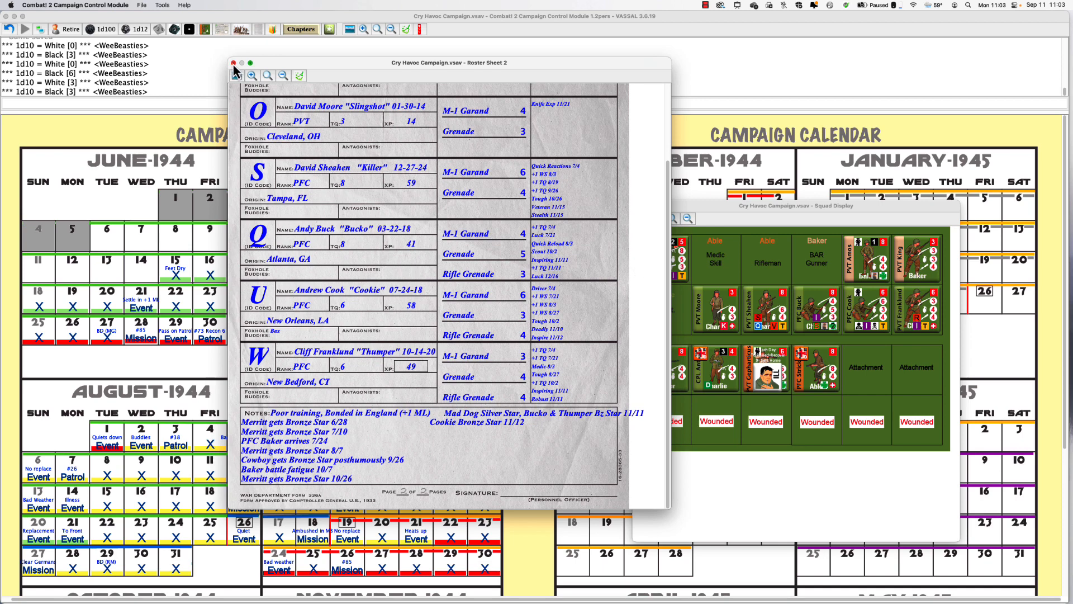
Close the roster sheet and the squad display windows.
left_click(233, 62)
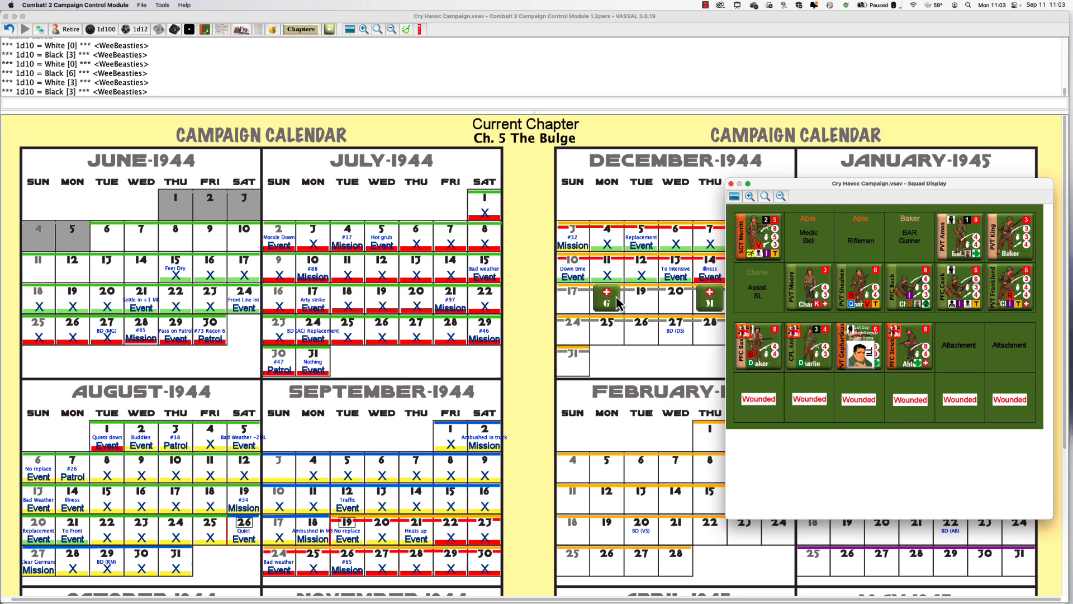
mouse_move(734, 356)
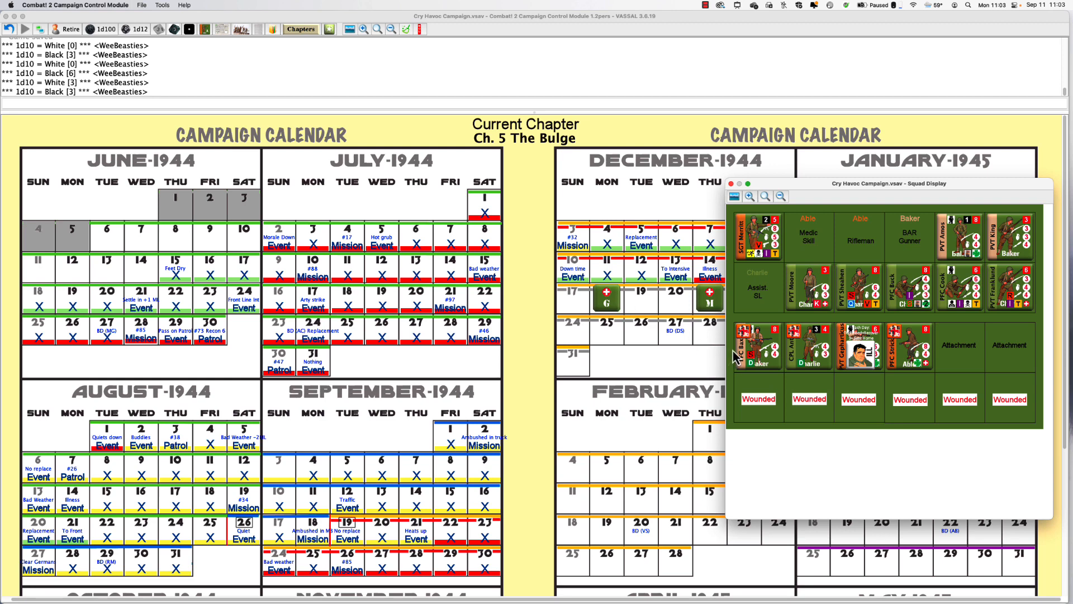
mouse_move(700, 306)
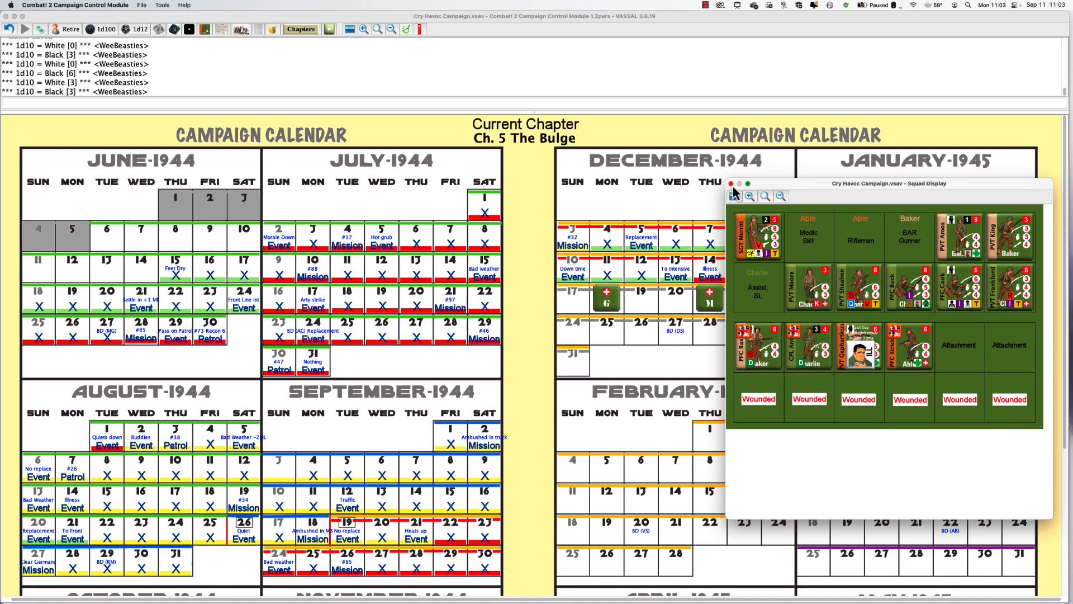
left_click(730, 182)
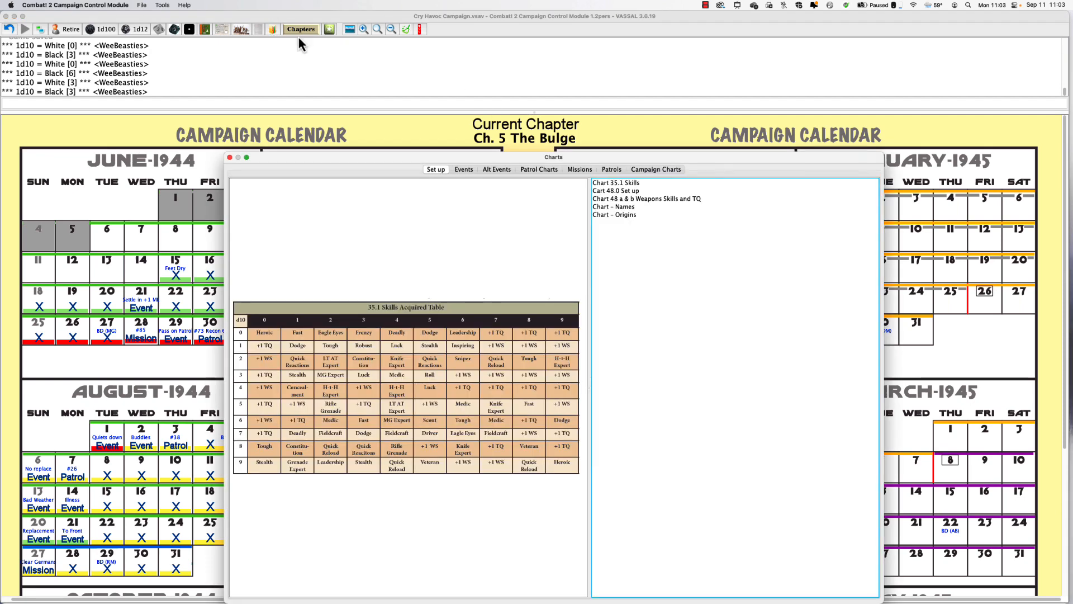
mouse_move(525, 177)
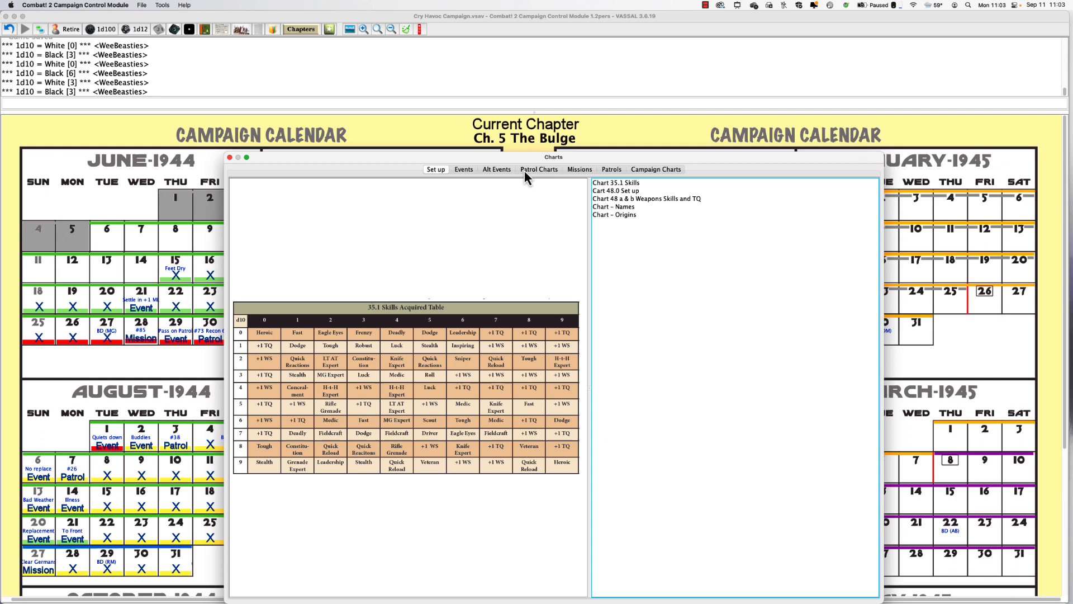
mouse_move(577, 177)
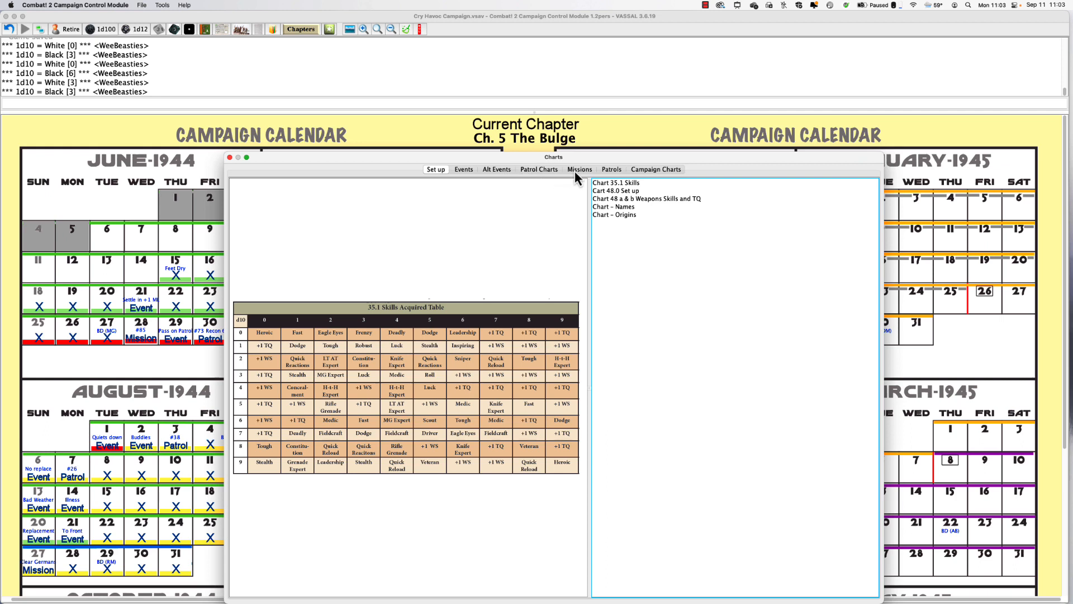
mouse_move(496, 177)
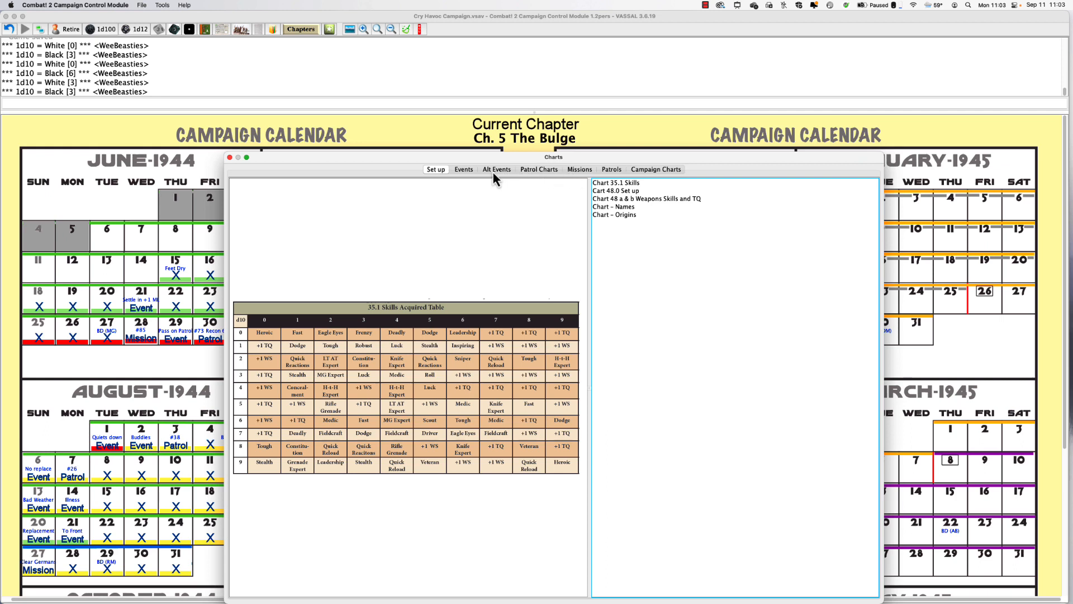
Show the event tables and browse The Bulge event table.
left_click(463, 169)
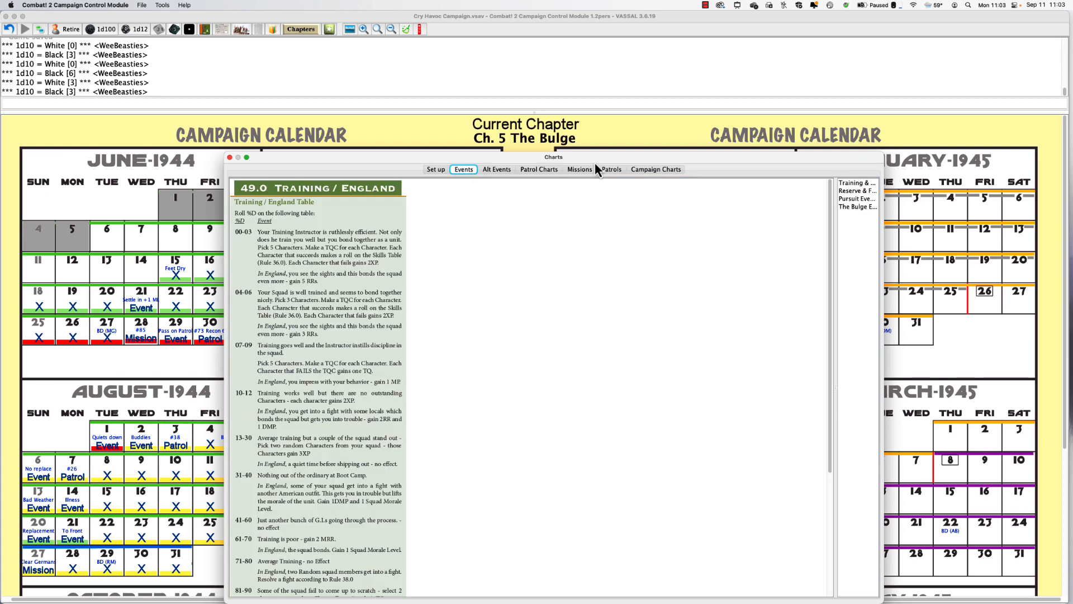
left_click(857, 207)
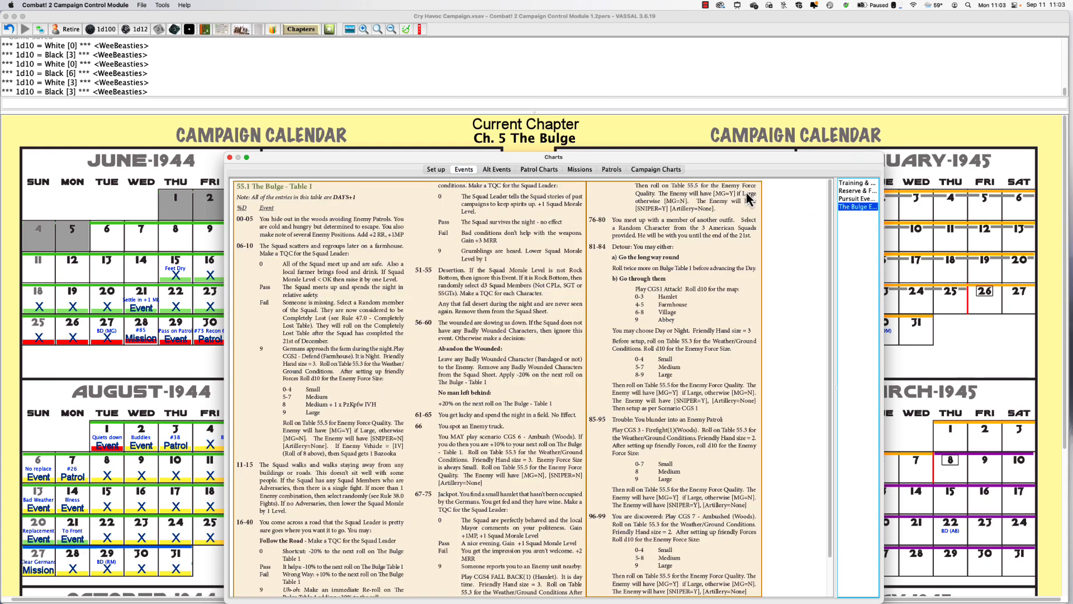
mouse_move(406, 179)
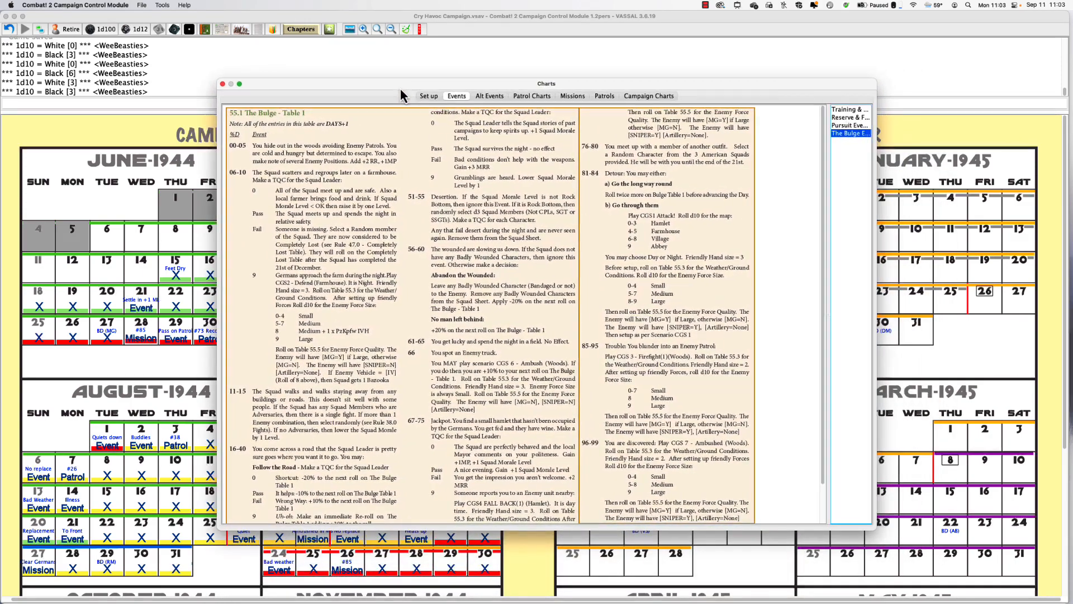
scroll("down", 3)
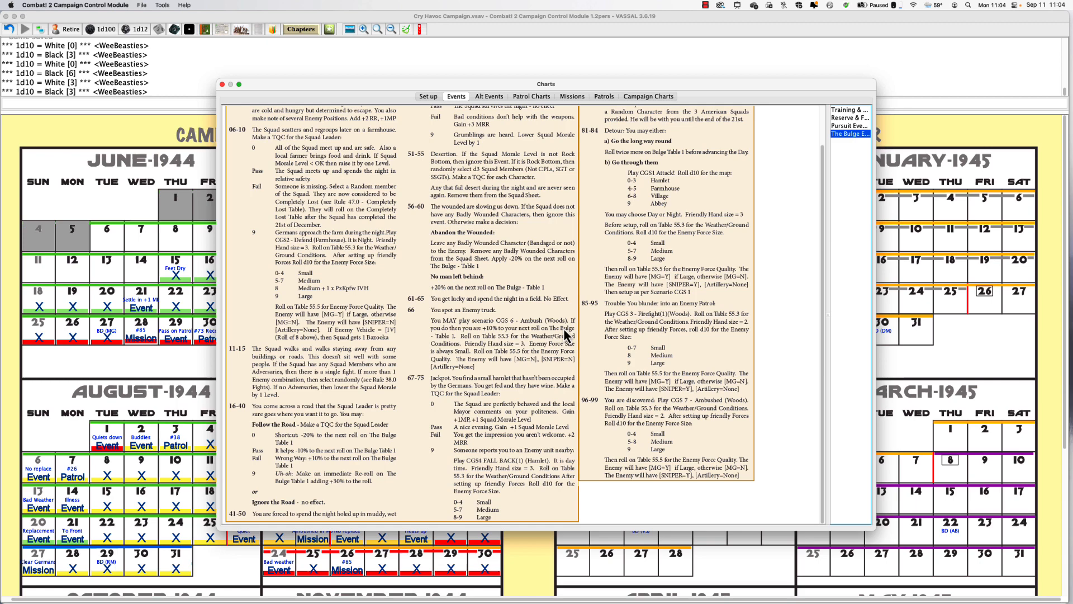
scroll("up", 3)
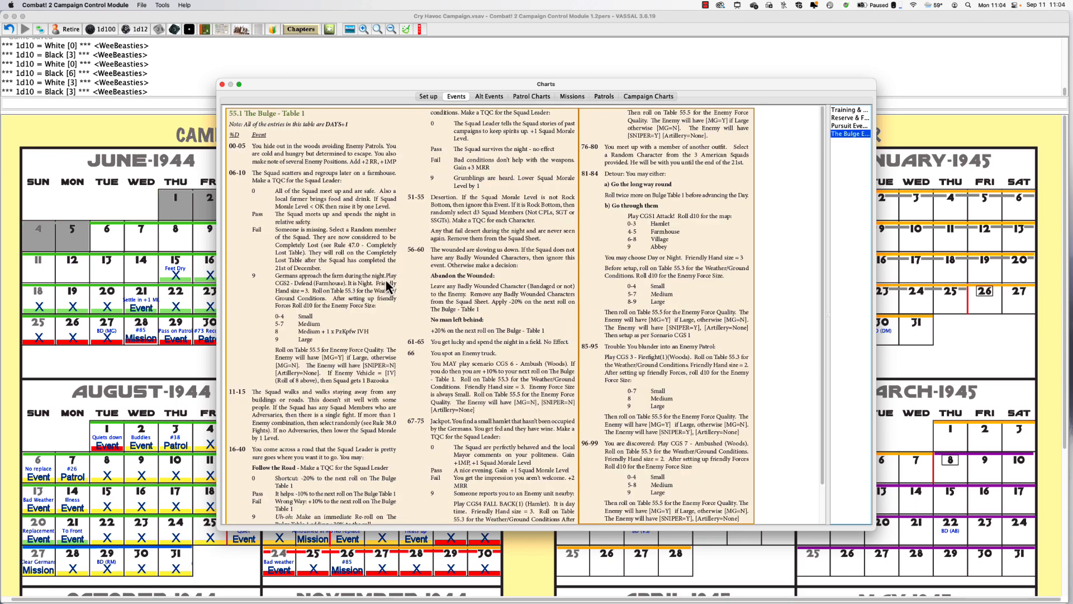
mouse_move(376, 131)
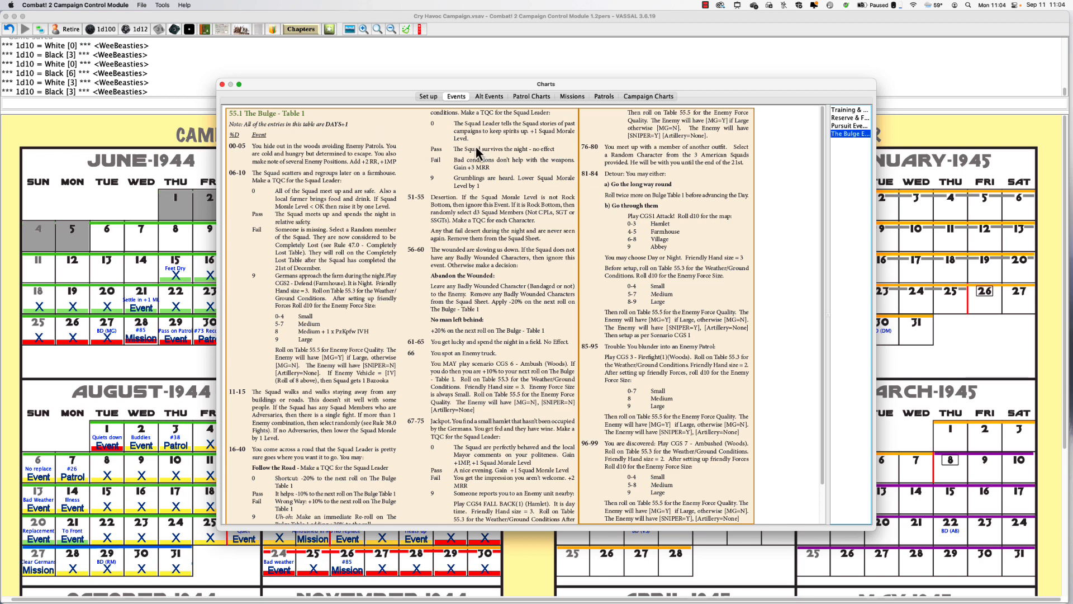
mouse_move(511, 156)
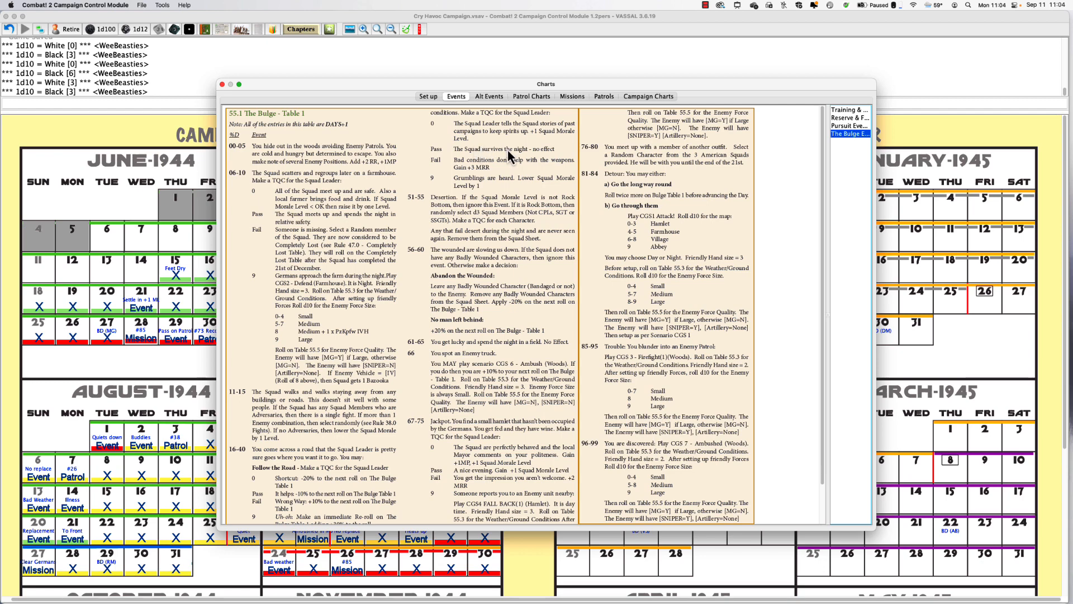
scroll("down", 3)
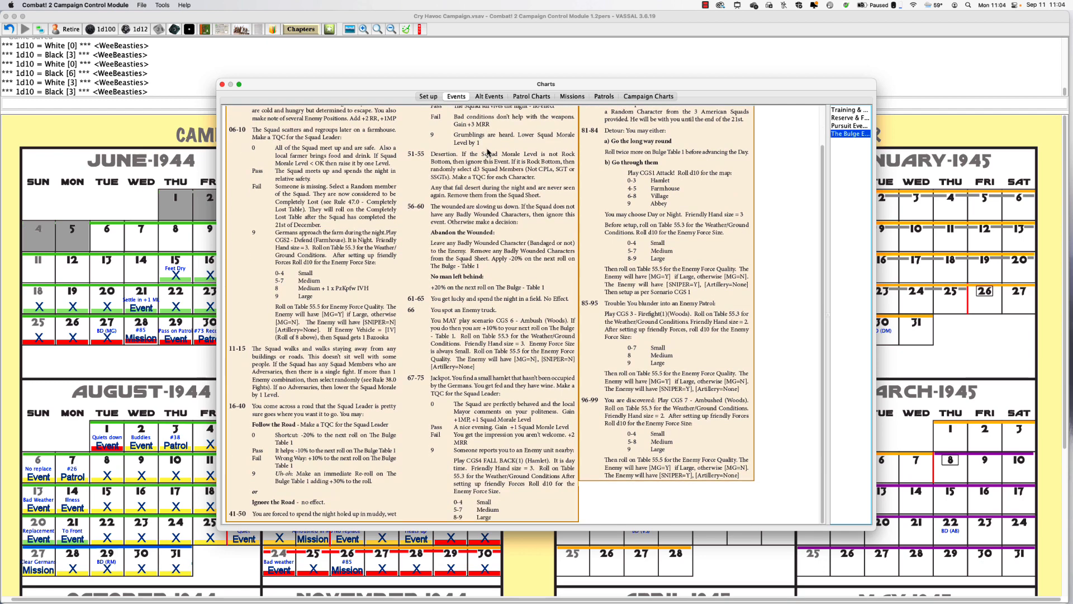
scroll("up", 3)
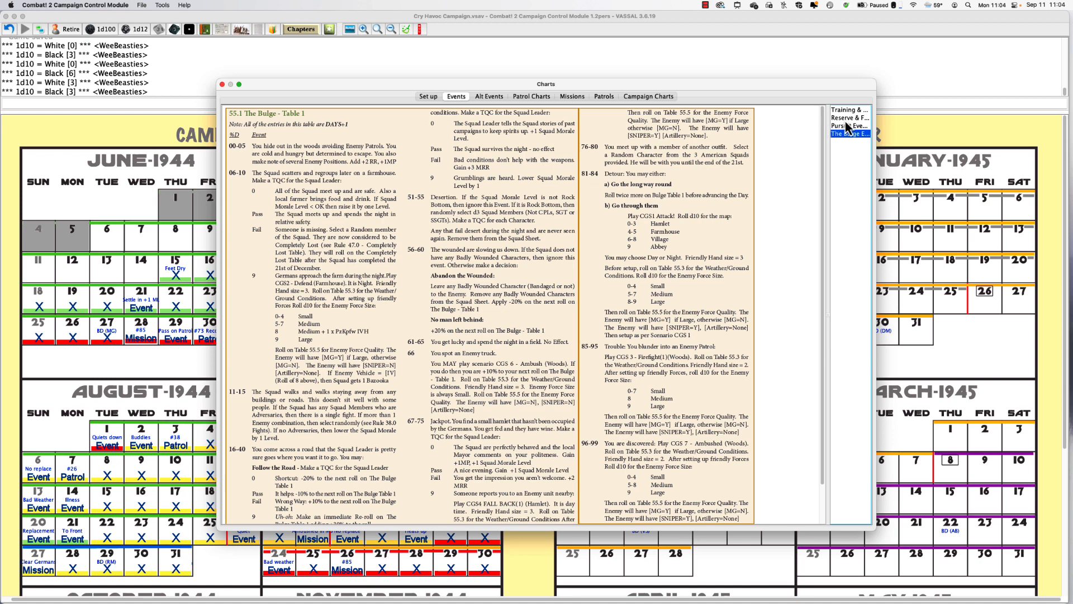
mouse_move(842, 128)
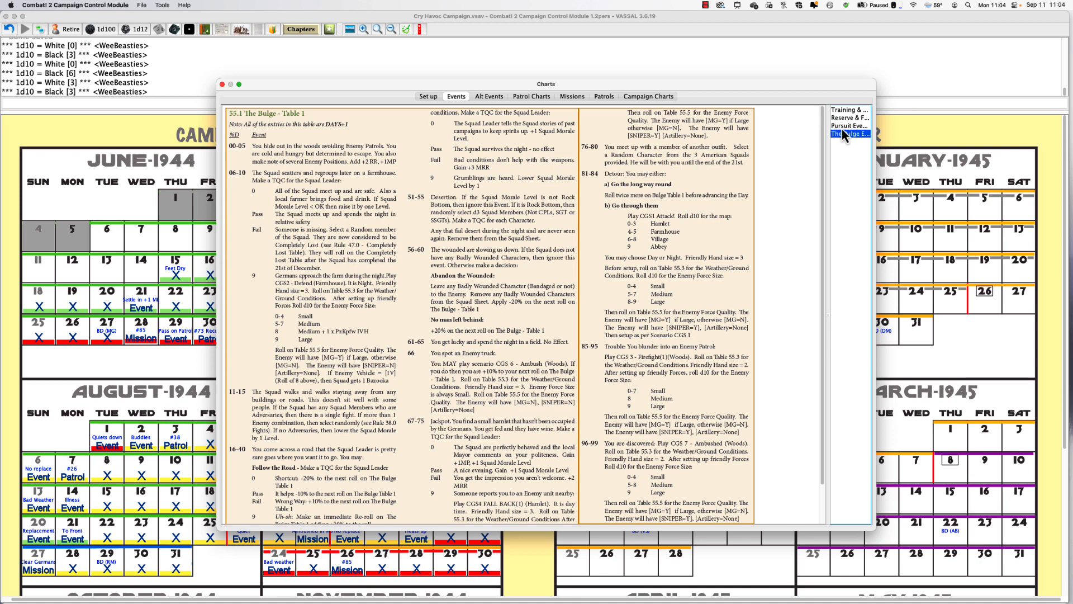
Look over the Reserve events table, then switch to the Campaign Charts.
left_click(850, 118)
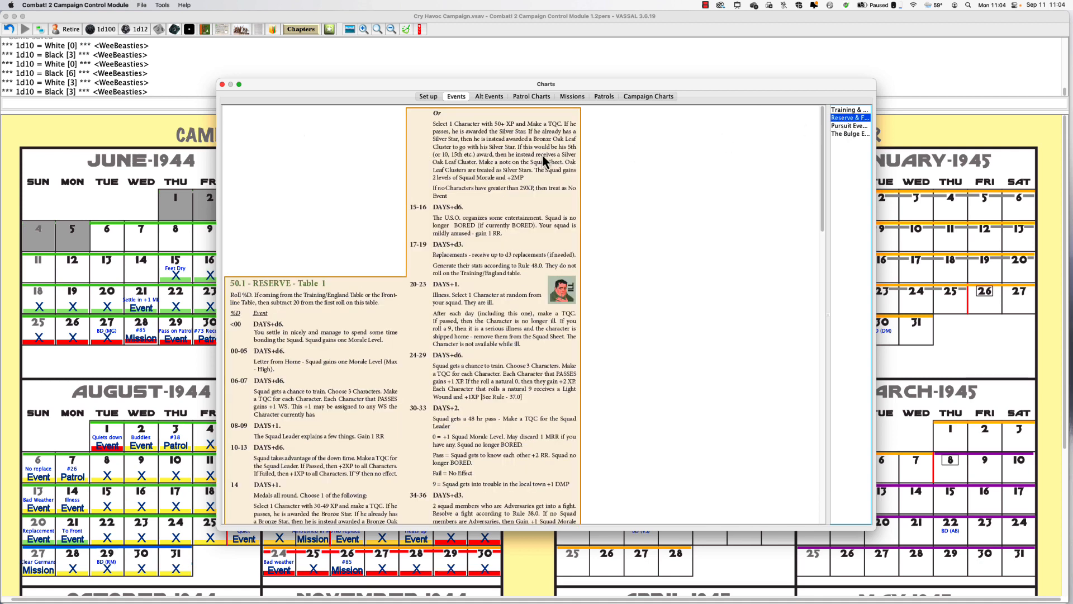
mouse_move(703, 133)
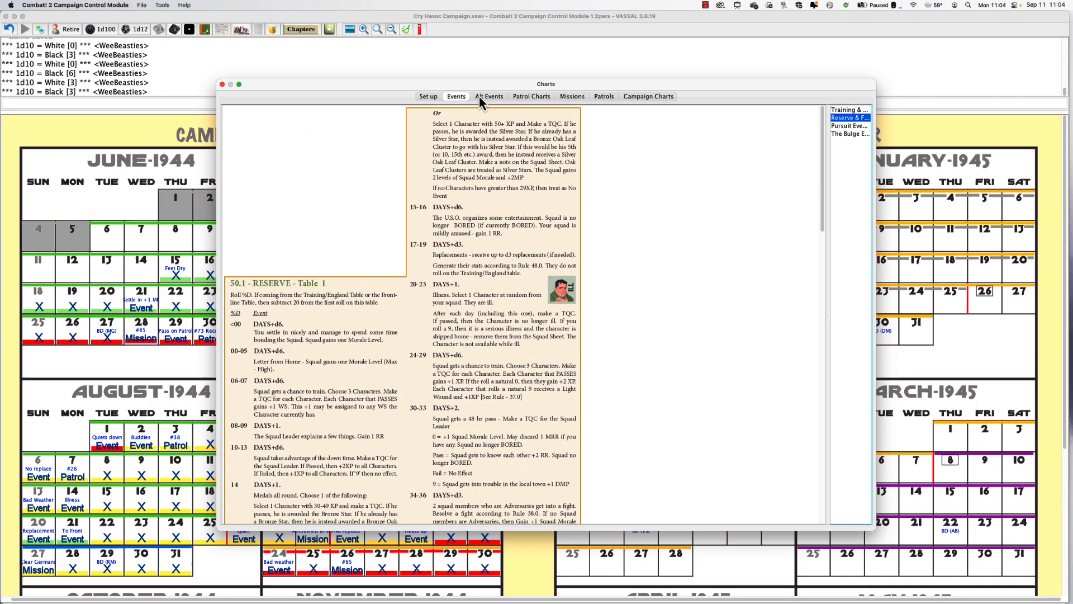
scroll("down", 3)
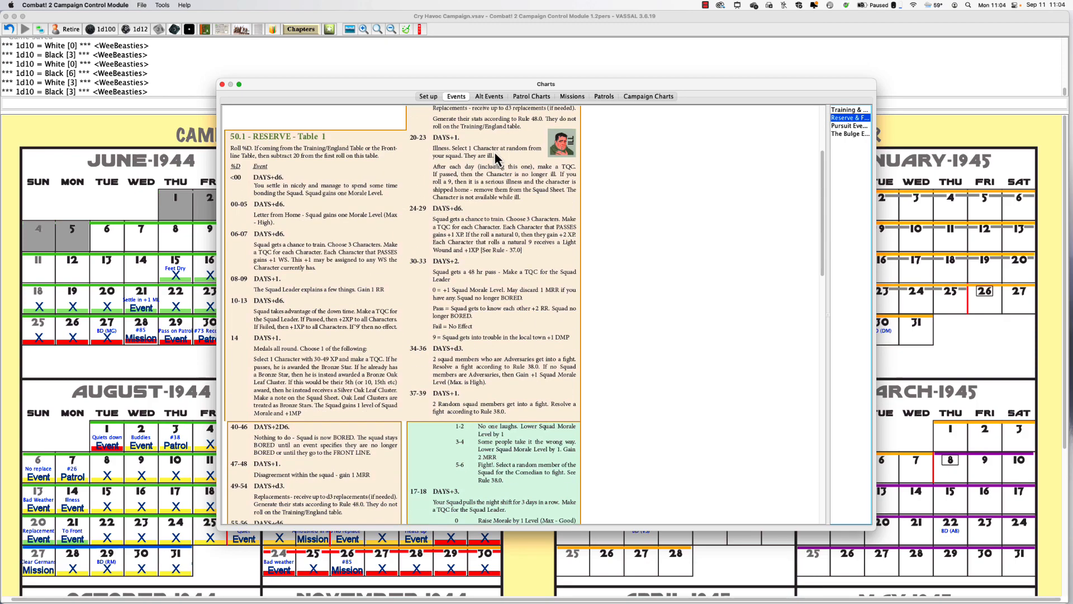
scroll("down", 3)
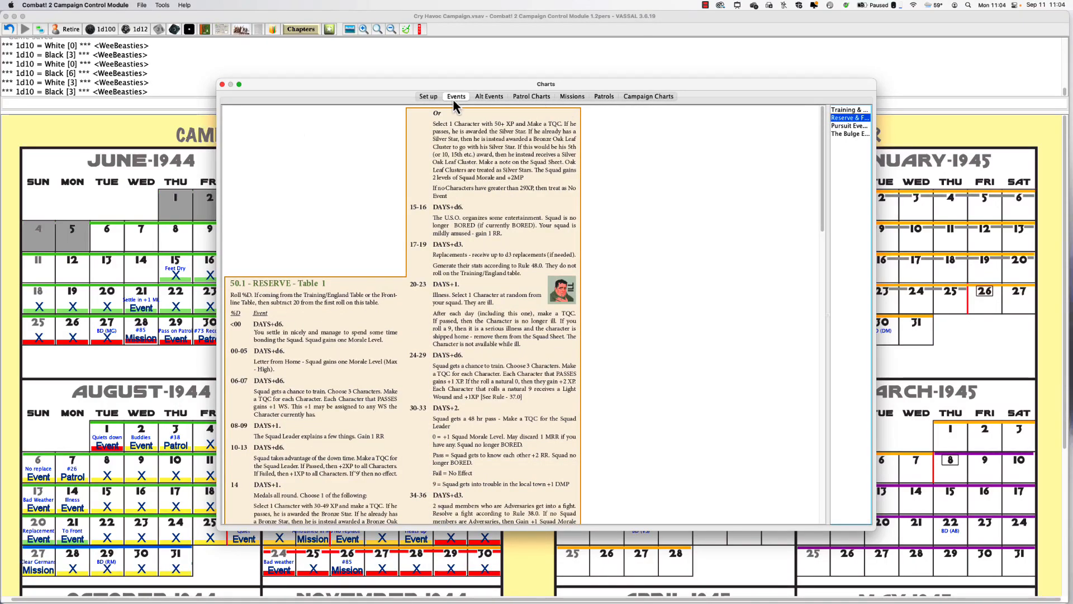
left_click(647, 96)
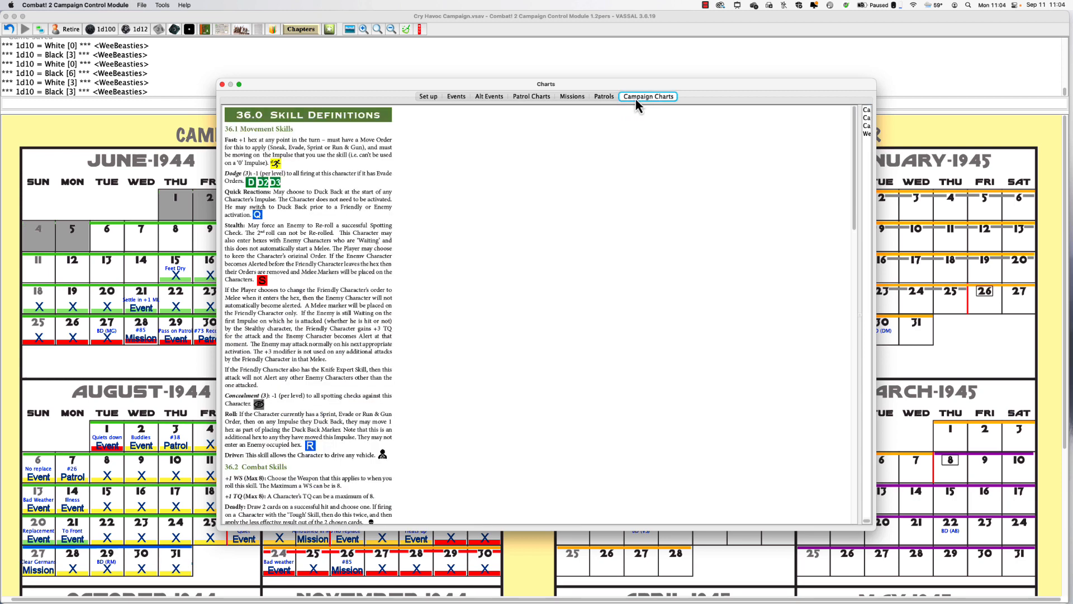
mouse_move(529, 102)
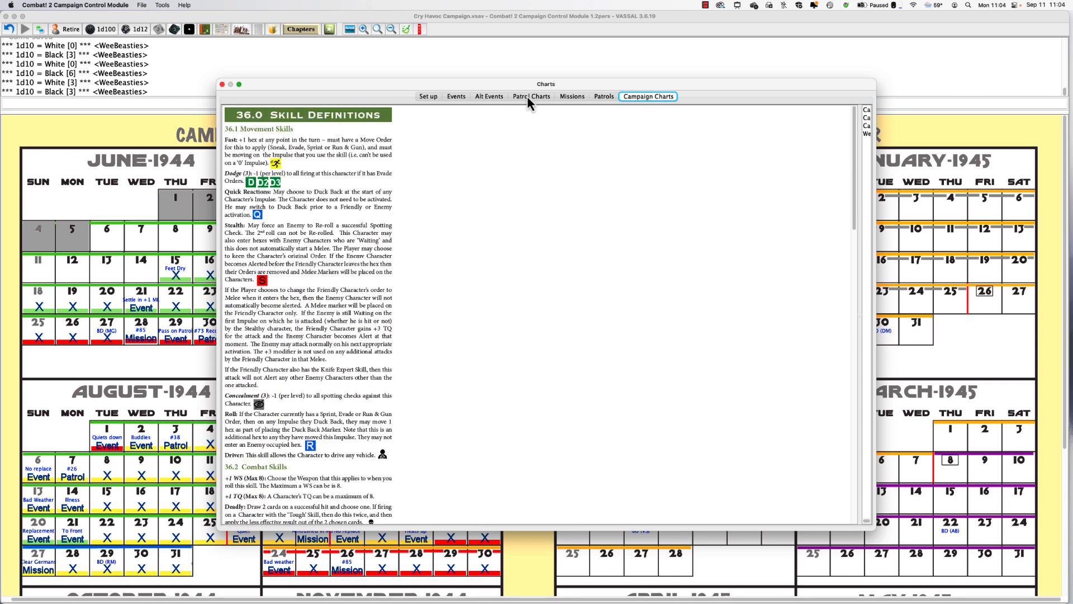
Return to the Events charts and show The Bulge - Table 1.
left_click(455, 96)
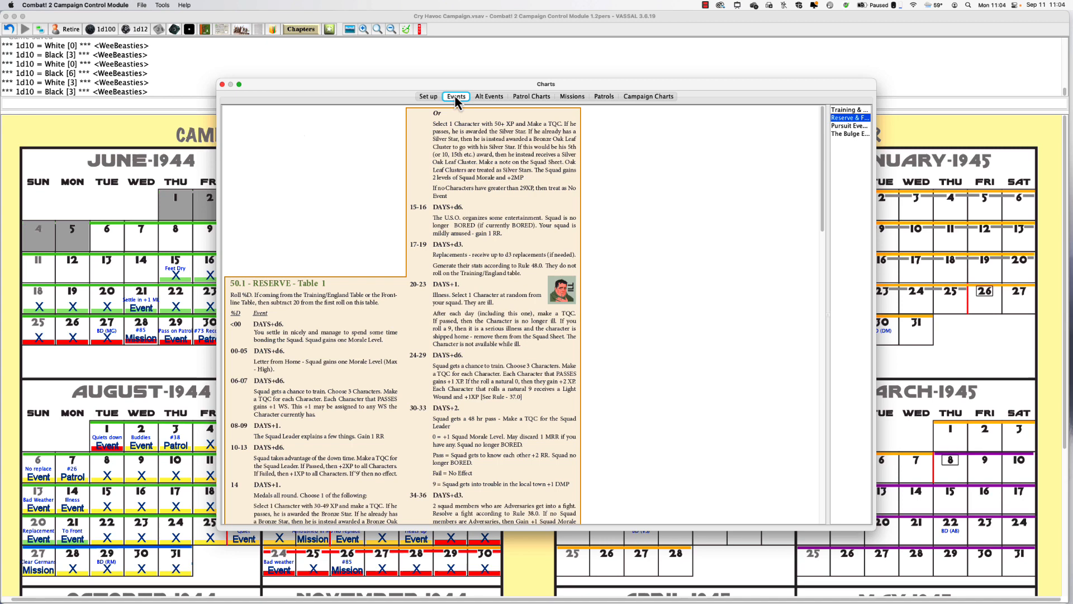
left_click(848, 133)
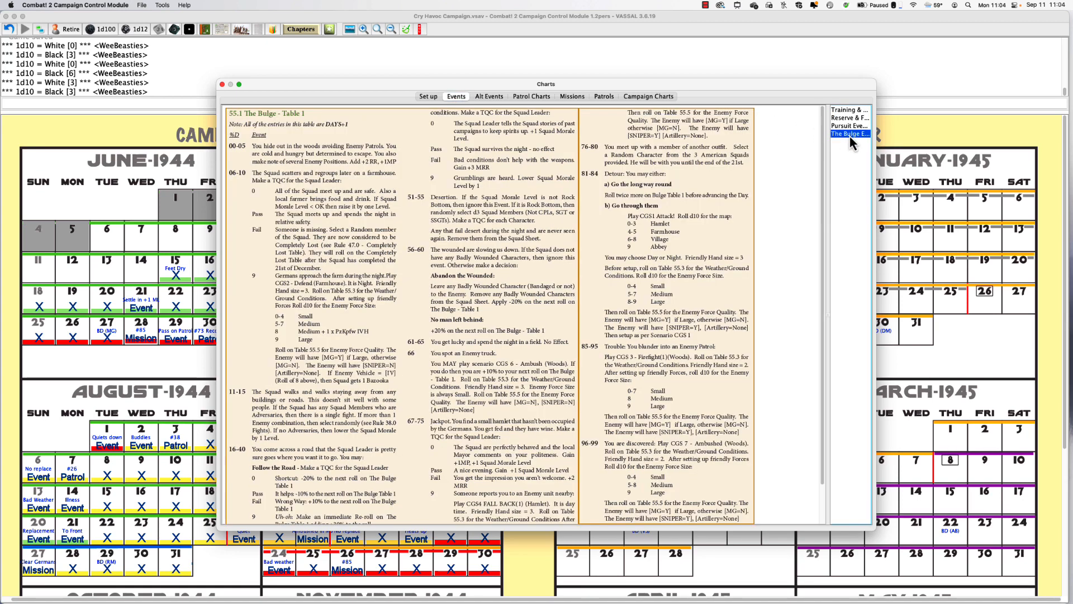
mouse_move(885, 104)
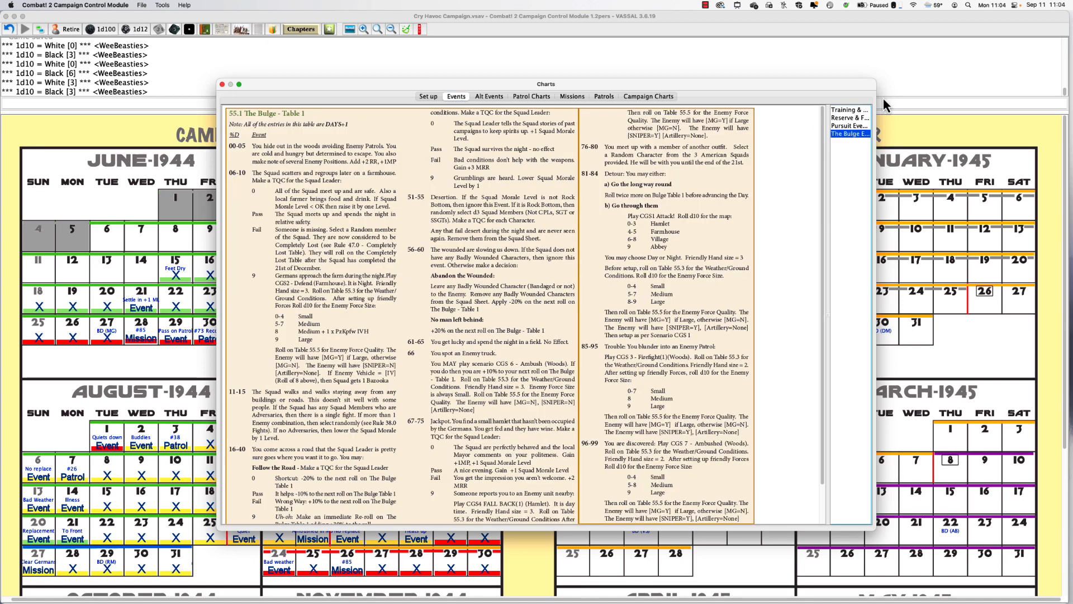
left_click(706, 5)
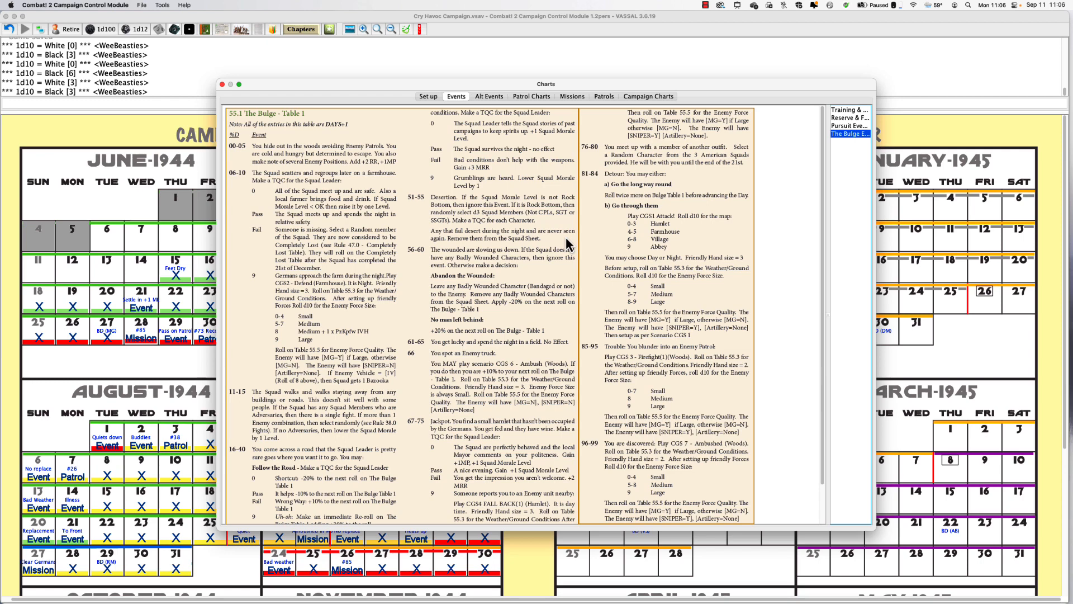
Roll a d100 (96) and scroll The Bulge table to its 96-99 ambush result.
left_click(221, 84)
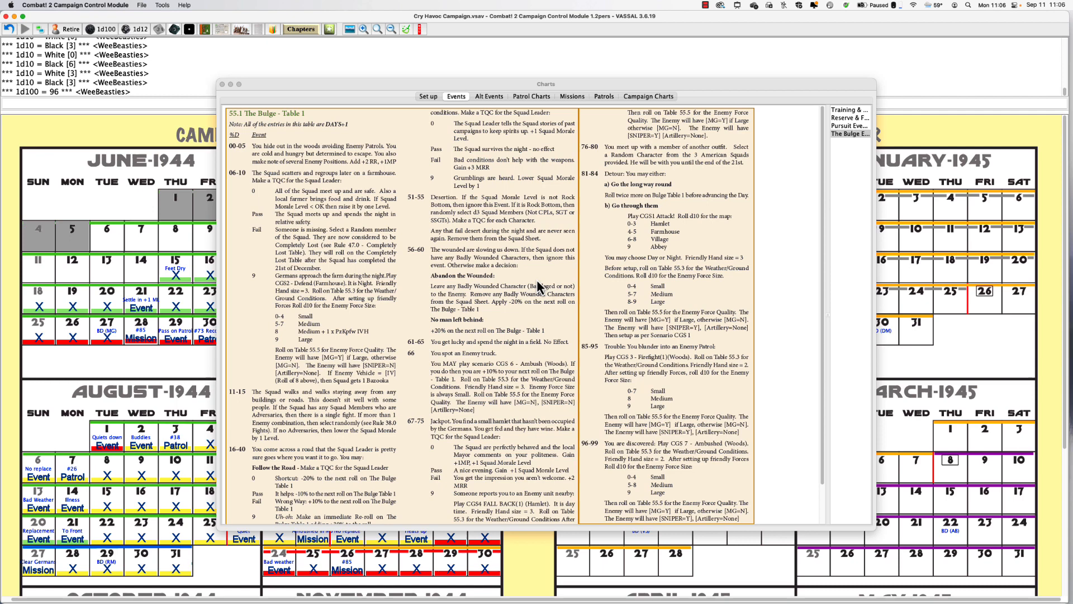
scroll("down", 3)
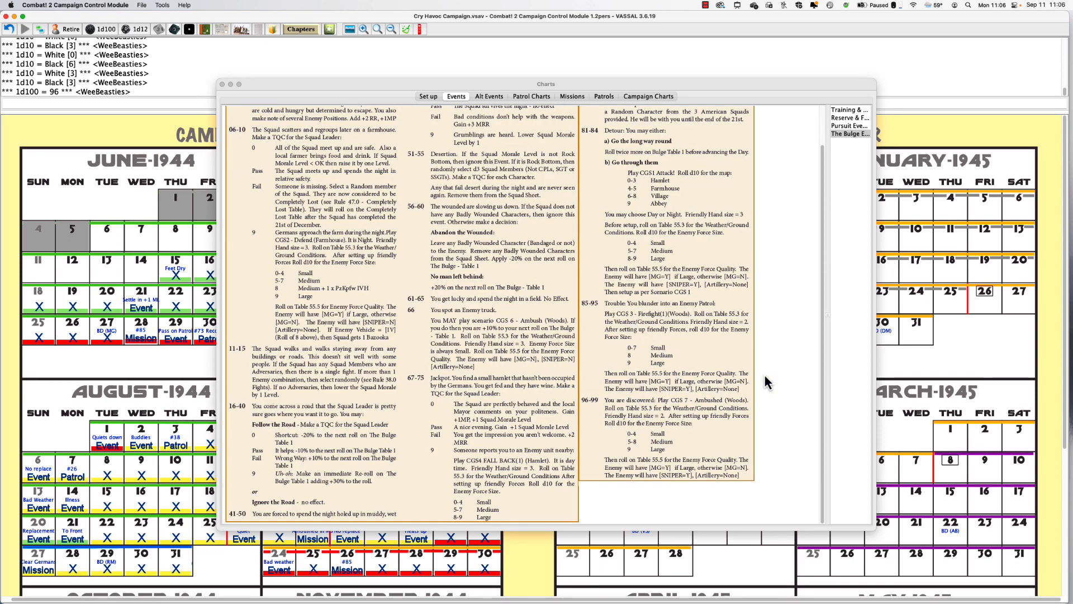
mouse_move(719, 421)
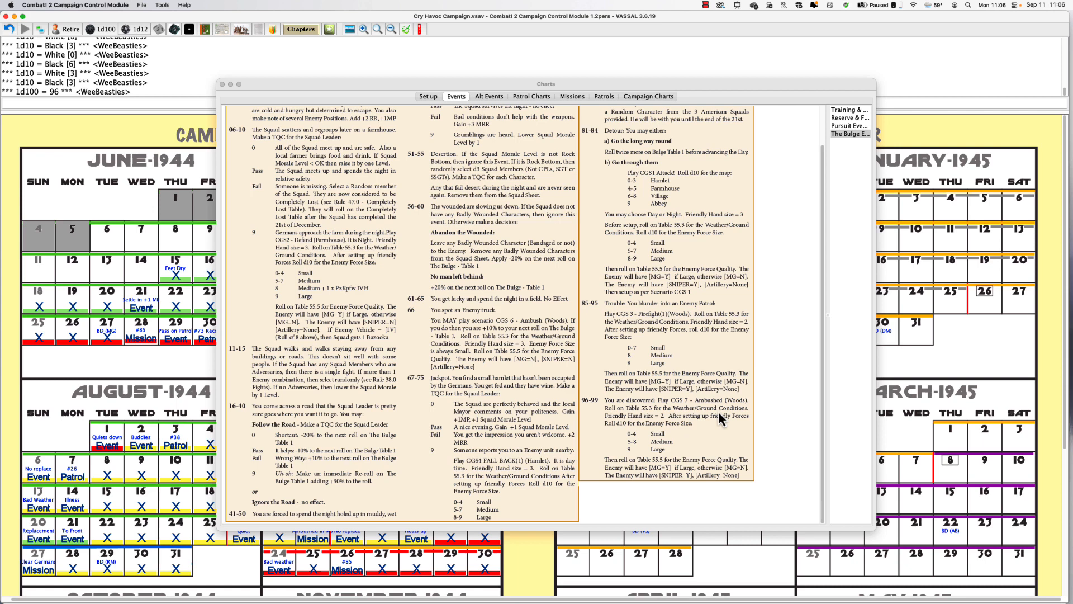
mouse_move(749, 416)
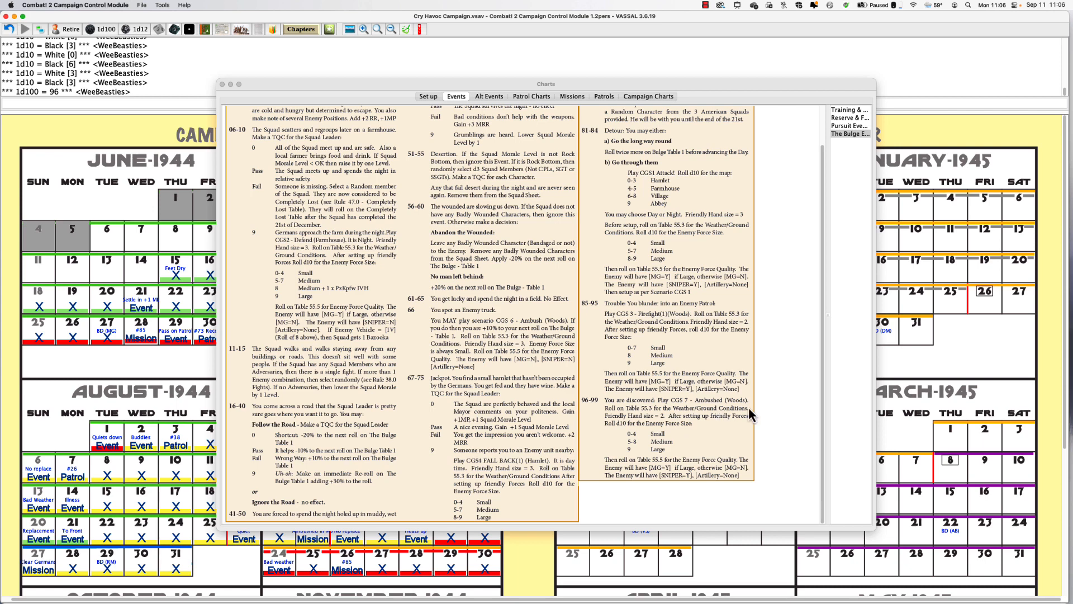
mouse_move(158, 42)
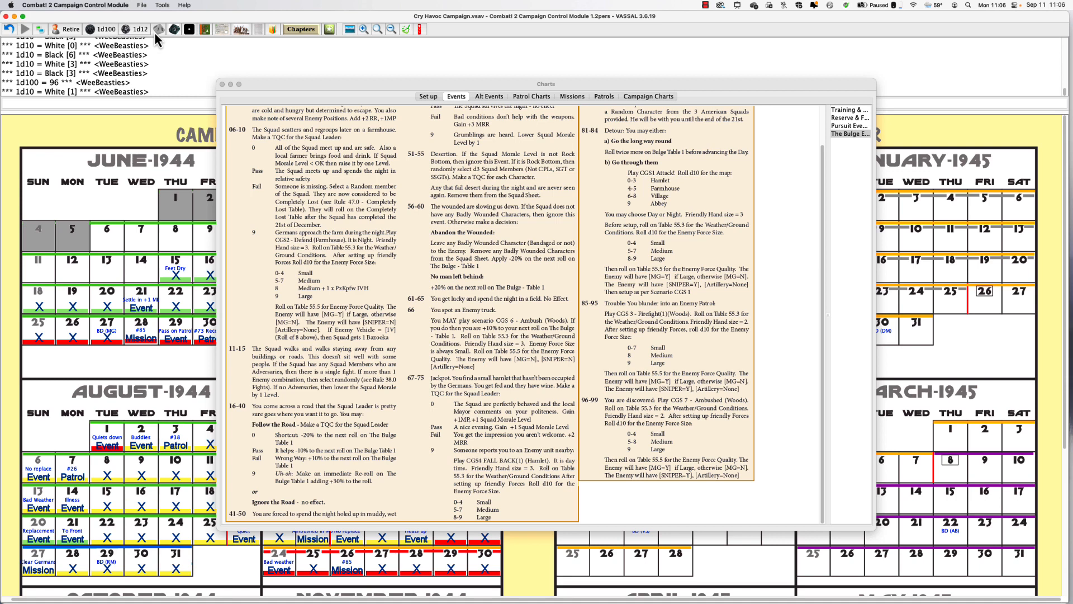
mouse_move(157, 42)
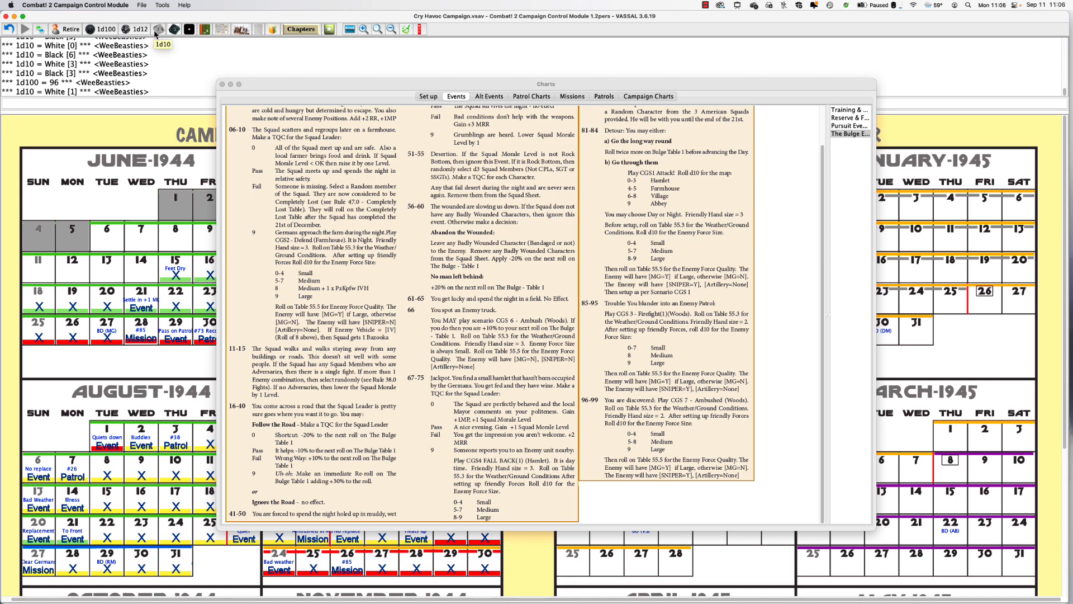
mouse_move(157, 36)
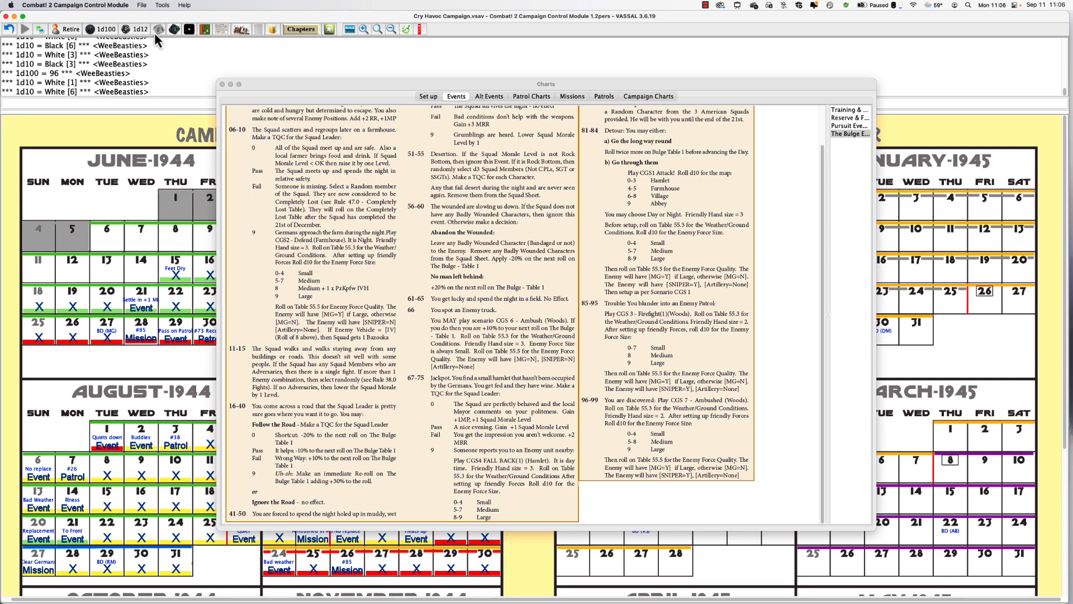
mouse_move(157, 38)
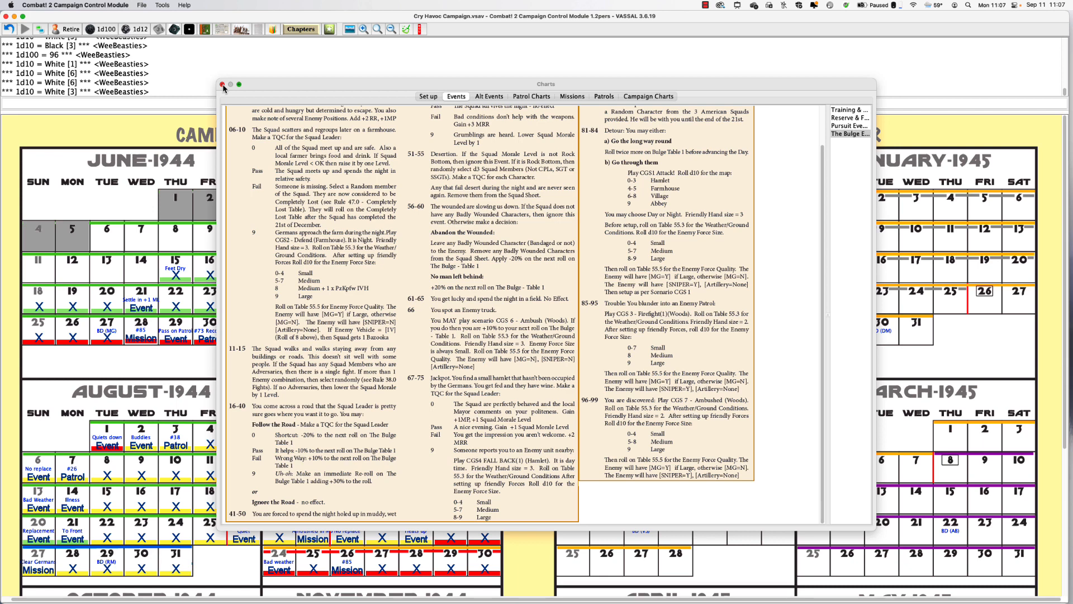
mouse_move(200, 165)
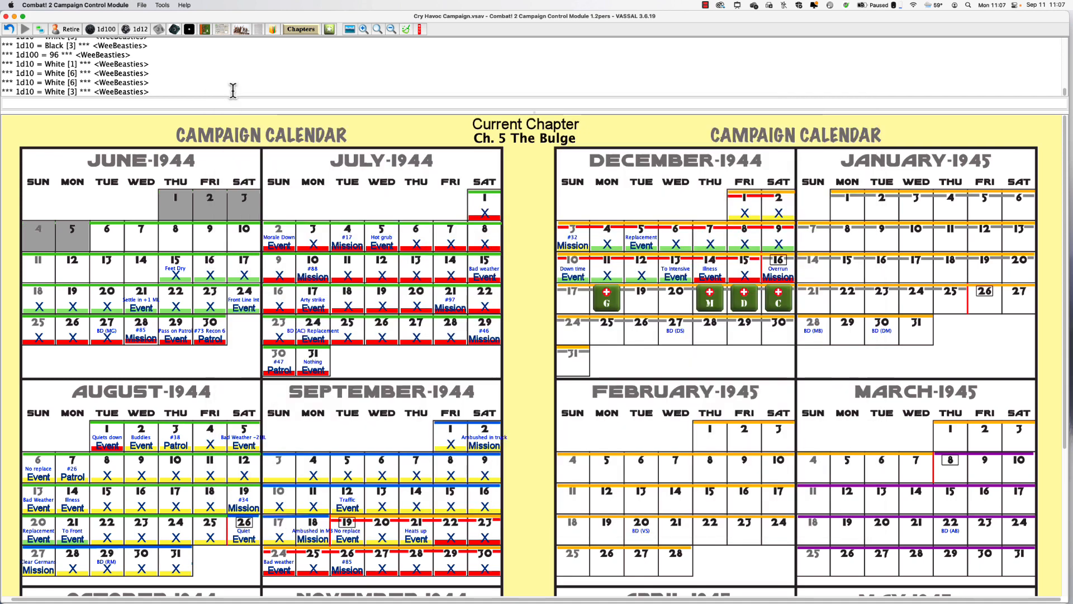
Set December 17, 1944's daily status to Mission on the calendar.
right_click(605, 296)
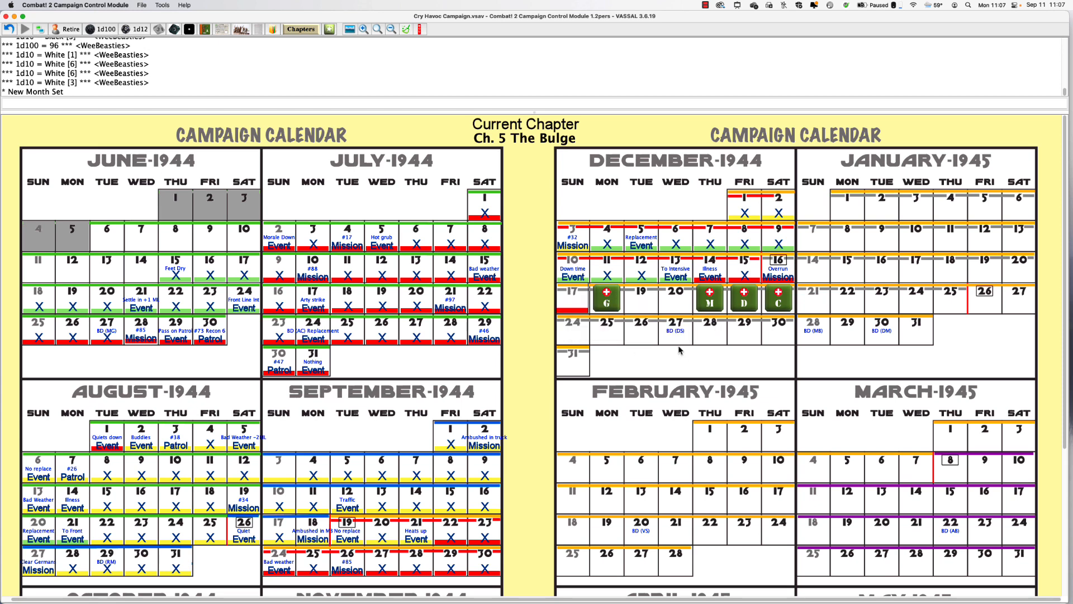
right_click(606, 312)
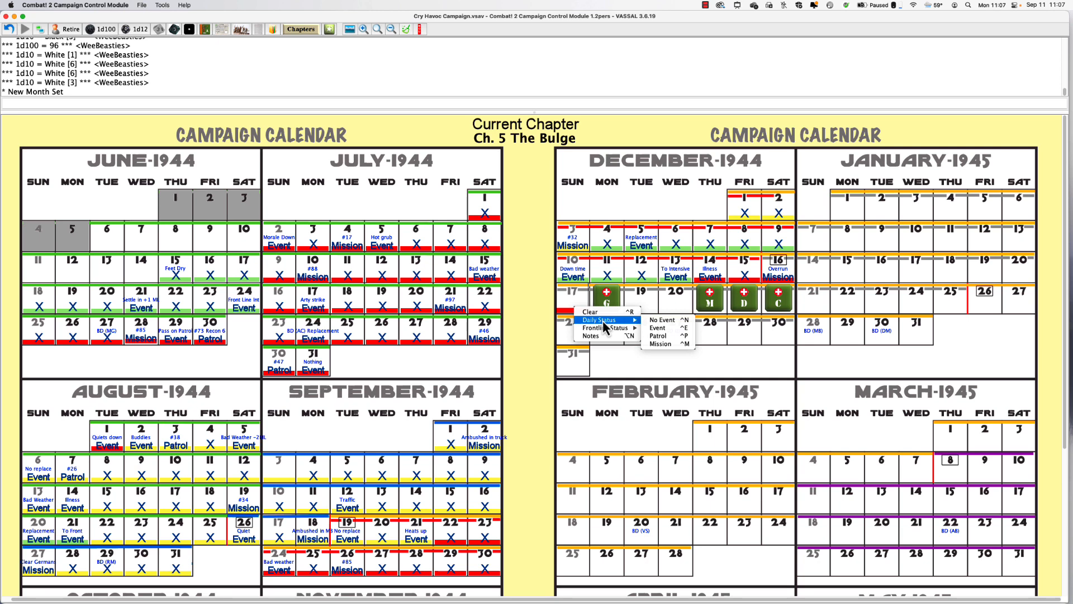
mouse_move(660, 343)
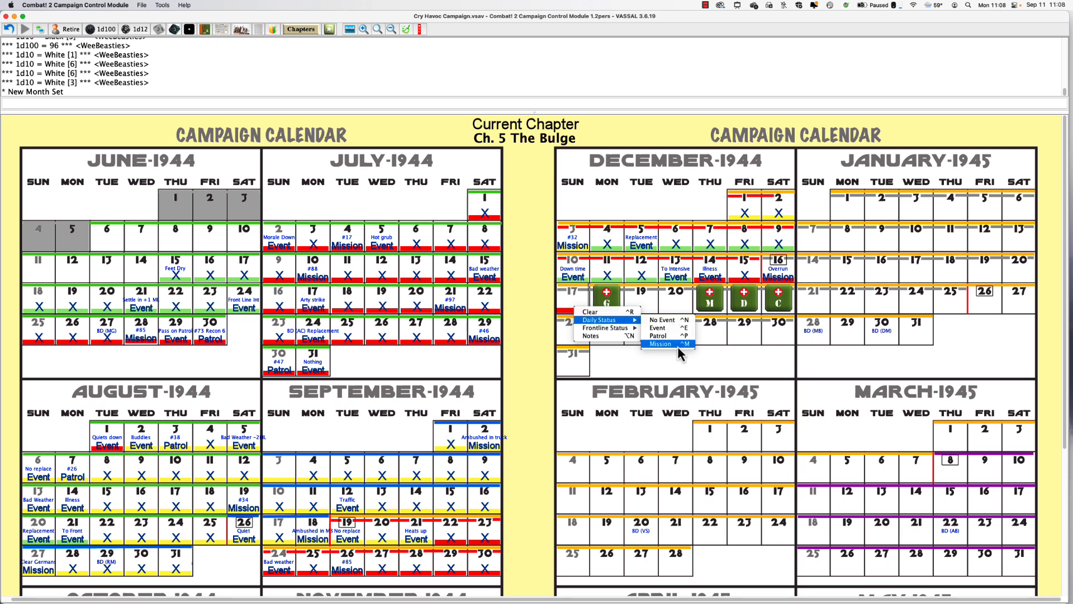
left_click(660, 345)
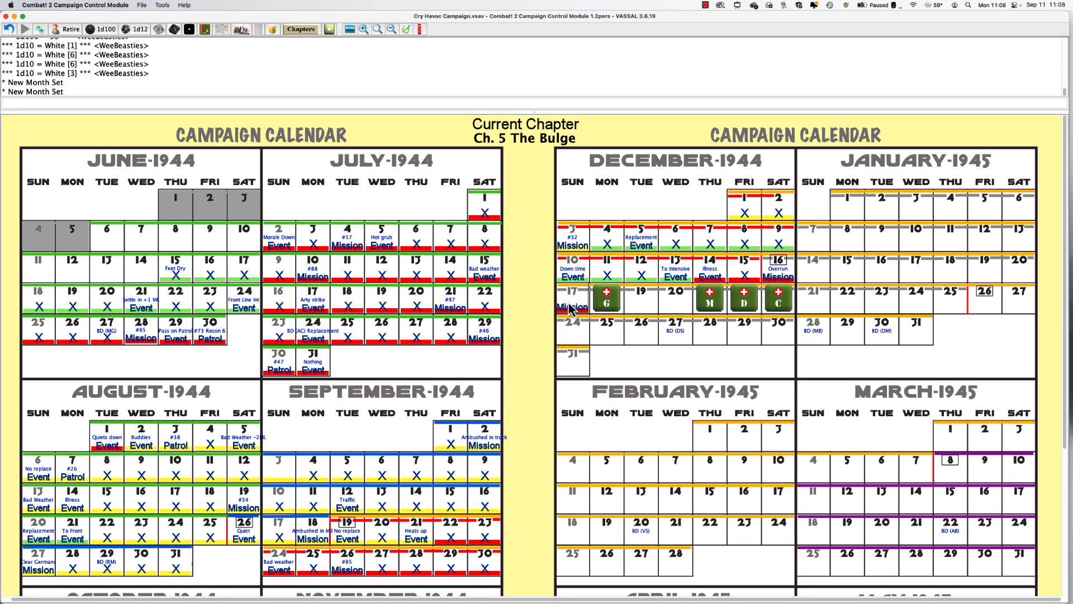
Add the note 'Ambushed' to December 17 and confirm it.
right_click(572, 294)
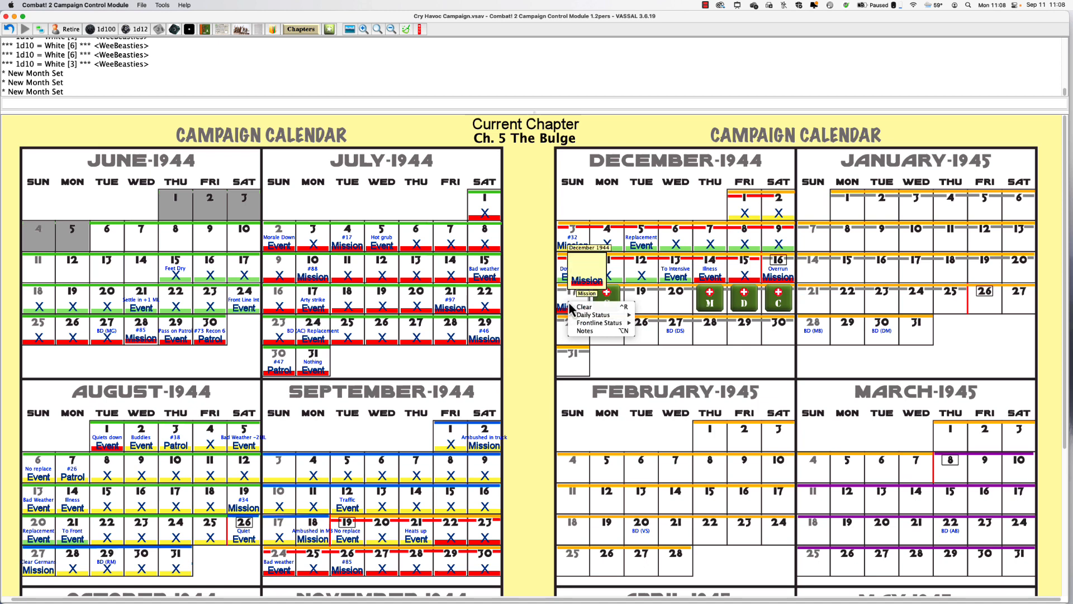
mouse_move(599, 322)
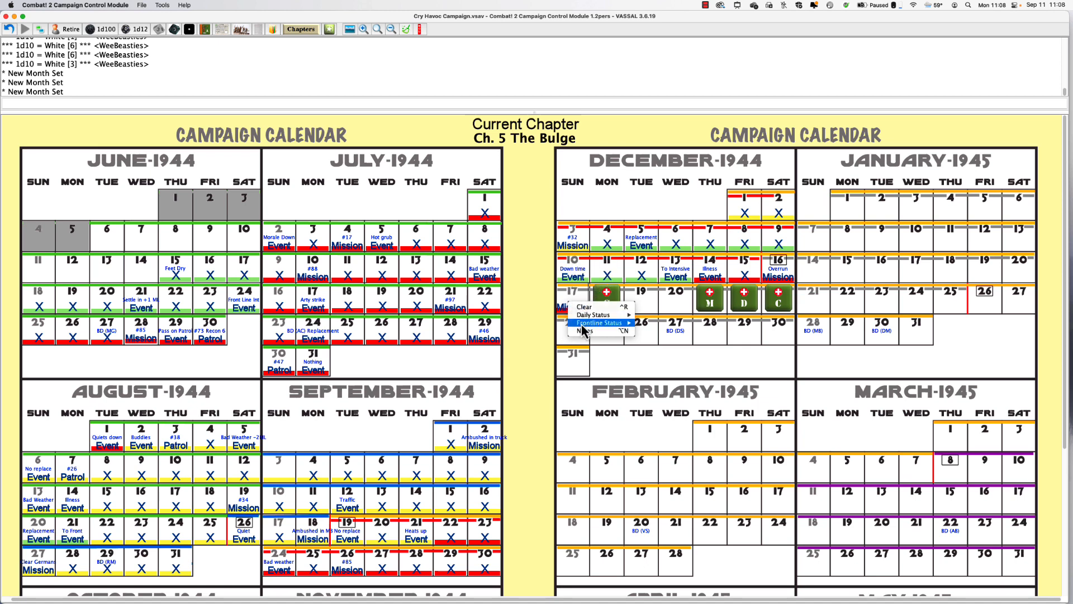
left_click(583, 330)
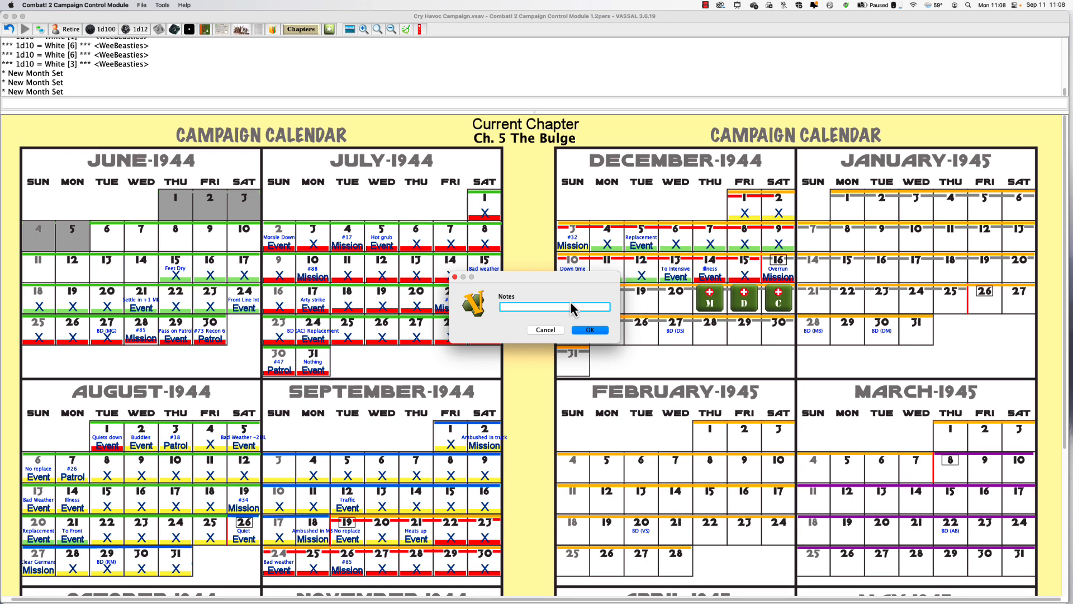
type("Am")
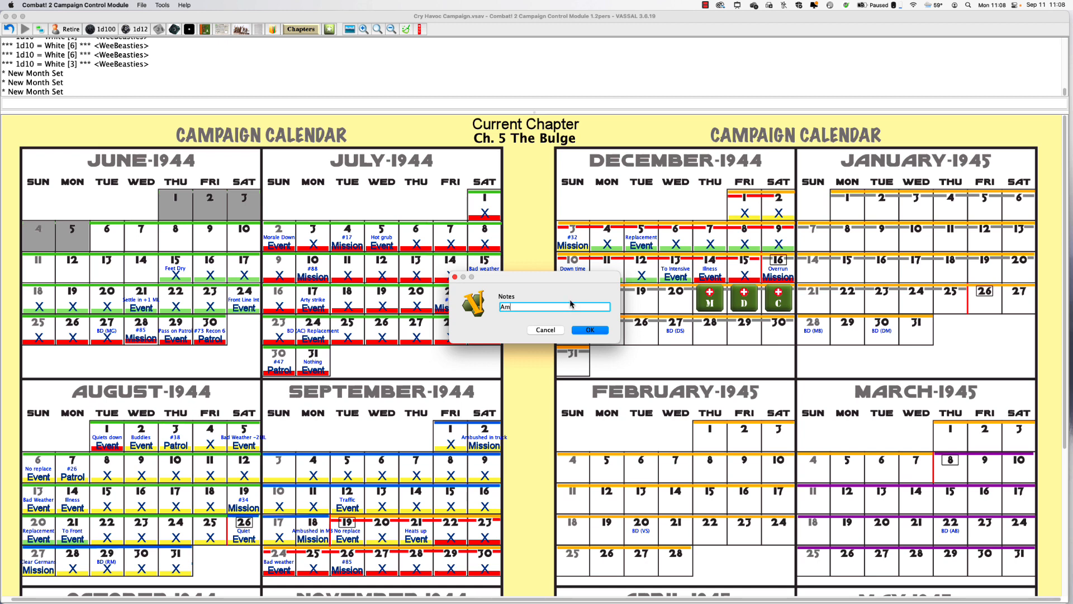
type("bushed")
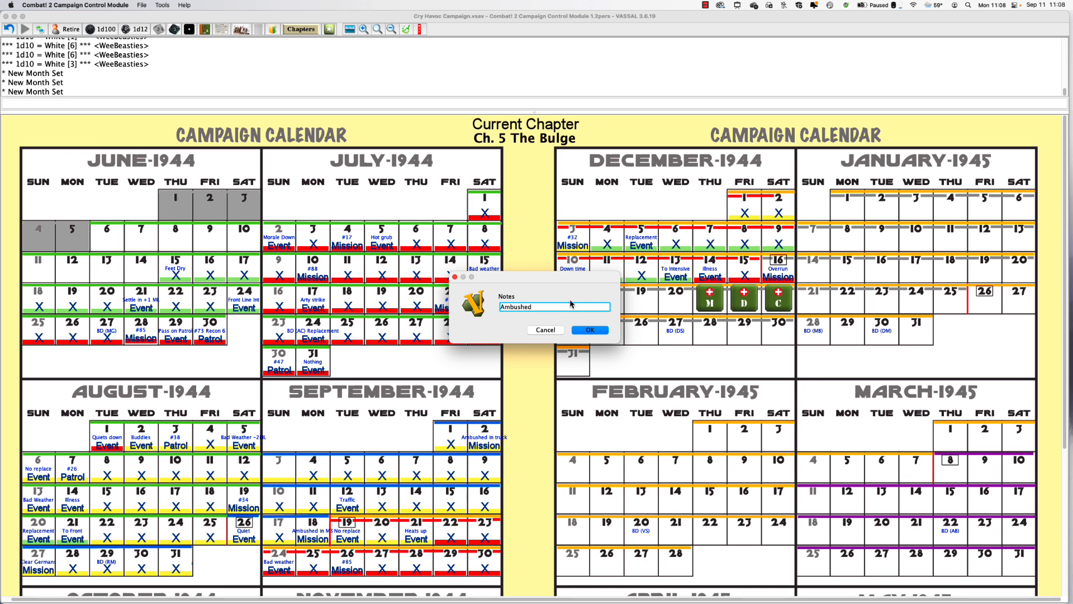
left_click(590, 328)
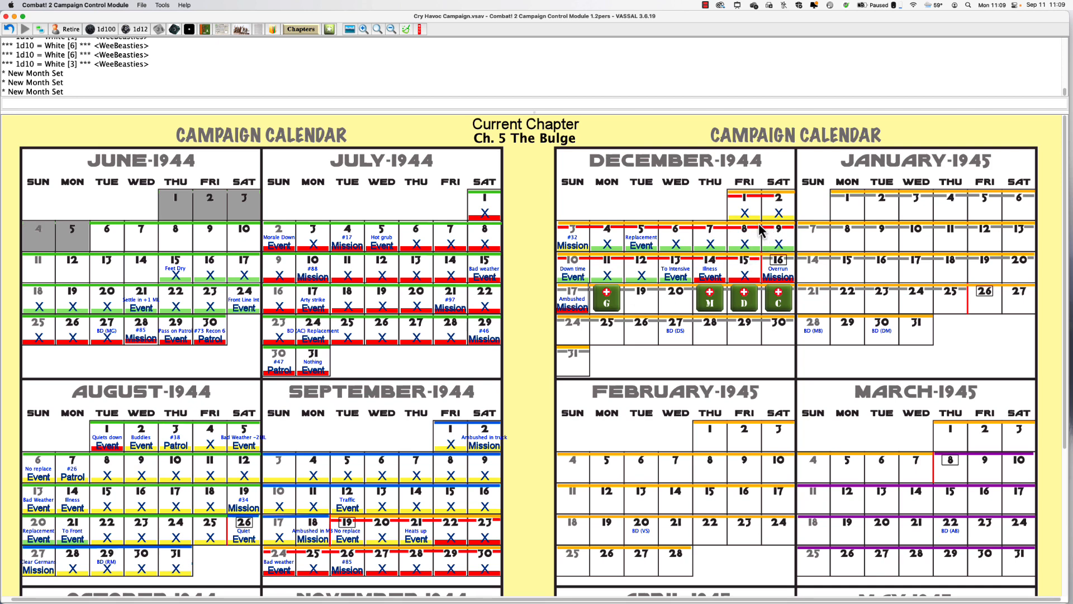
left_click(704, 5)
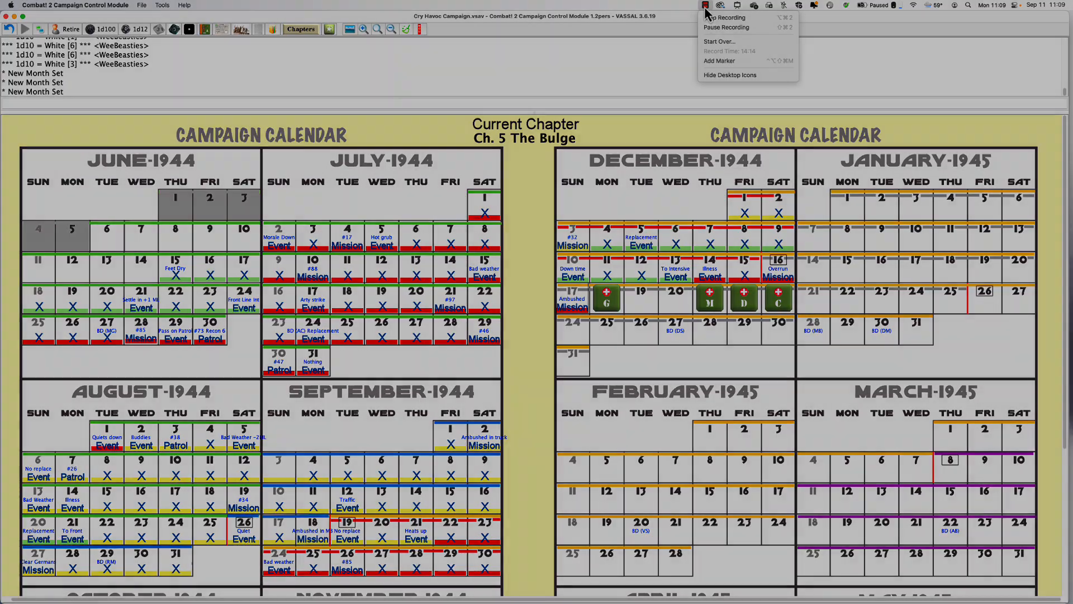